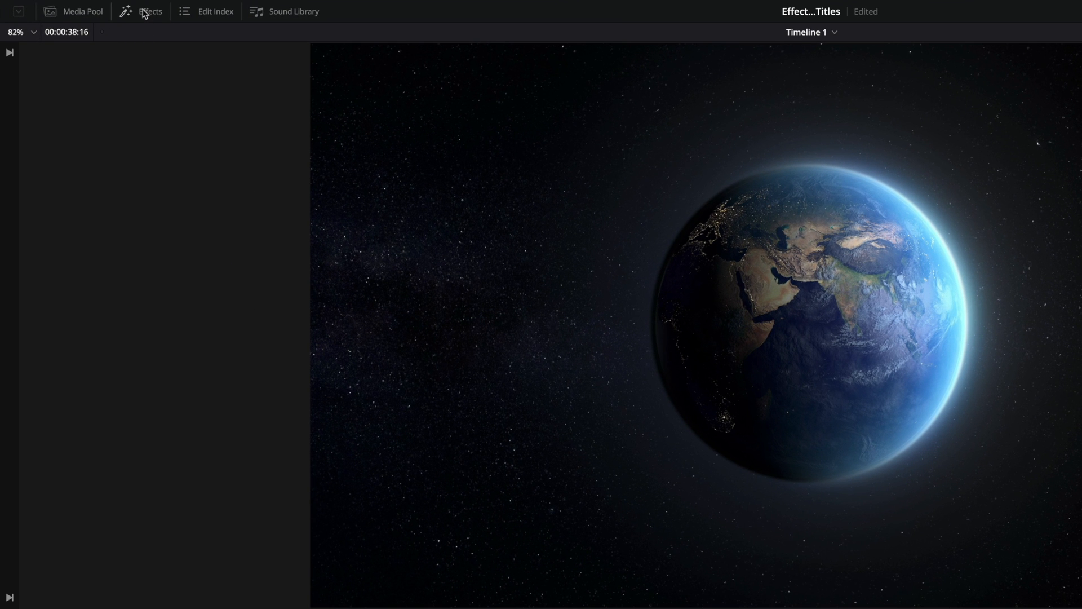
Browse the Effects Library categories: audio transitions, titles, video effects, Open FX and audio effects
{"action": "left_click", "coordinate": [150, 11]}
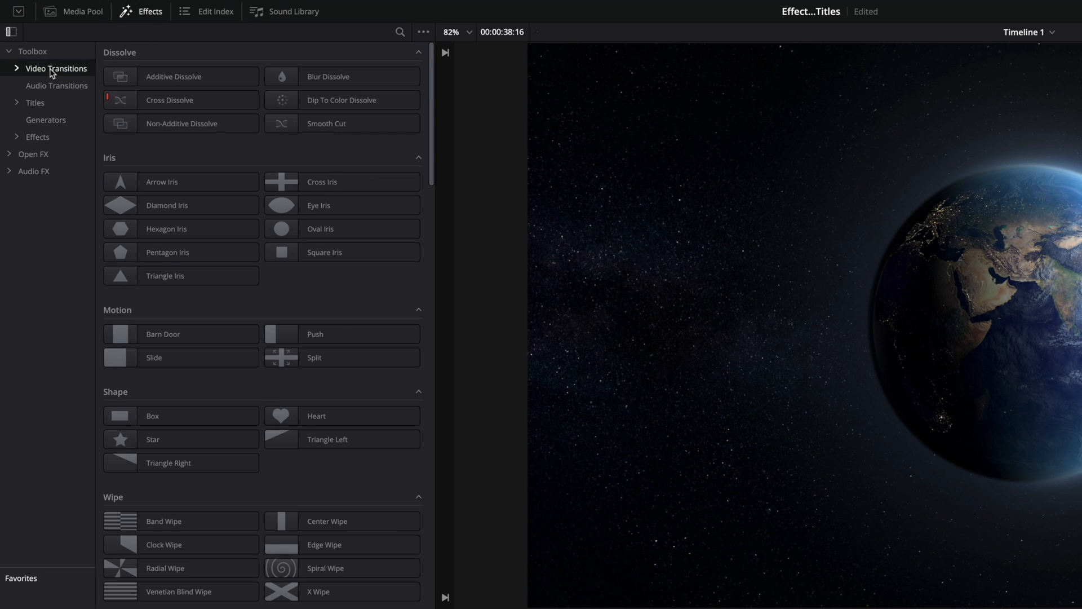
{"action": "left_click", "coordinate": [58, 86]}
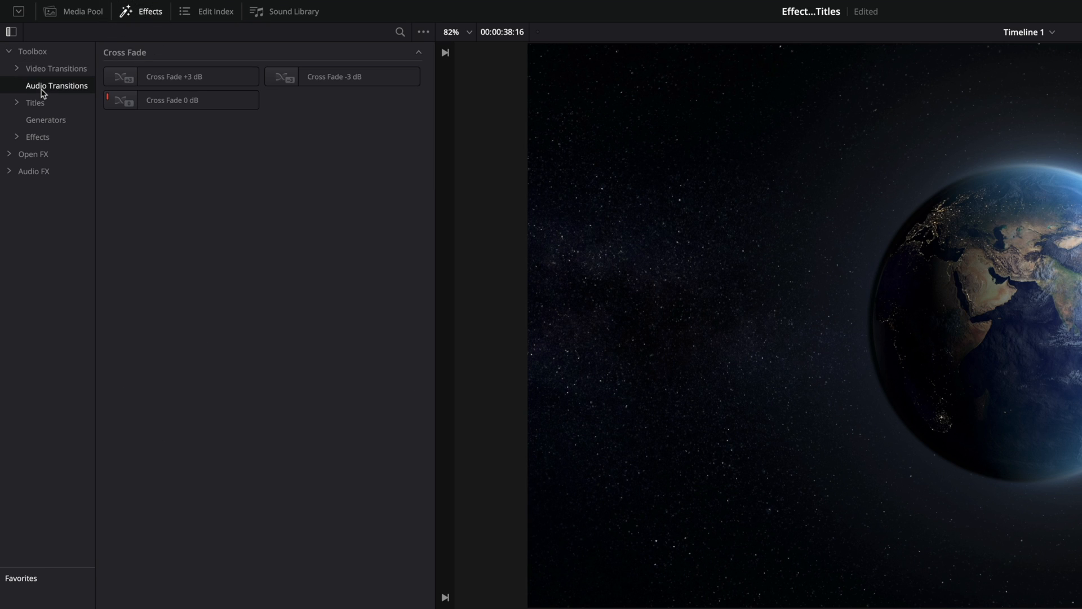
{"action": "left_click", "coordinate": [35, 103]}
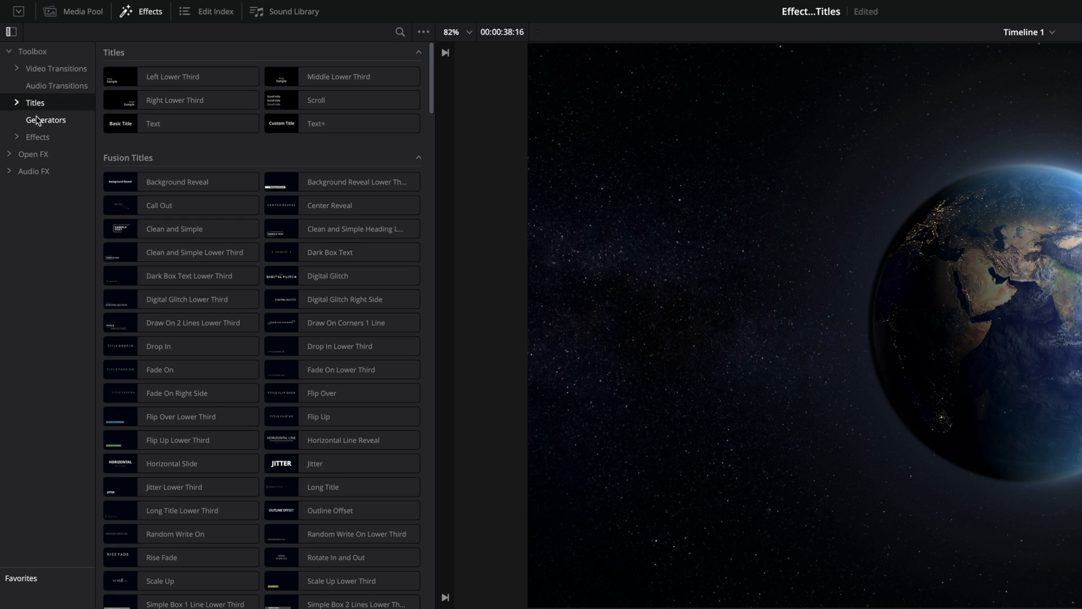
{"action": "left_click", "coordinate": [38, 137]}
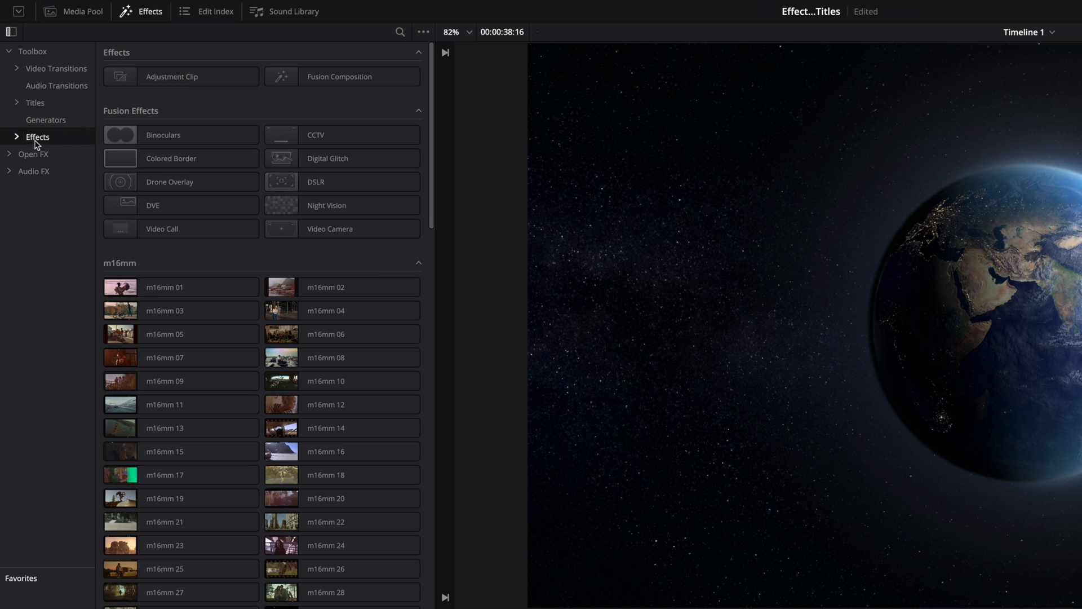
{"action": "left_click", "coordinate": [33, 155]}
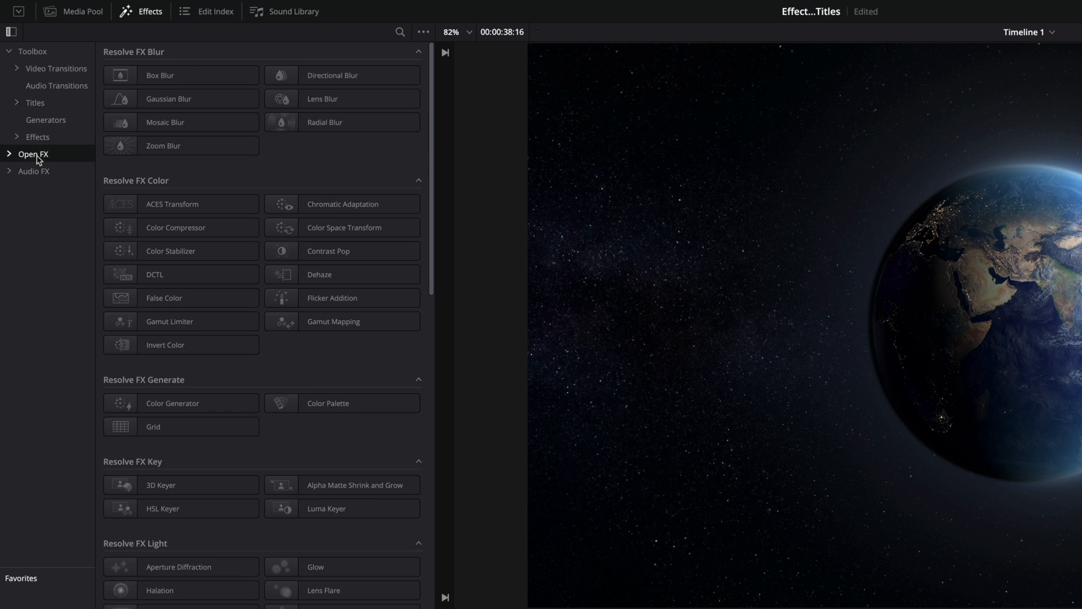
{"action": "left_click", "coordinate": [34, 170]}
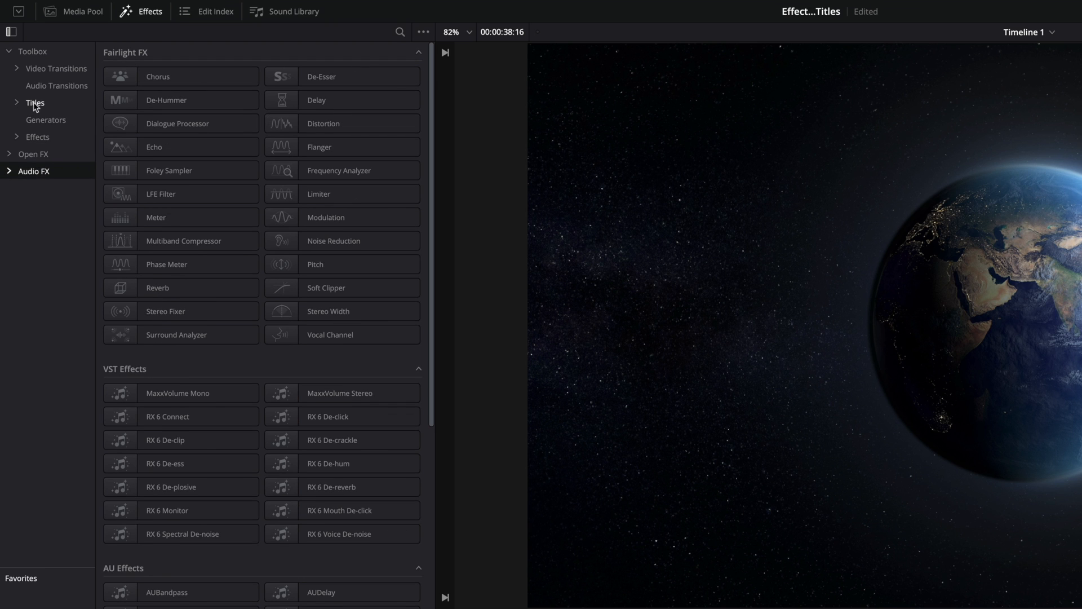
Return to the Titles category and scroll through the available title templates
{"action": "left_click", "coordinate": [35, 102]}
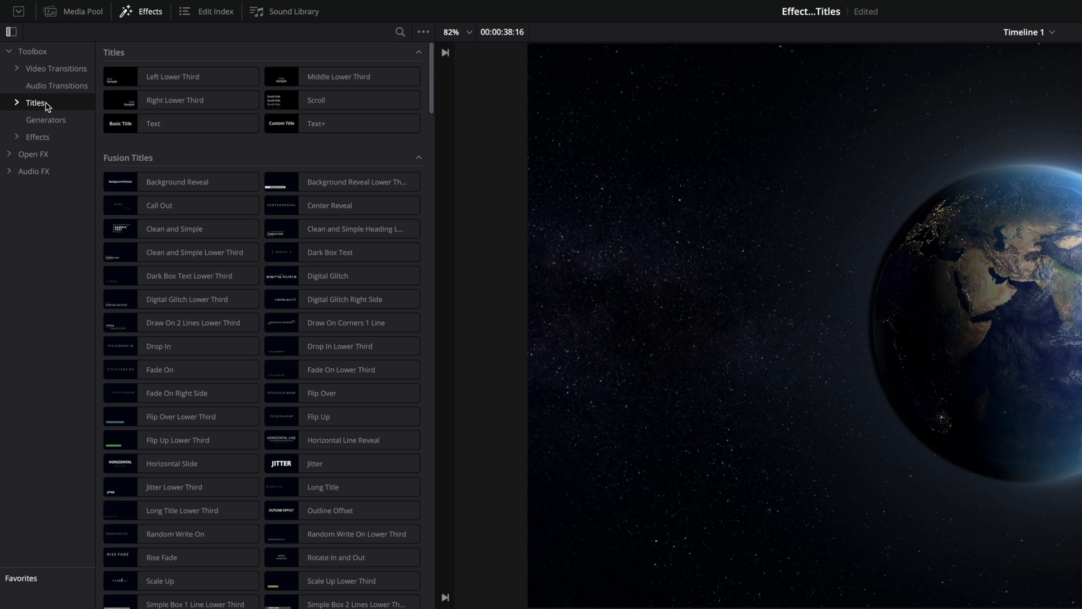
{"action": "mouse_move", "coordinate": [433, 88]}
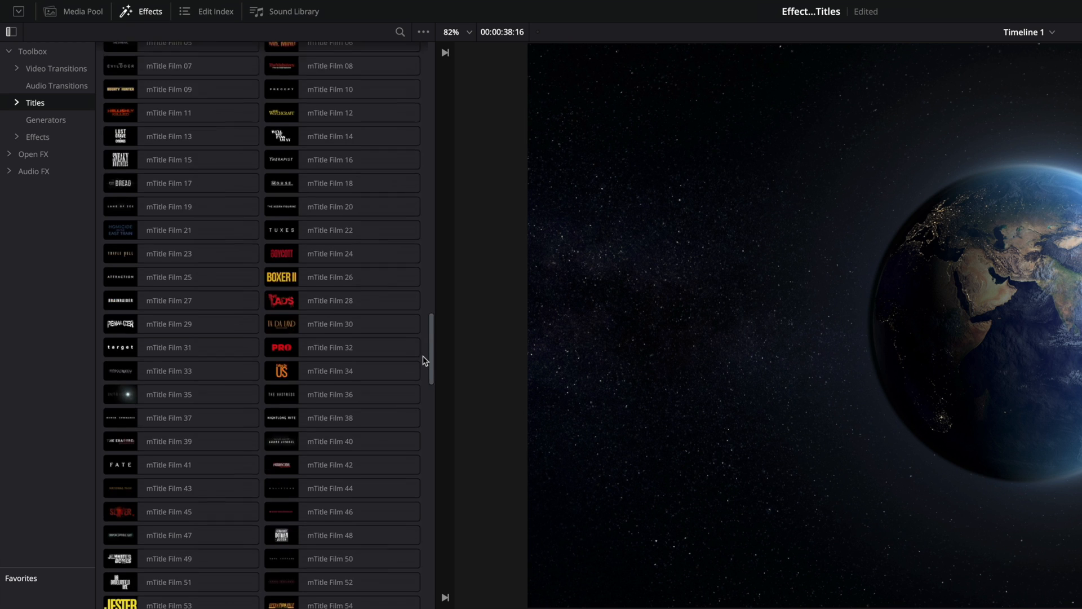
{"action": "scroll", "scroll_direction": "down", "scroll_amount": 3}
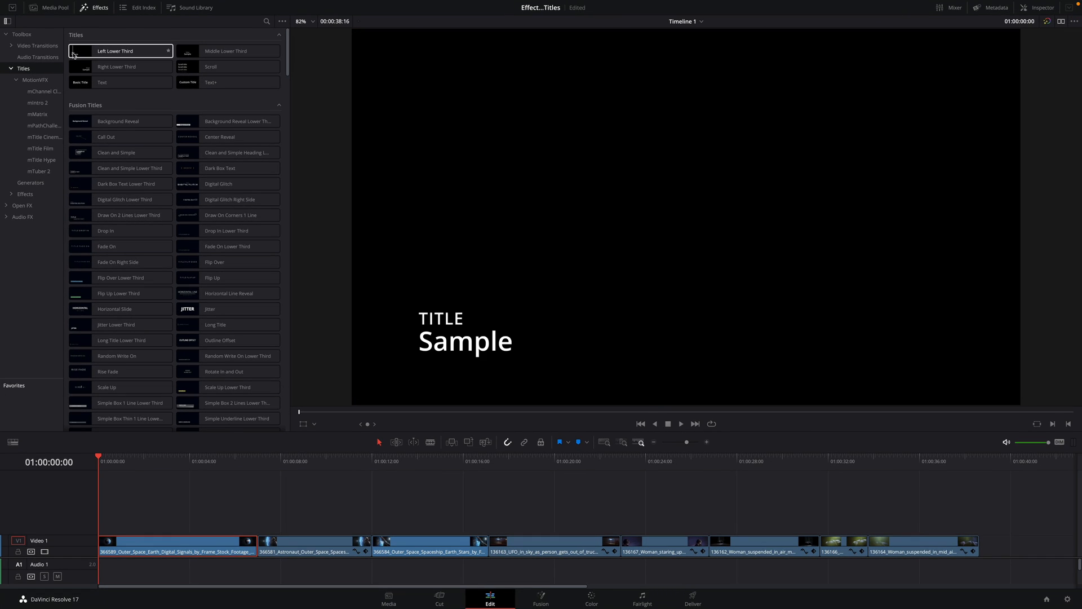
Preview lower-third templates and place a Basic Title clip on Video 2 above the Earth shot
{"action": "left_click", "coordinate": [116, 66]}
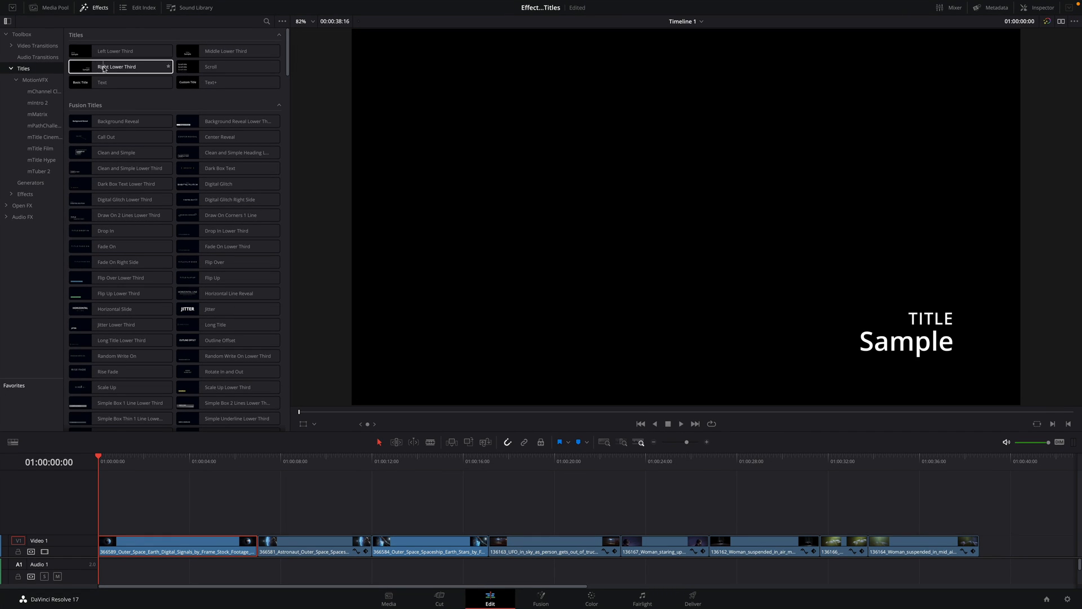
{"action": "left_click", "coordinate": [210, 66]}
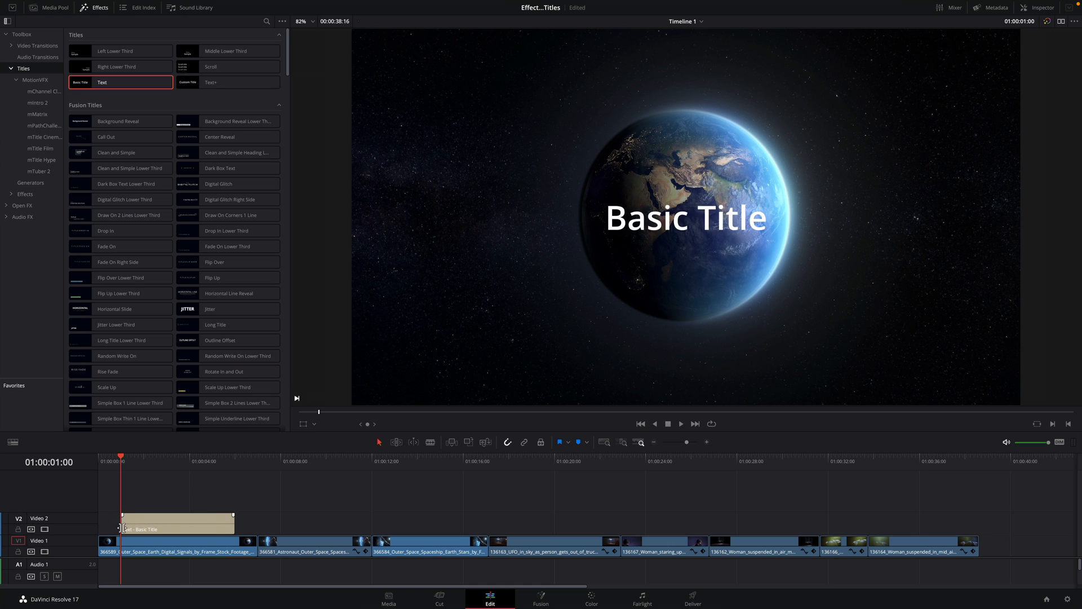
{"action": "left_click", "coordinate": [681, 422]}
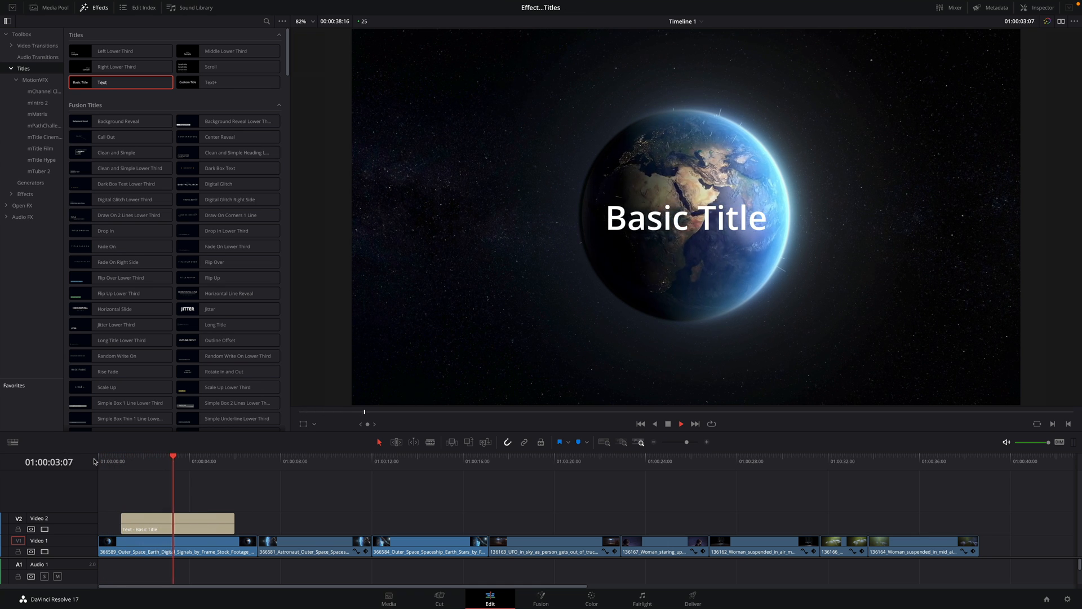
{"action": "left_click", "coordinate": [176, 522]}
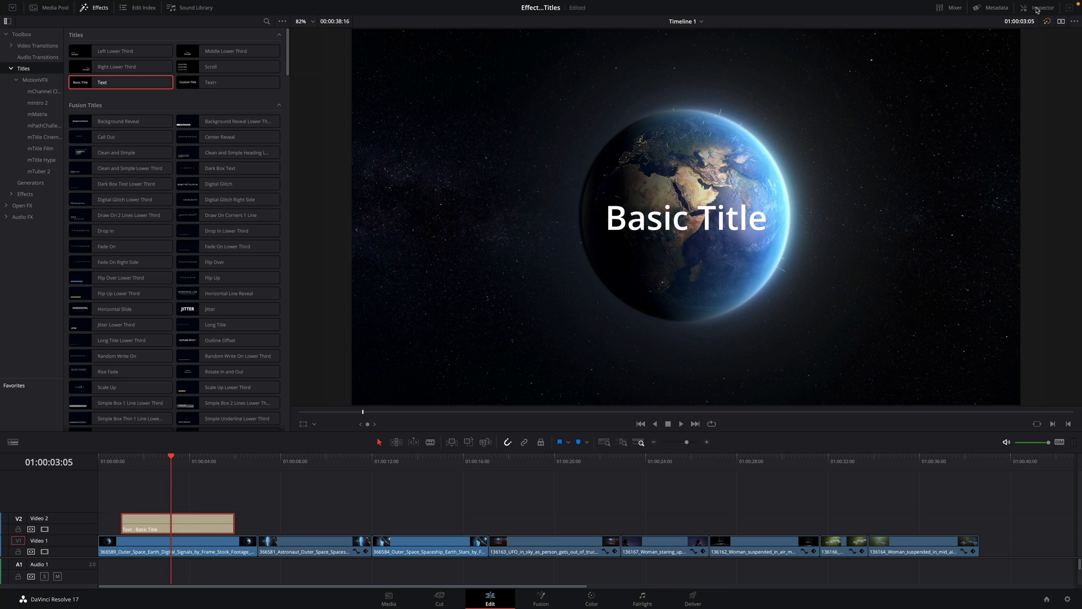
Change the title text to INVASION in ROBOTECH GP font at size 170 via the Inspector
{"action": "left_click", "coordinate": [1041, 8]}
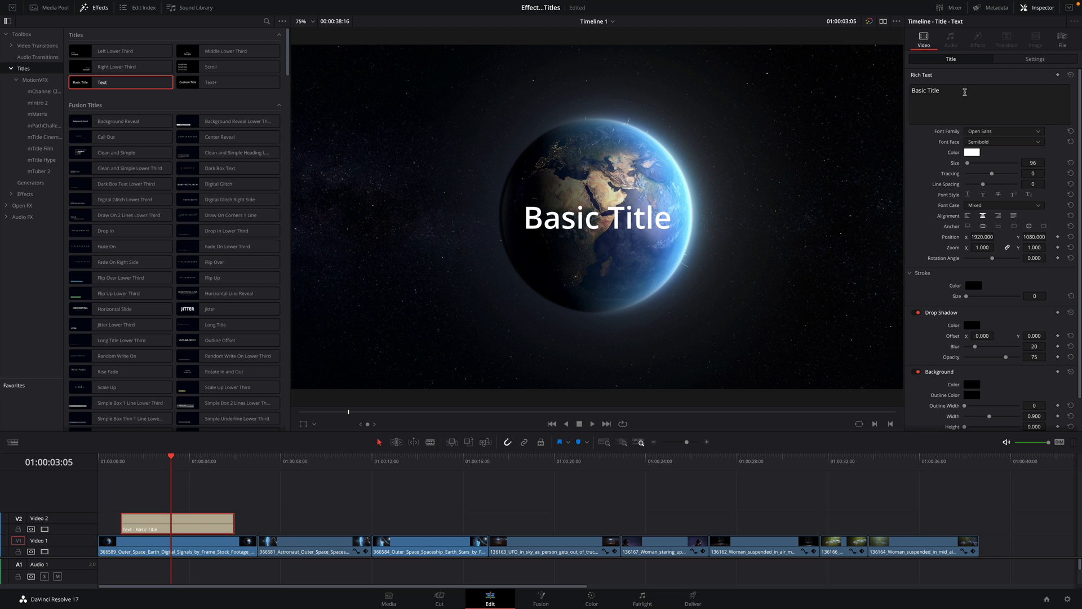
{"action": "type", "text": "INV"}
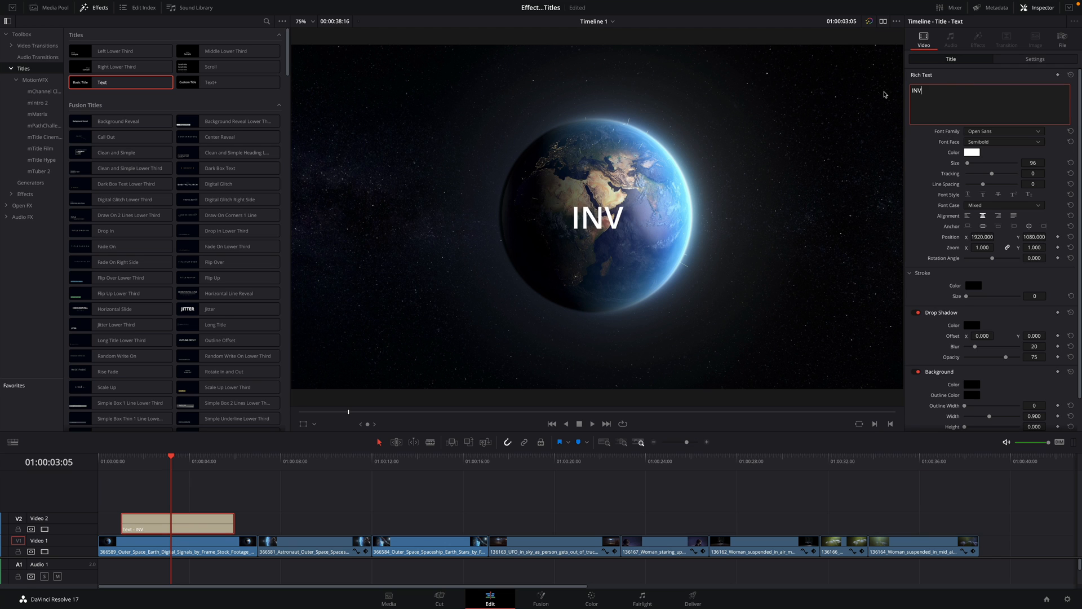
{"action": "left_click", "coordinate": [1003, 131]}
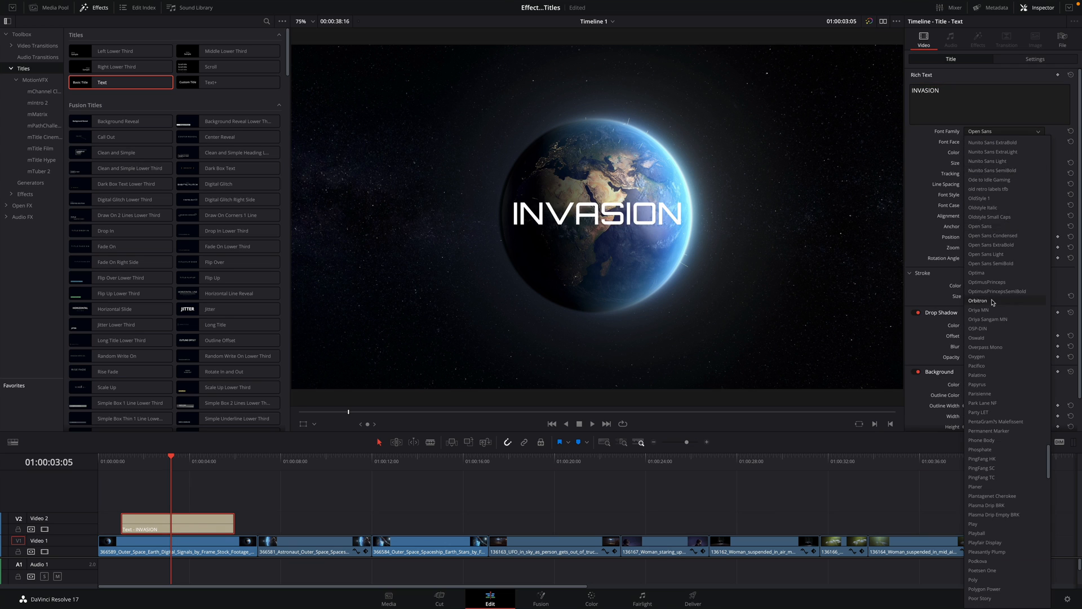
{"action": "scroll", "scroll_direction": "down", "scroll_amount": 3}
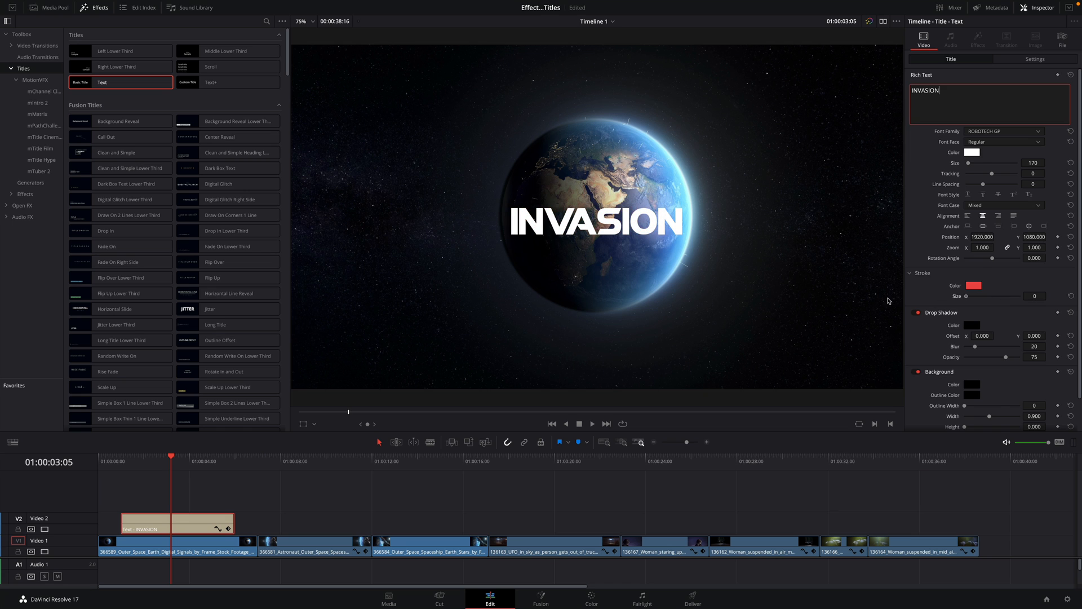
{"action": "left_click", "coordinate": [1035, 59]}
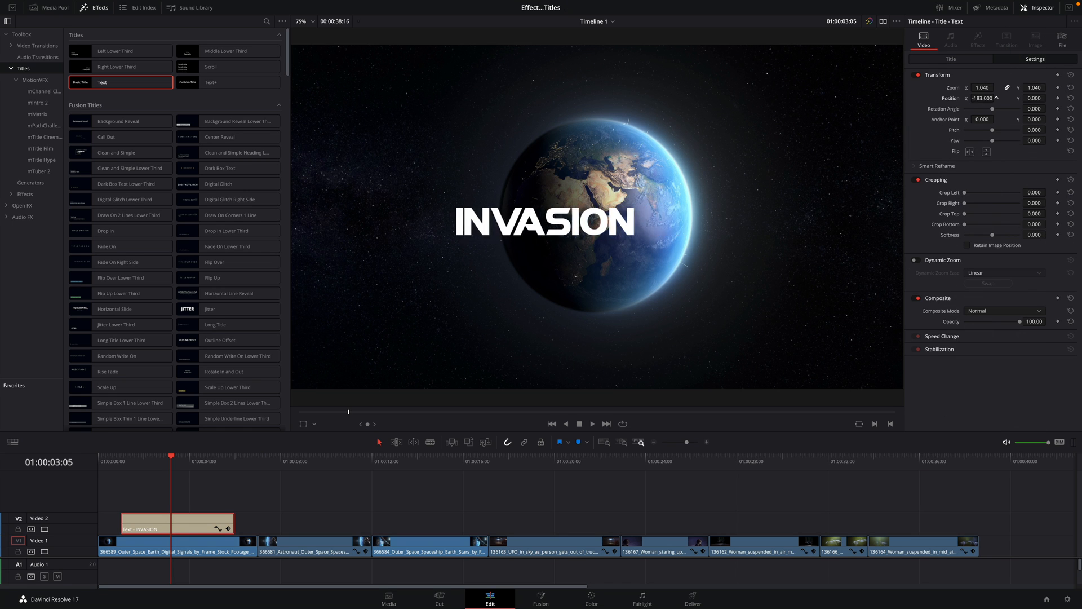
{"action": "left_click", "coordinate": [950, 58]}
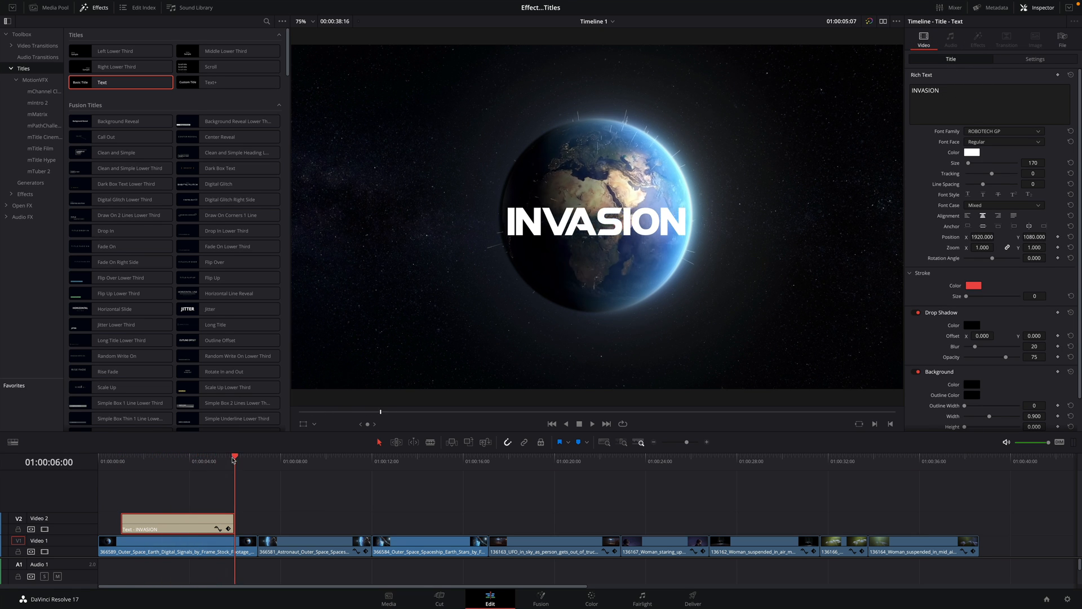
Add Cross Dissolve transitions to both ends of the INVASION title clip
{"action": "left_click", "coordinate": [180, 457]}
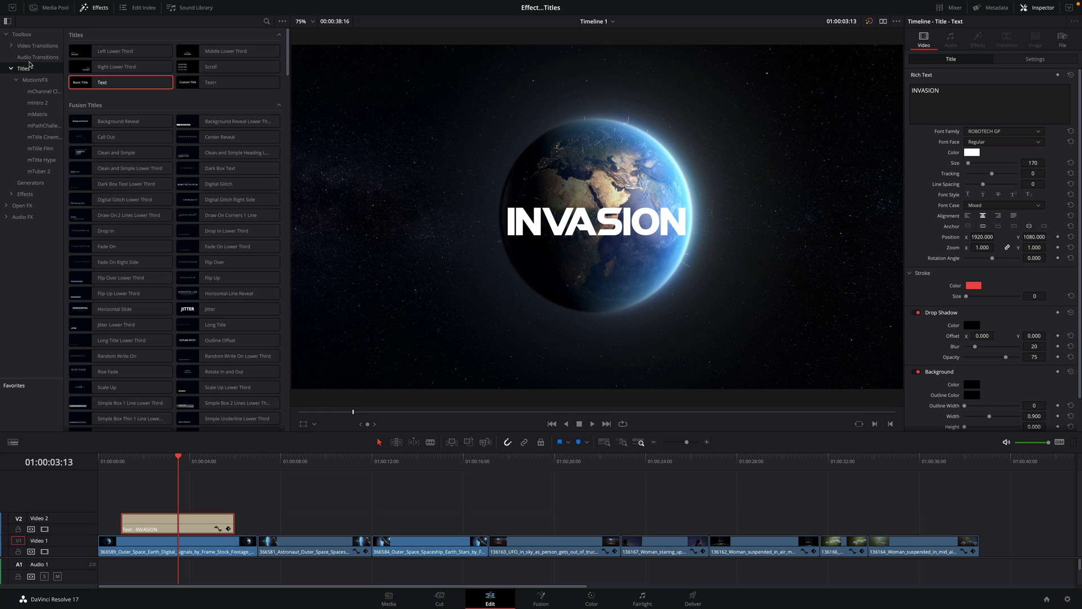
{"action": "left_click", "coordinate": [39, 45]}
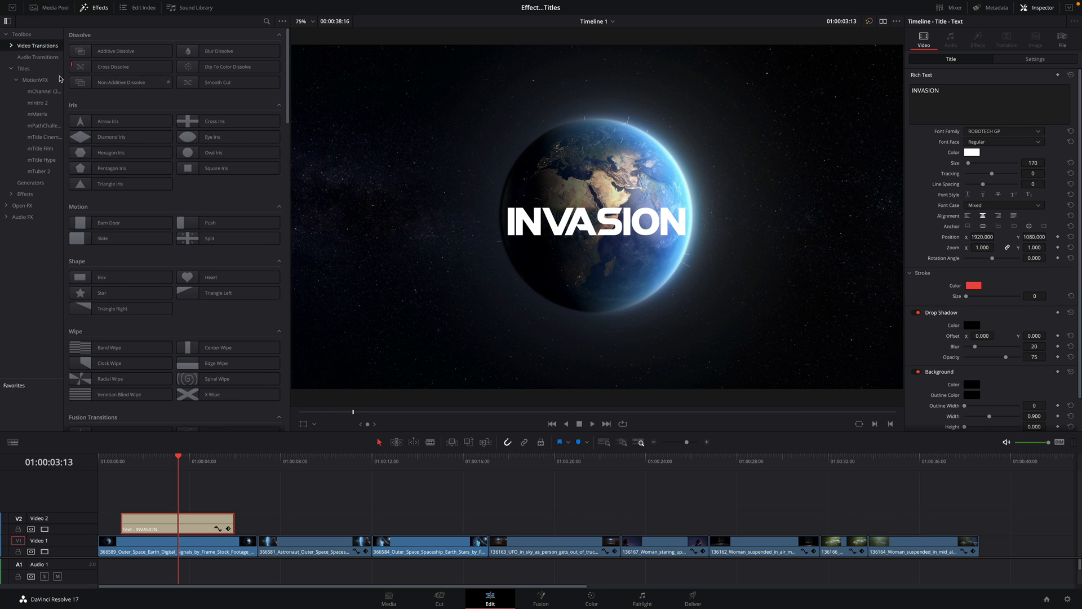
{"action": "left_click_drag", "start_coordinate": [121, 67], "coordinate": [239, 460]}
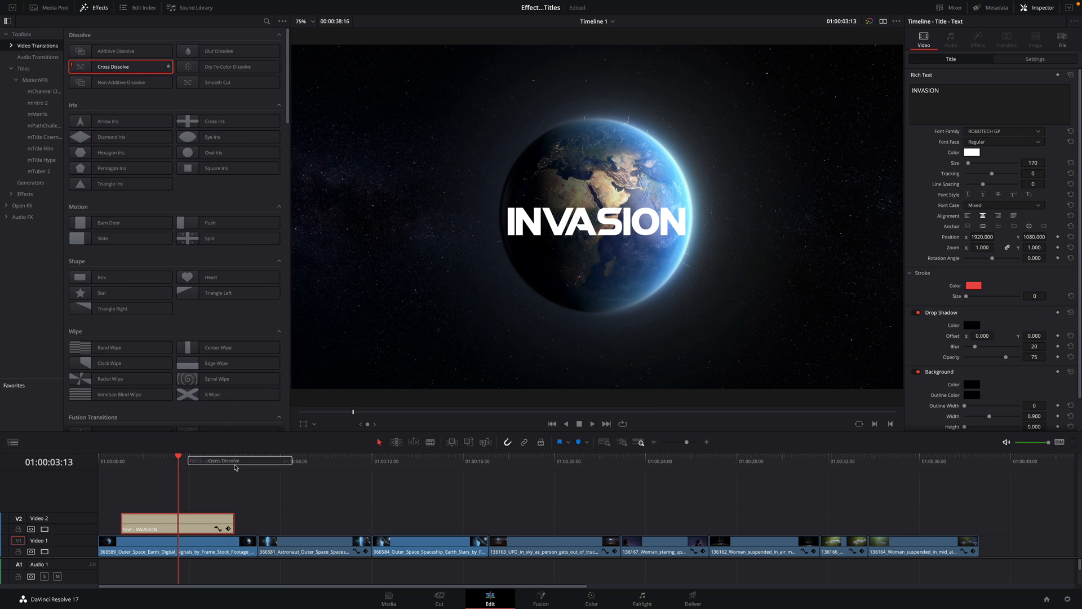
{"action": "left_click", "coordinate": [122, 461]}
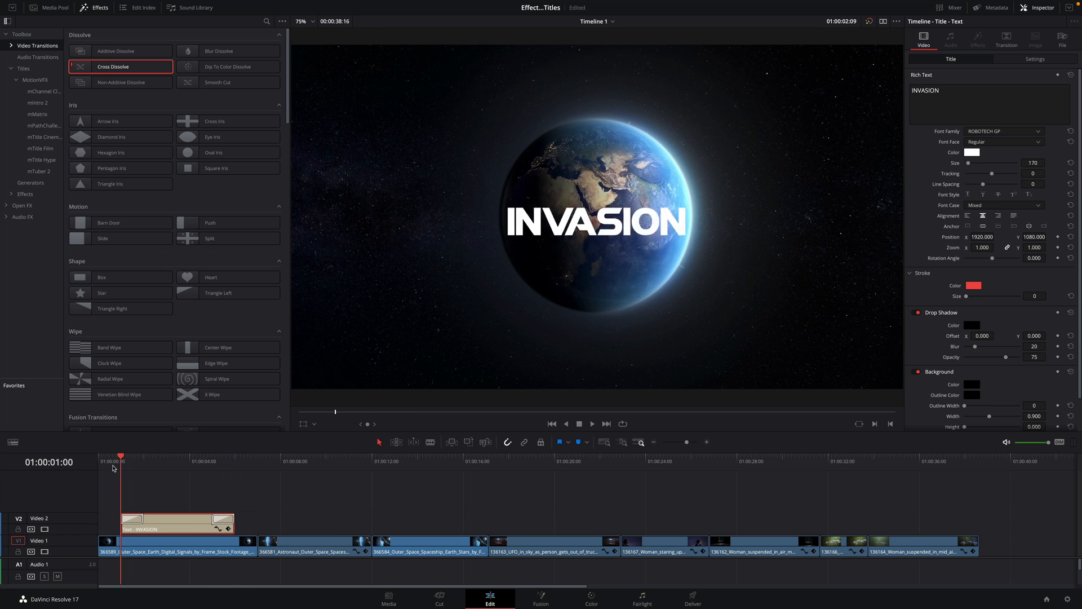
Scrub the timeline to check the title's fade-in and fade-out
{"action": "left_click", "coordinate": [591, 424]}
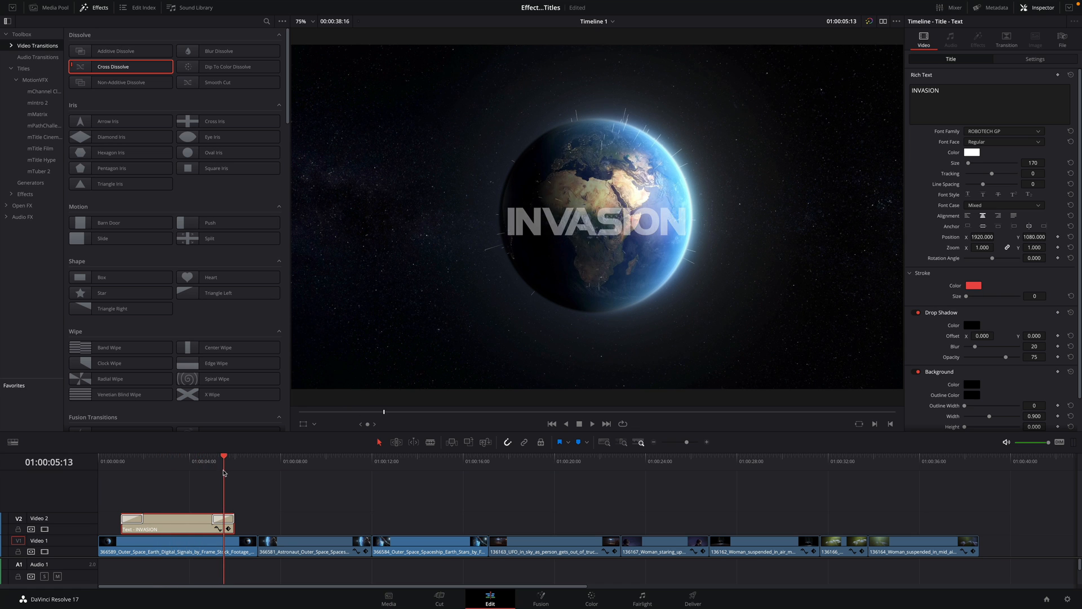
{"action": "left_click", "coordinate": [168, 456]}
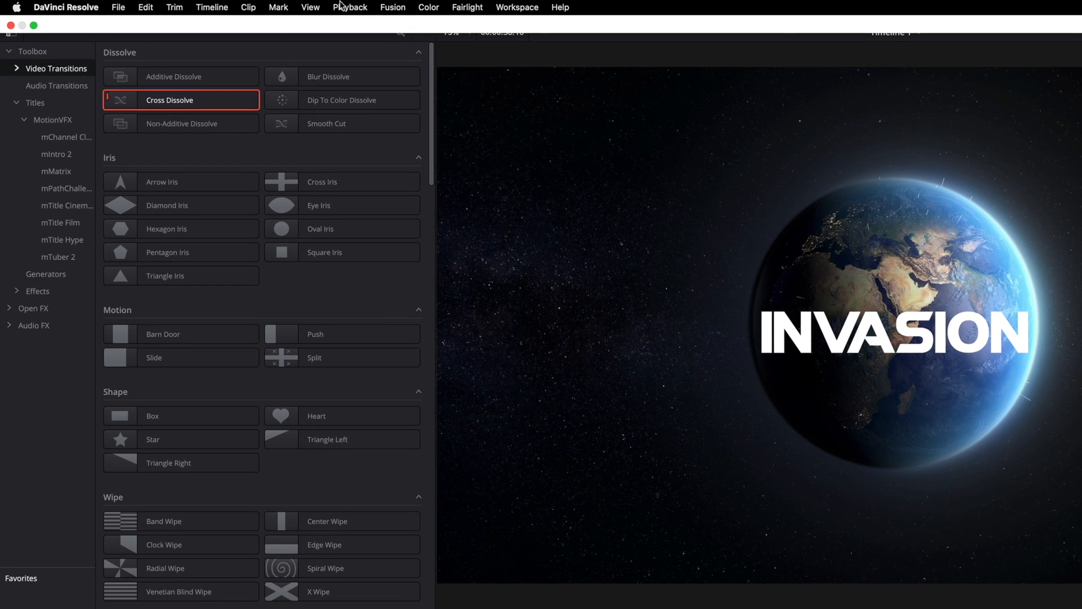
{"action": "left_click", "coordinate": [349, 7]}
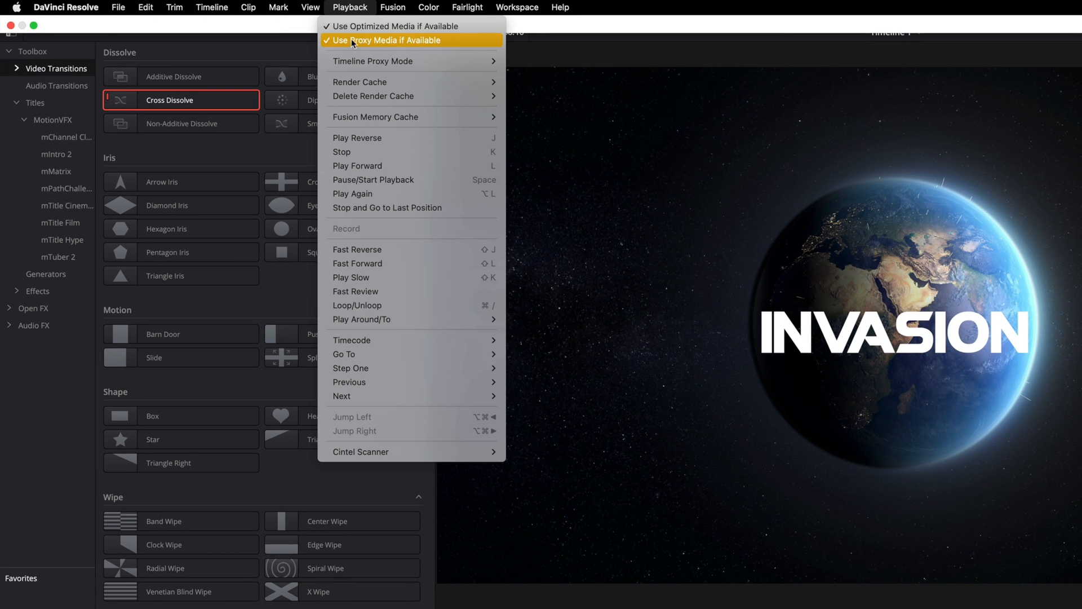
{"action": "mouse_move", "coordinate": [360, 81]}
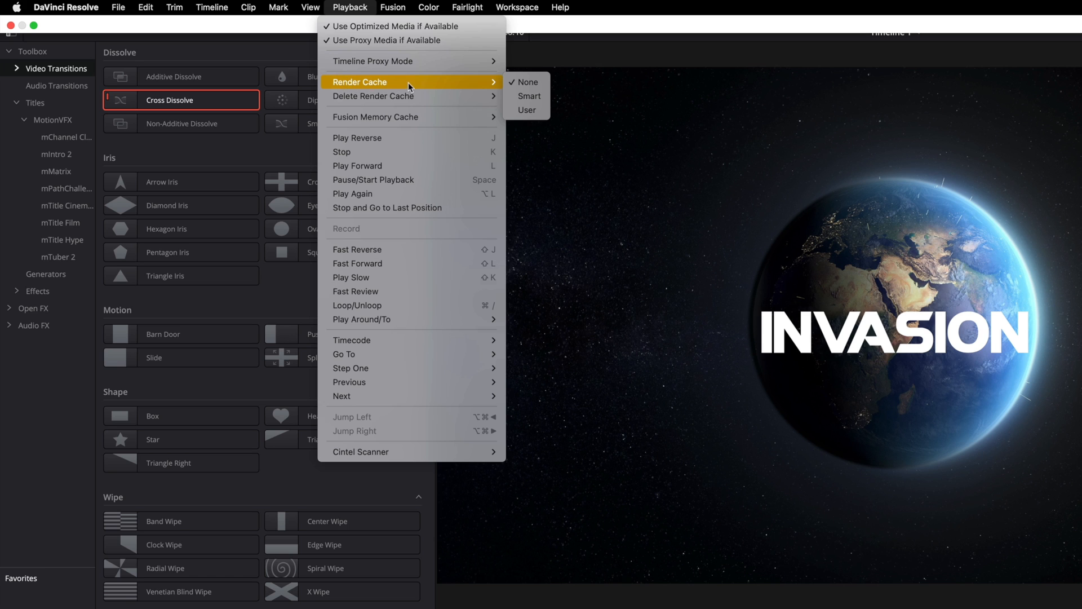
{"action": "mouse_move", "coordinate": [527, 82]}
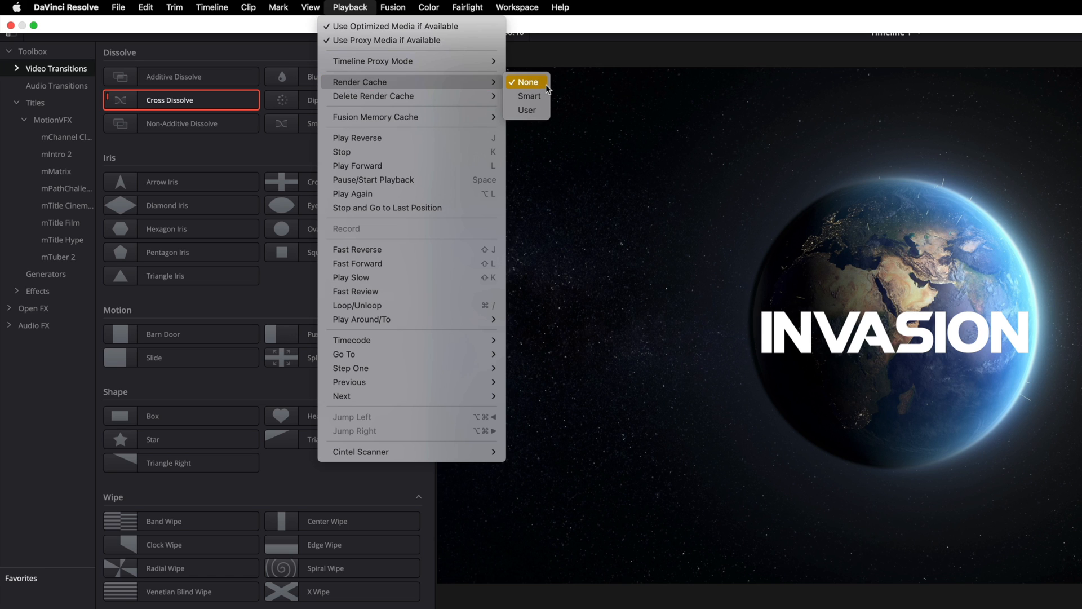
{"action": "mouse_move", "coordinate": [526, 109]}
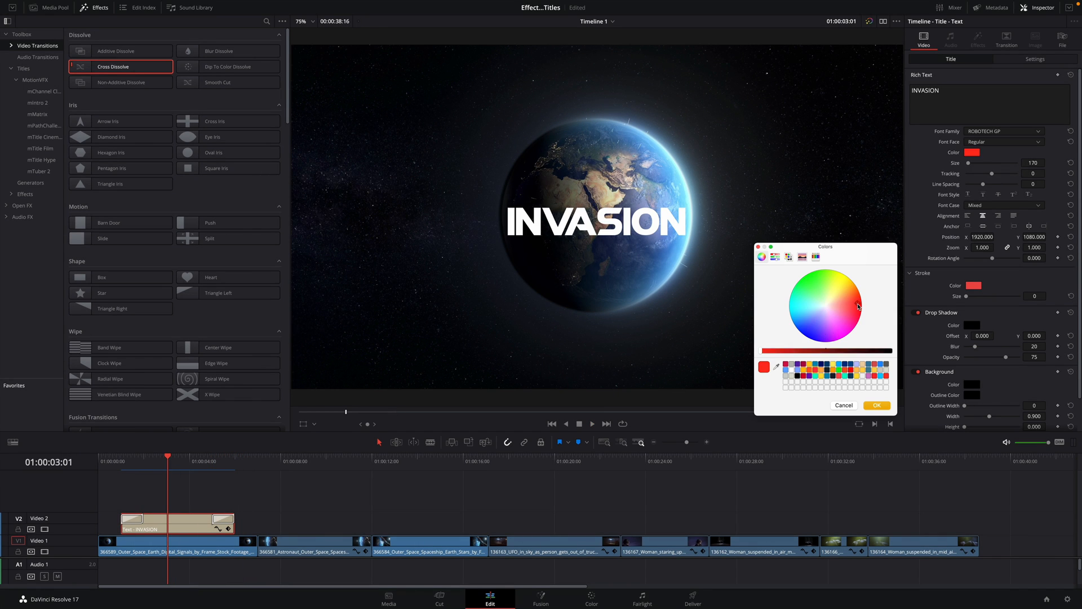
Apply red as the INVASION title's text colour
{"action": "left_click", "coordinate": [876, 405]}
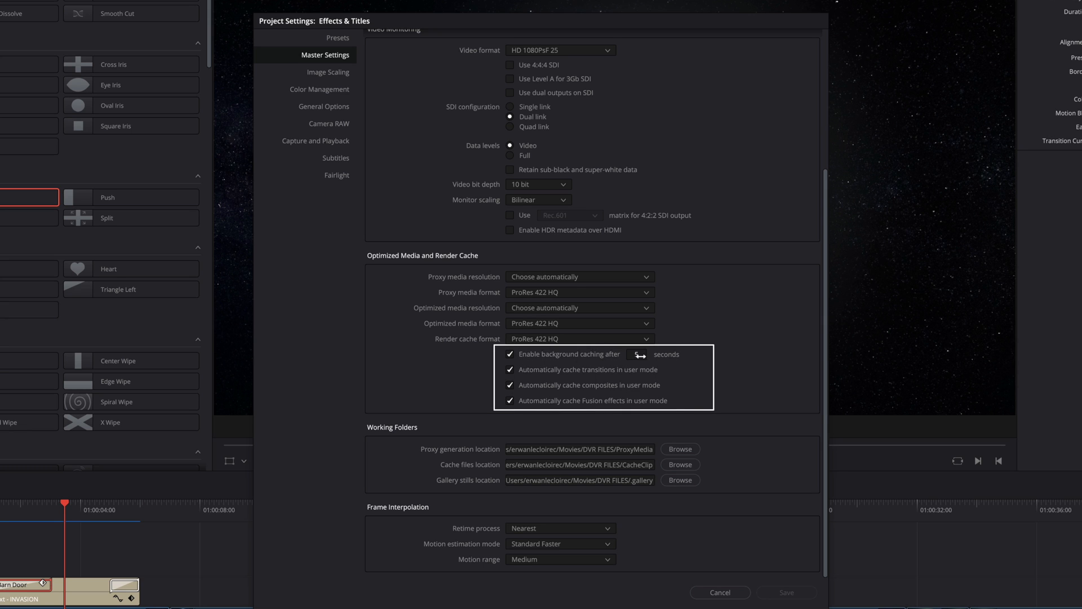
Save render cache settings: background caching after 1 second, transitions auto-cached, composites not
{"action": "left_click", "coordinate": [636, 354]}
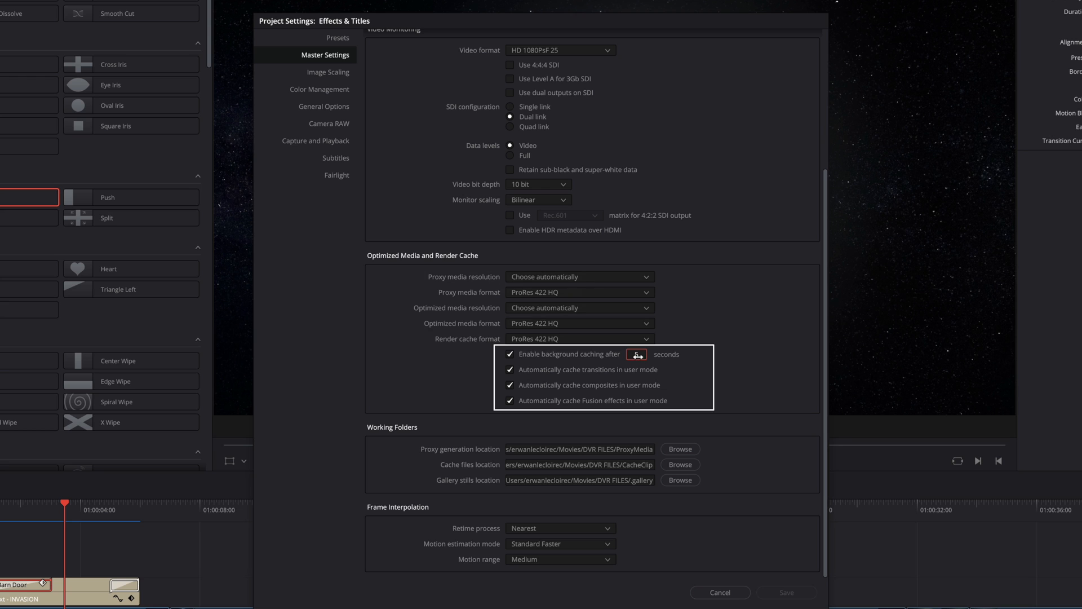
{"action": "type", "text": "1"}
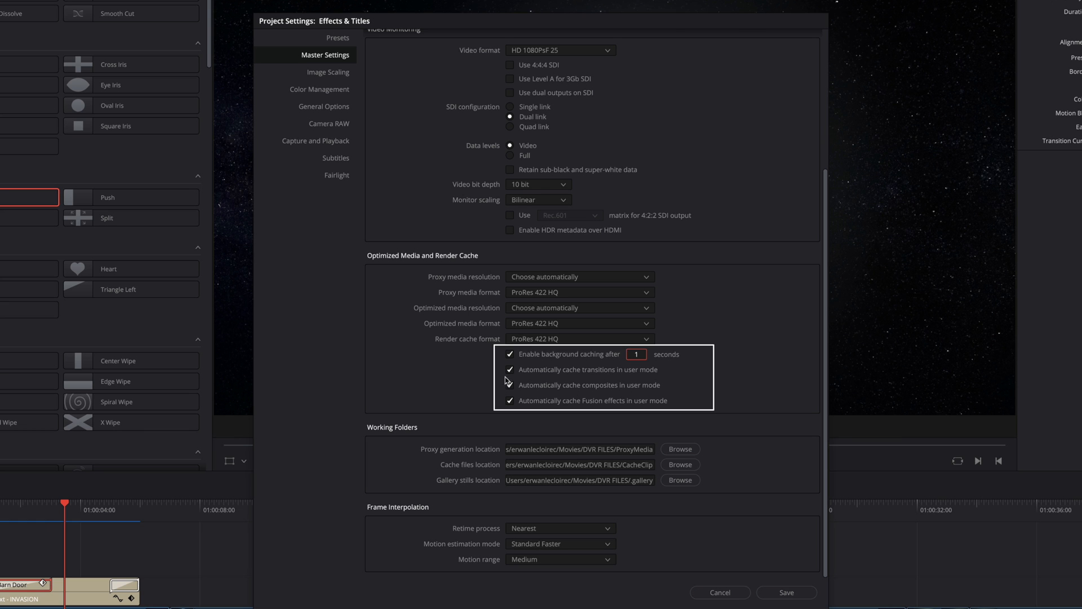
{"action": "left_click", "coordinate": [509, 370]}
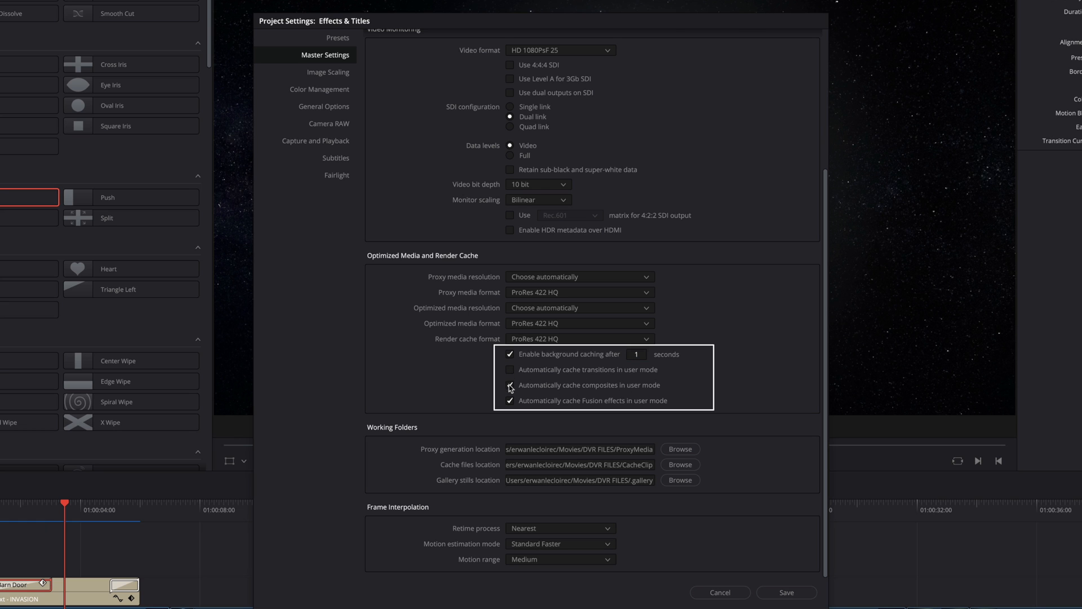
{"action": "left_click", "coordinate": [510, 385]}
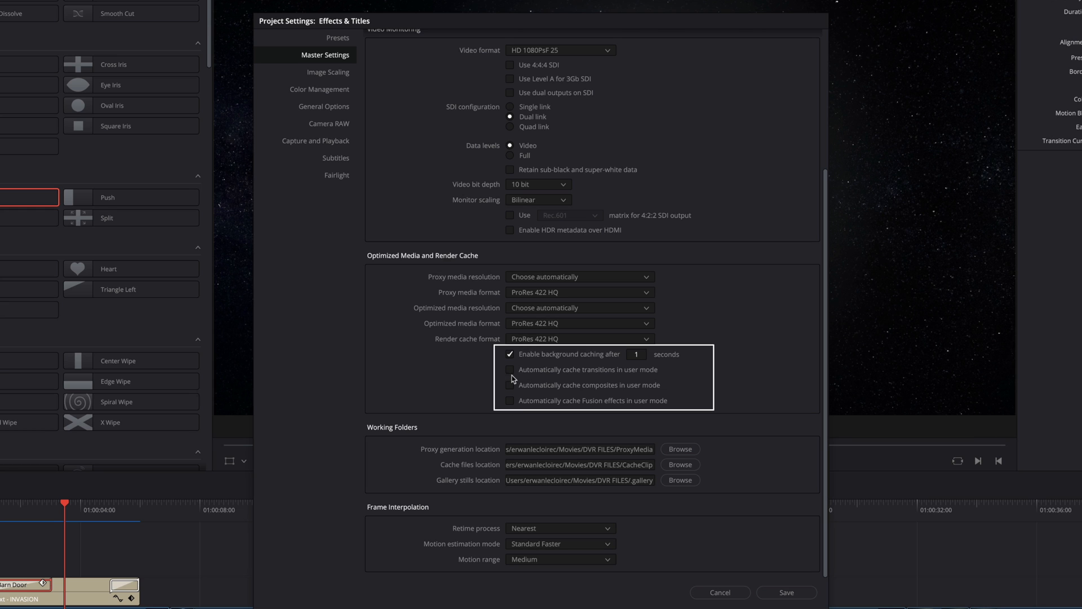
{"action": "left_click", "coordinate": [509, 370]}
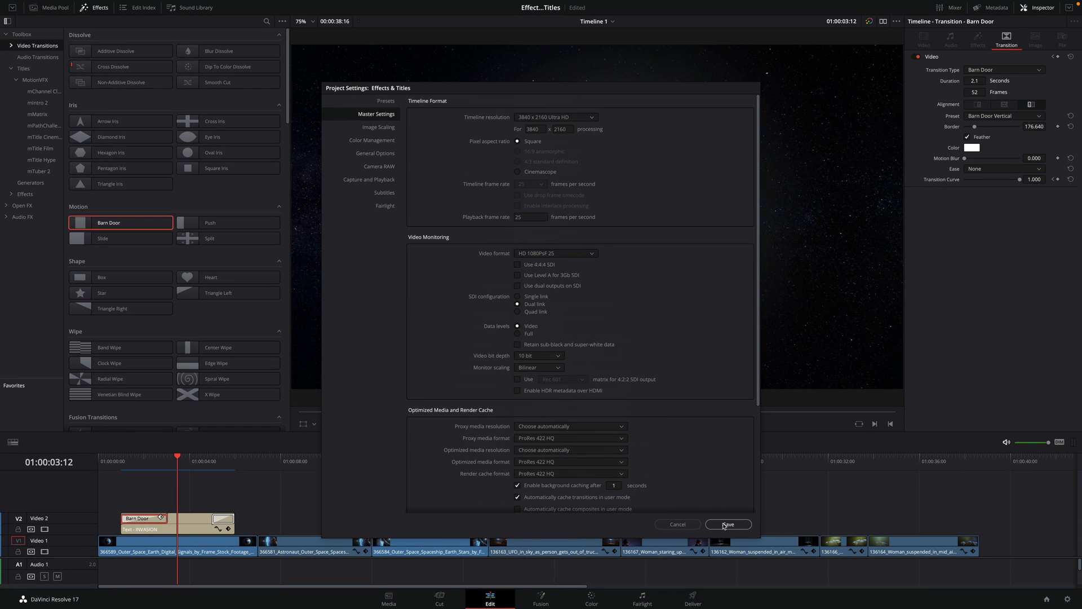
{"action": "left_click", "coordinate": [727, 524]}
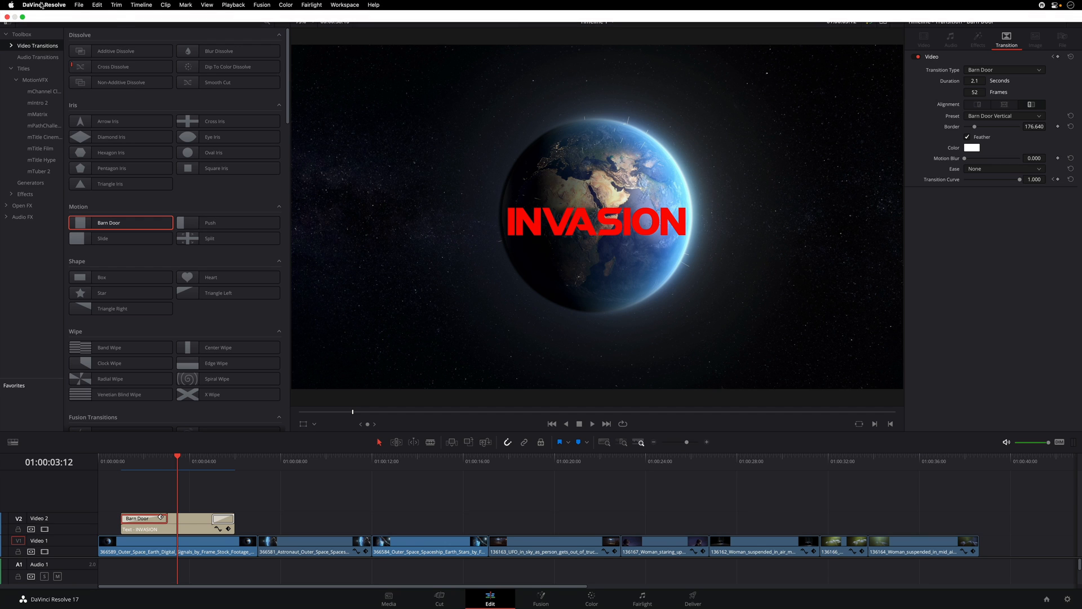
Set the Standard generator duration in User Editing preferences to 1 second and save
{"action": "left_click", "coordinate": [44, 5]}
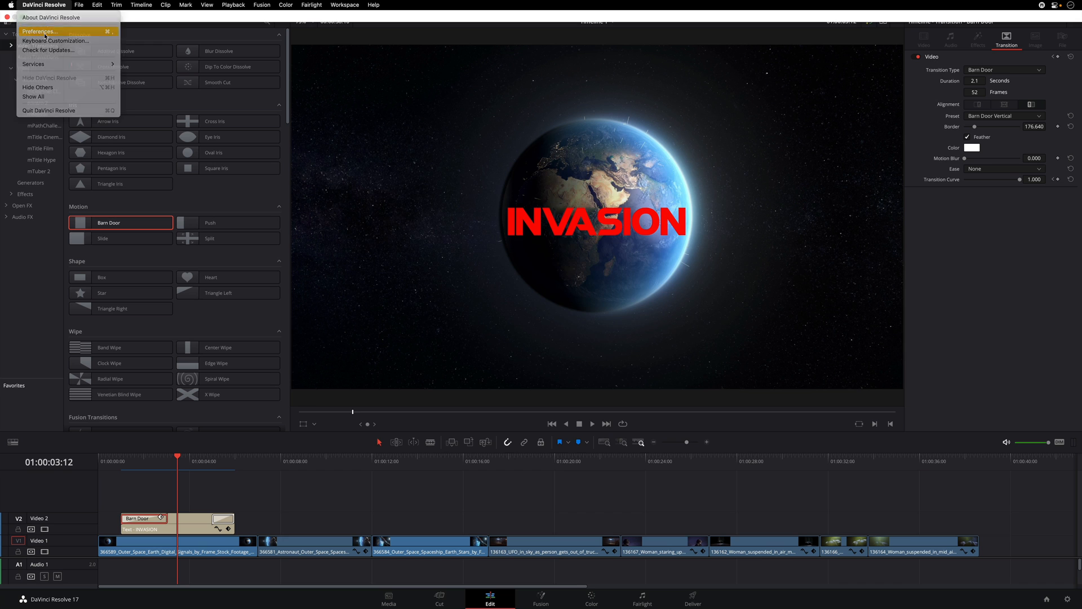
{"action": "left_click", "coordinate": [40, 31]}
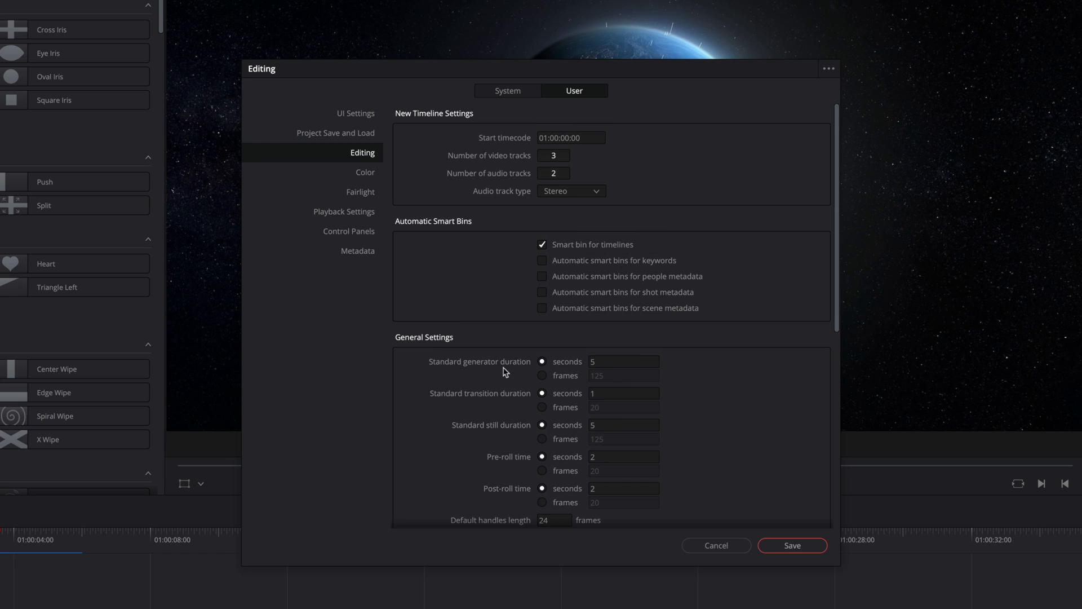
{"action": "mouse_move", "coordinate": [609, 364]}
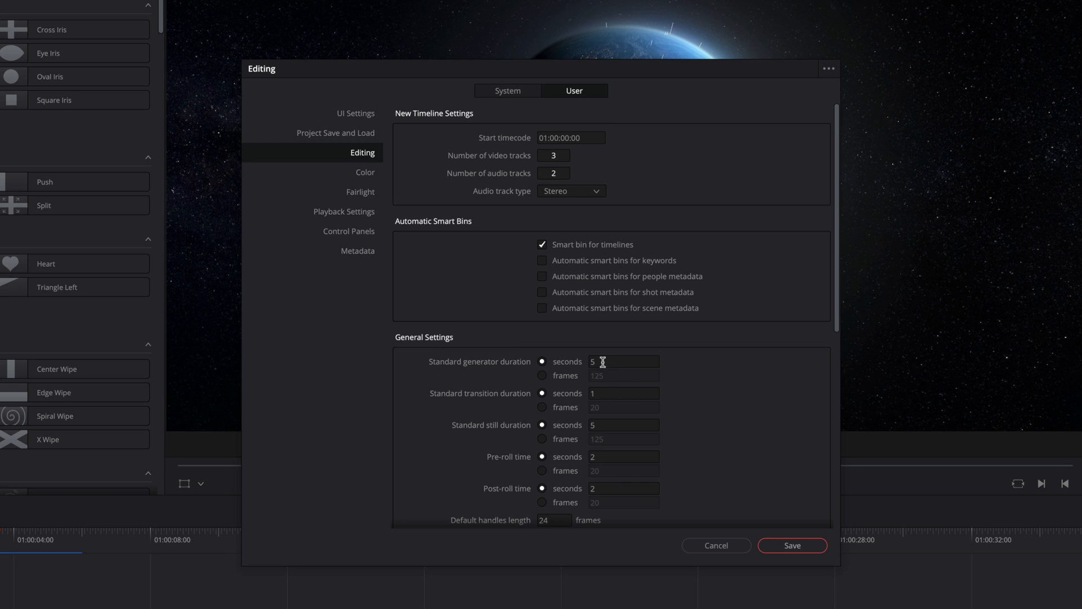
{"action": "left_click", "coordinate": [623, 361]}
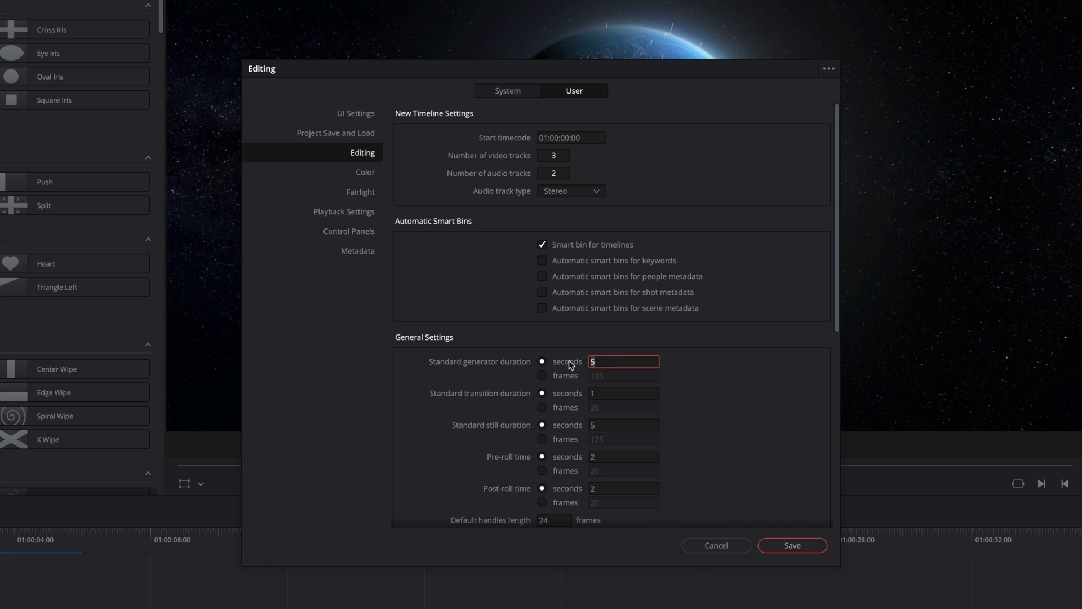
{"action": "mouse_move", "coordinate": [601, 365]}
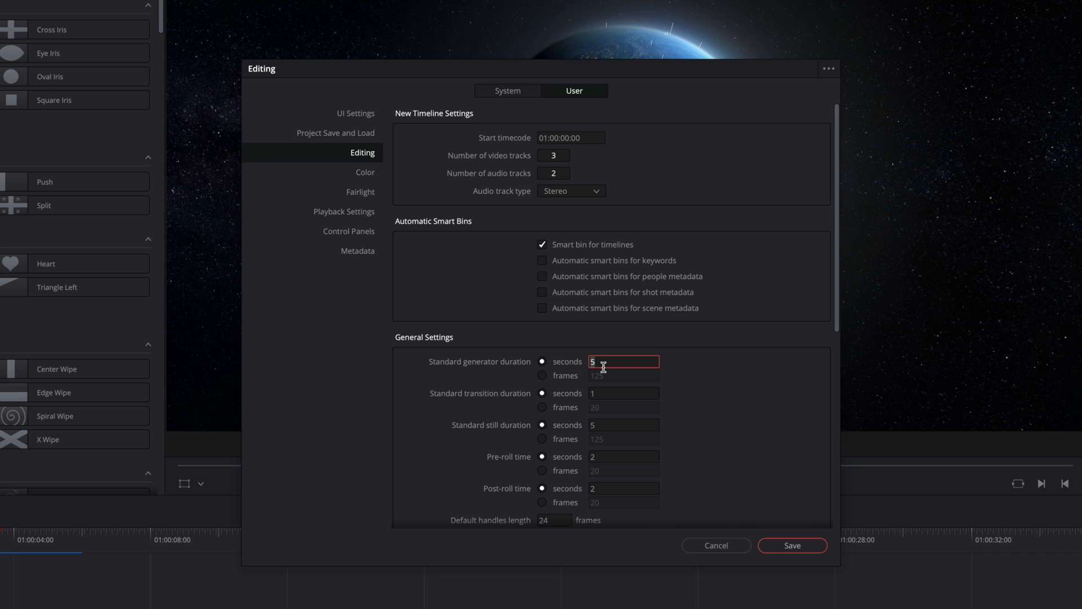
{"action": "type", "text": "1"}
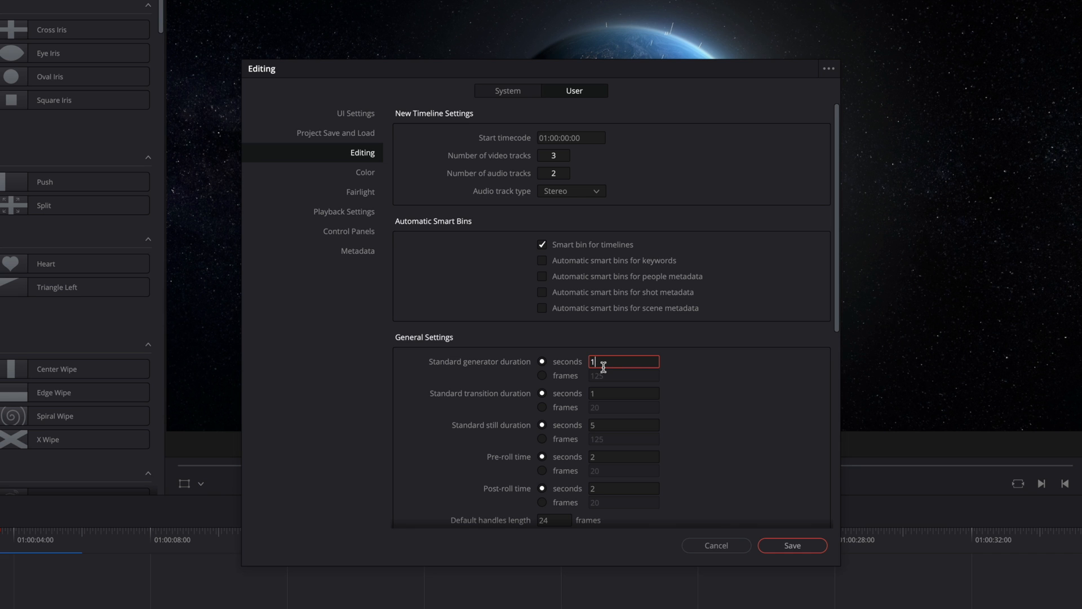
{"action": "left_click", "coordinate": [791, 546]}
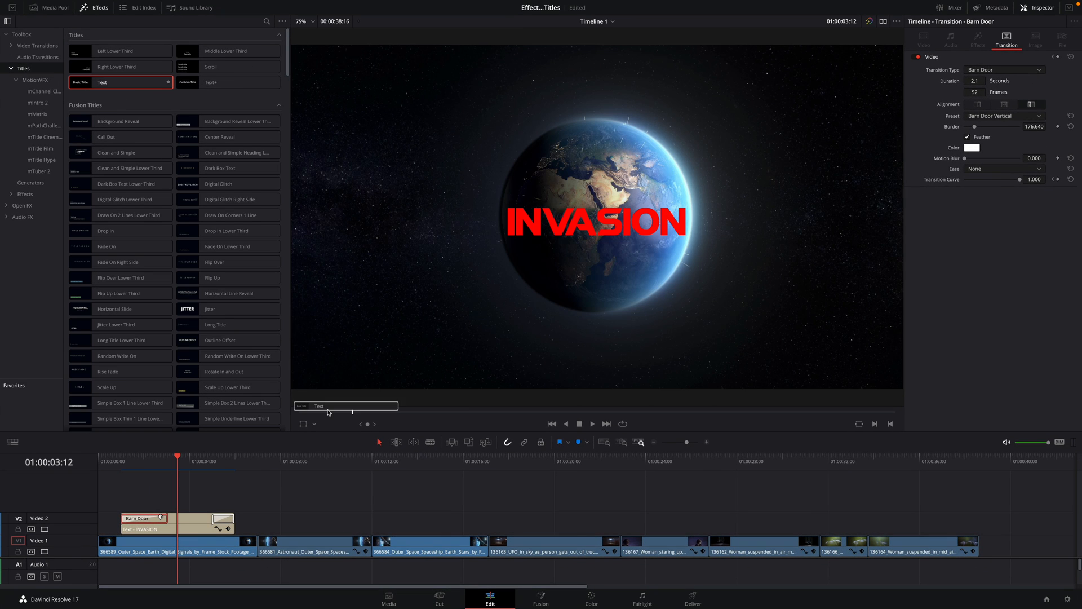
{"action": "left_click", "coordinate": [416, 461]}
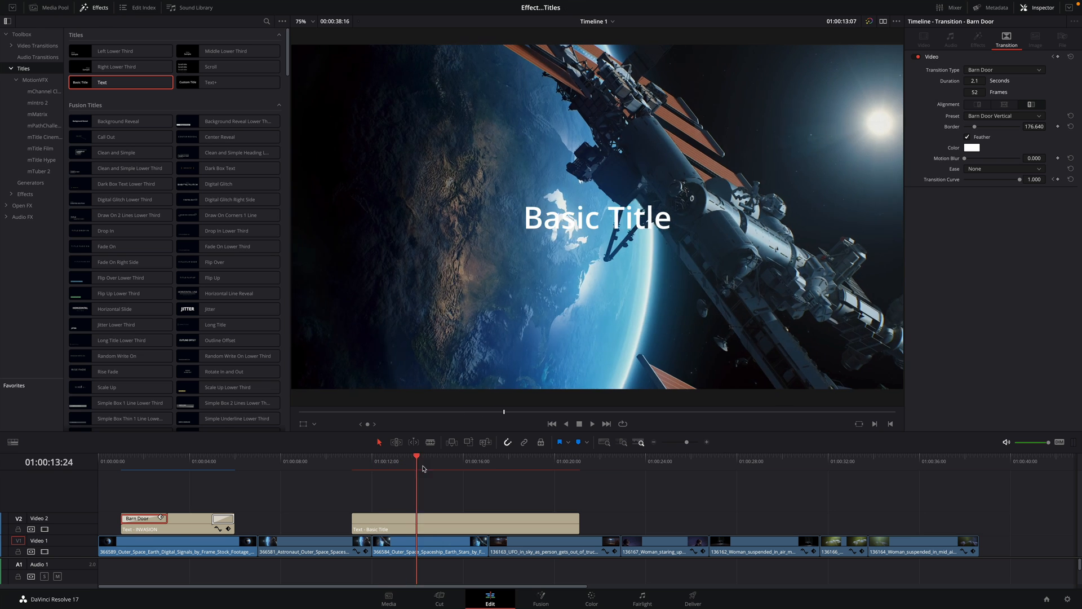
{"action": "left_click", "coordinate": [466, 522]}
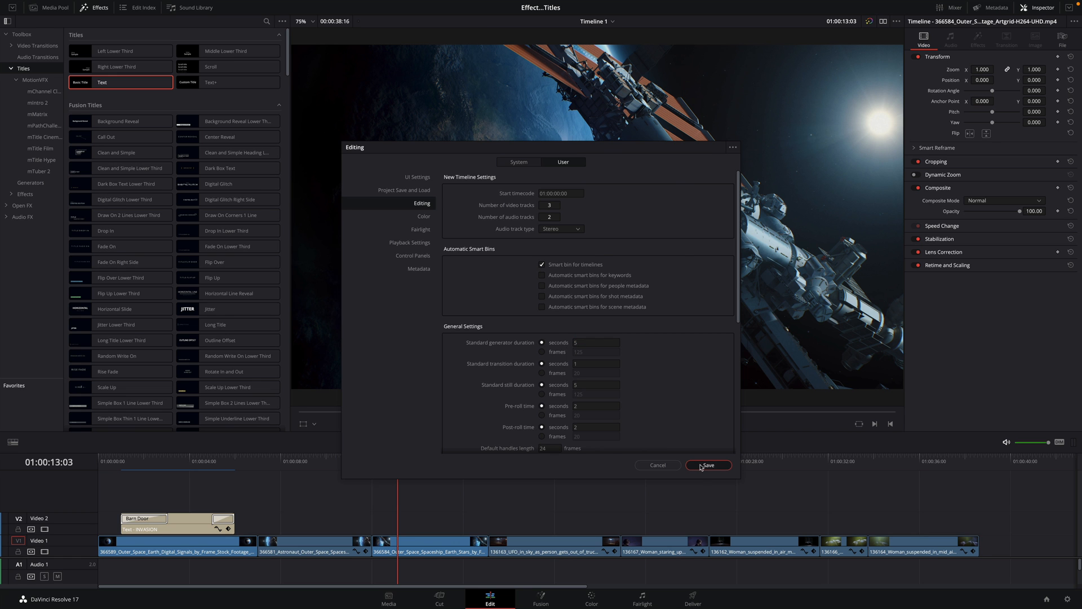
{"action": "left_click", "coordinate": [707, 465]}
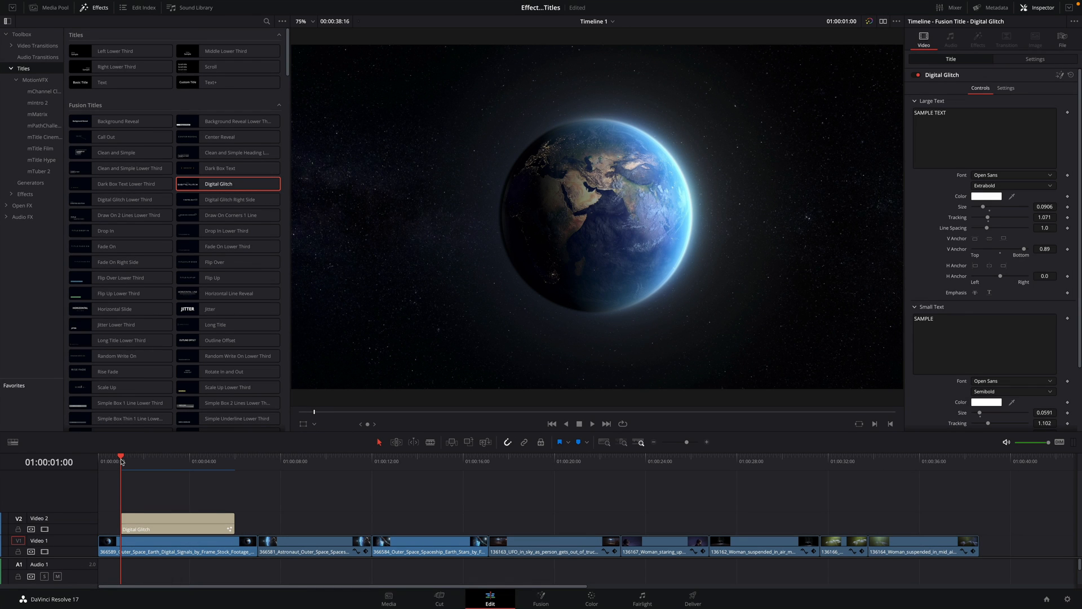
Set the Digital Glitch title to read EARTH above INVASION in ROBOTECH GP font
{"action": "left_click", "coordinate": [590, 424]}
{"action": "type", "text": "EARTH"}
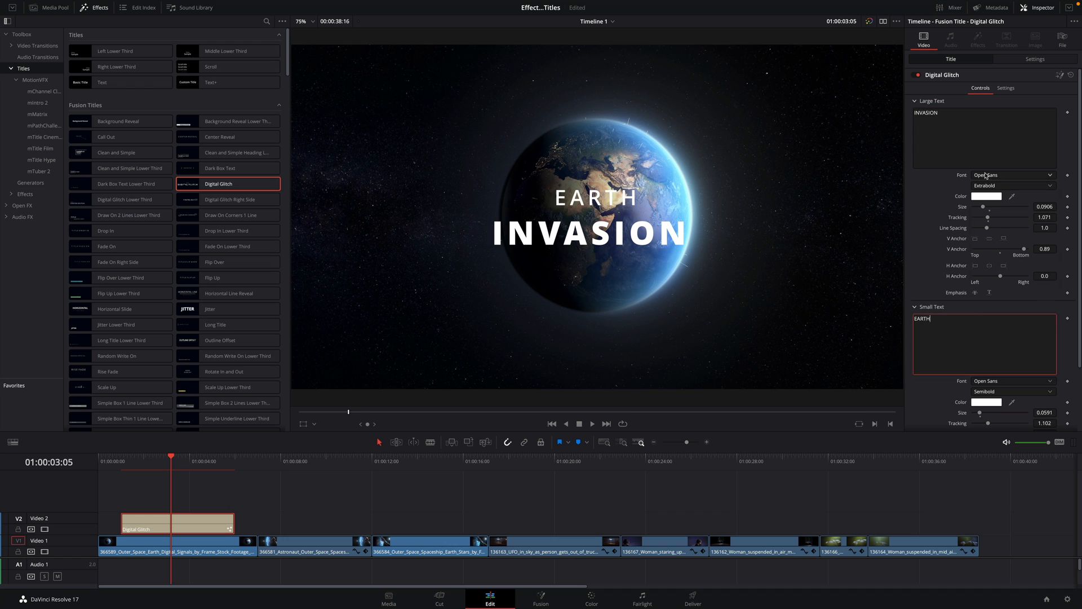
{"action": "left_click", "coordinate": [1035, 59]}
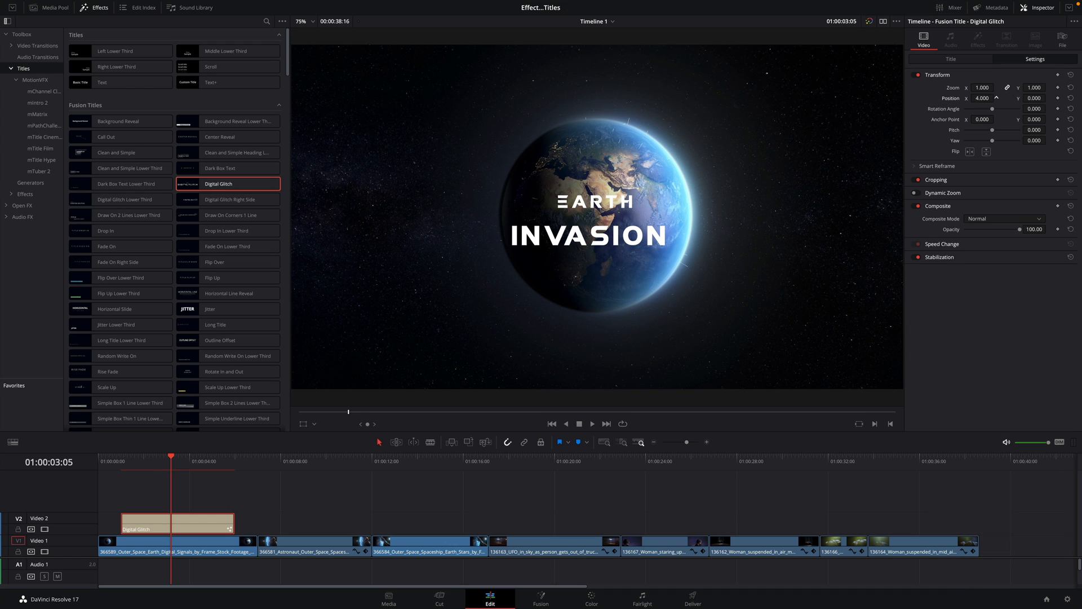
{"action": "left_click", "coordinate": [950, 59]}
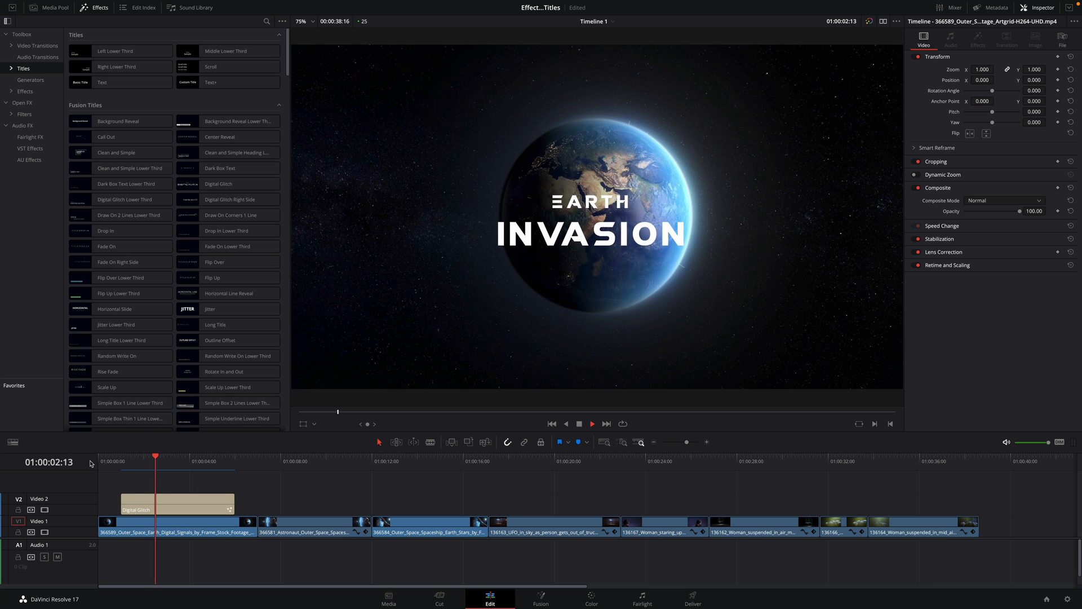
{"action": "left_click", "coordinate": [176, 503]}
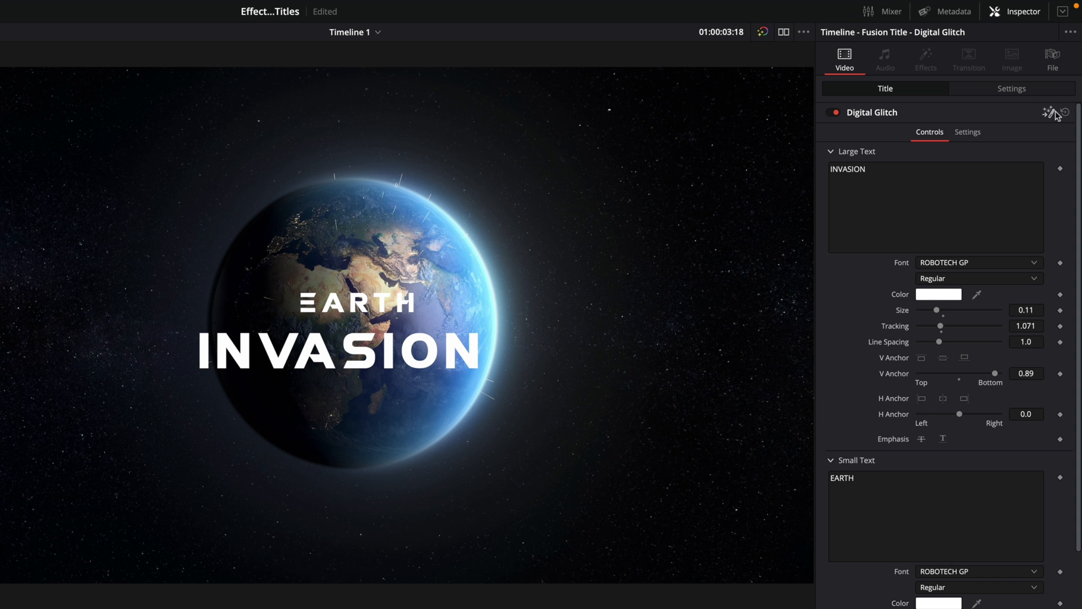
{"action": "mouse_move", "coordinate": [1055, 116]}
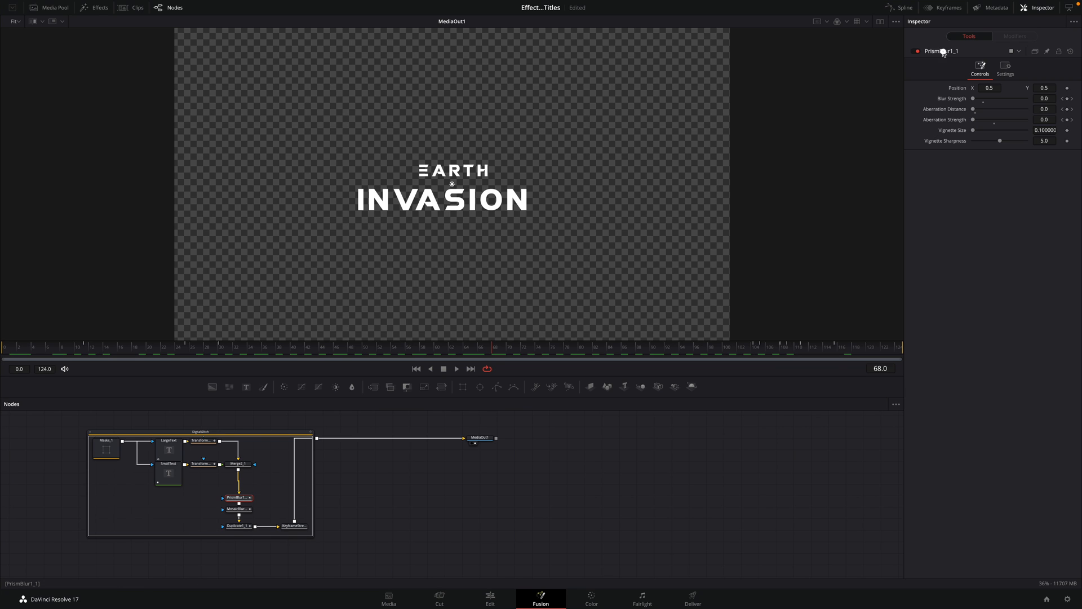
Set PrismBlur aberration strength 0.236 and distance 0.15 in Fusion, then return to the Edit page
{"action": "left_click_drag", "start_coordinate": [973, 119], "coordinate": [987, 120]}
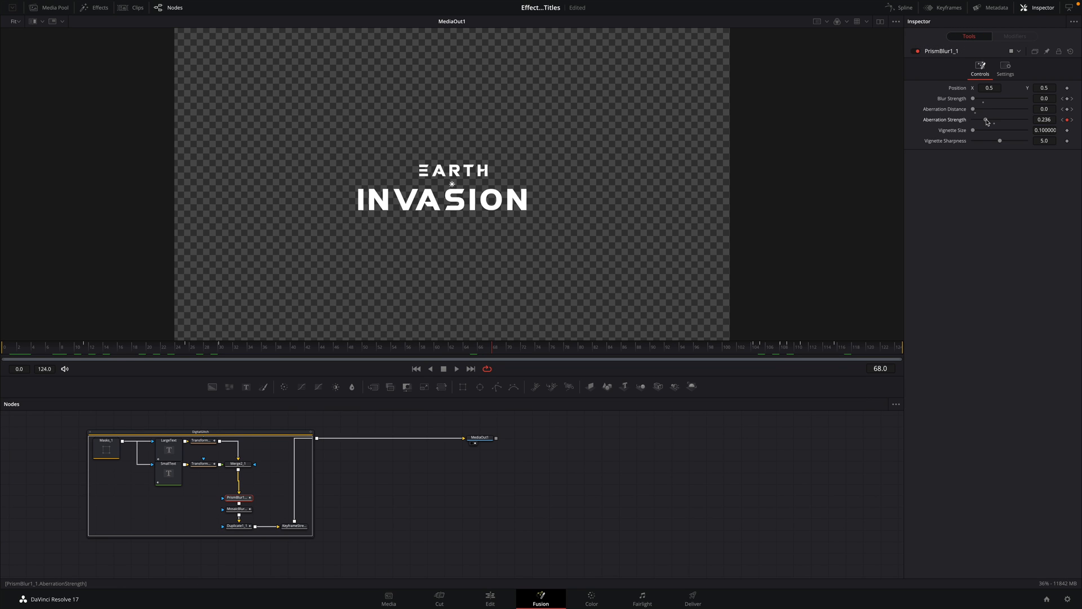
{"action": "left_click_drag", "start_coordinate": [973, 108], "coordinate": [981, 108]}
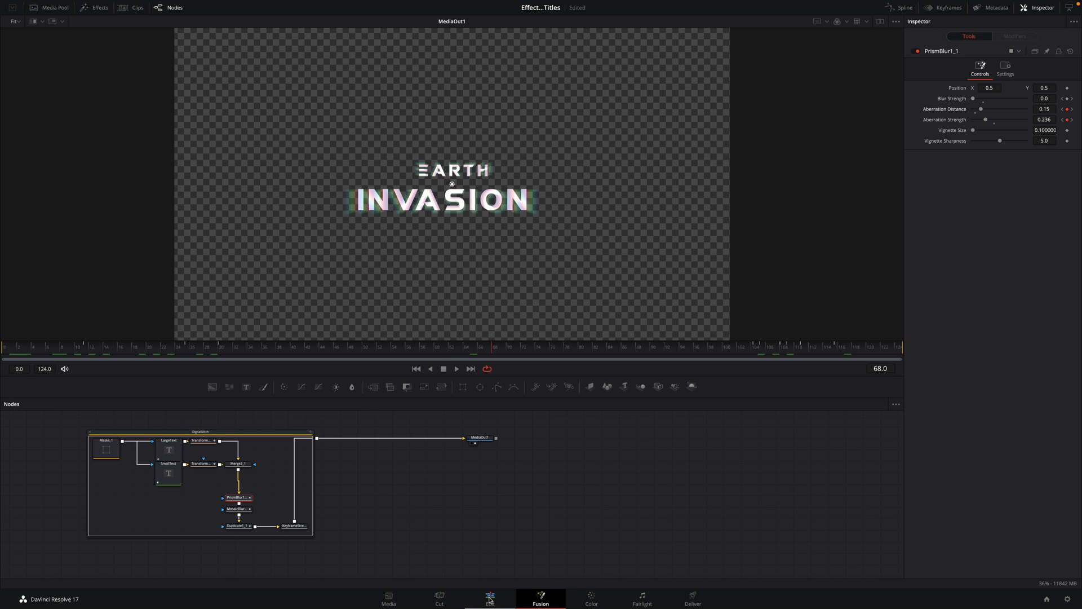
{"action": "left_click", "coordinate": [491, 597]}
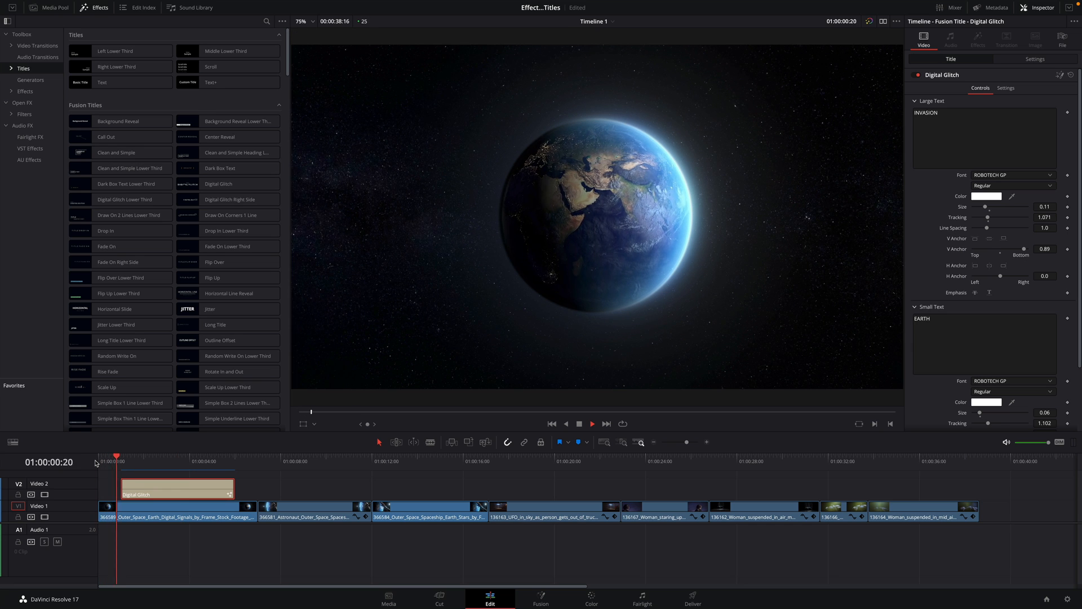
Delete the Digital Glitch title and expand the MotionVFX title packs under Titles
{"action": "left_click", "coordinate": [162, 455]}
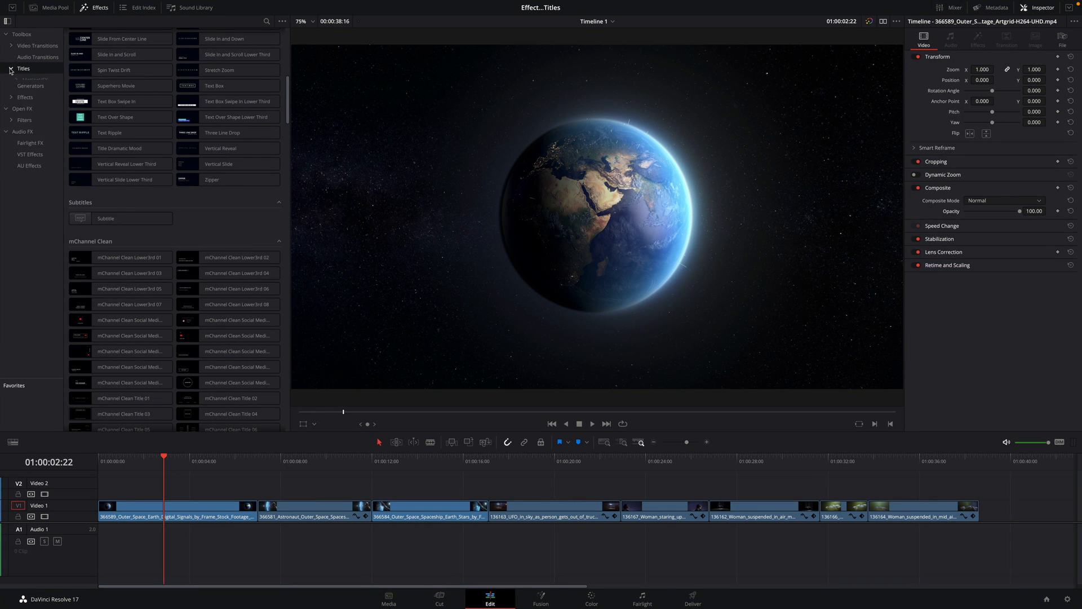
{"action": "left_click", "coordinate": [11, 68]}
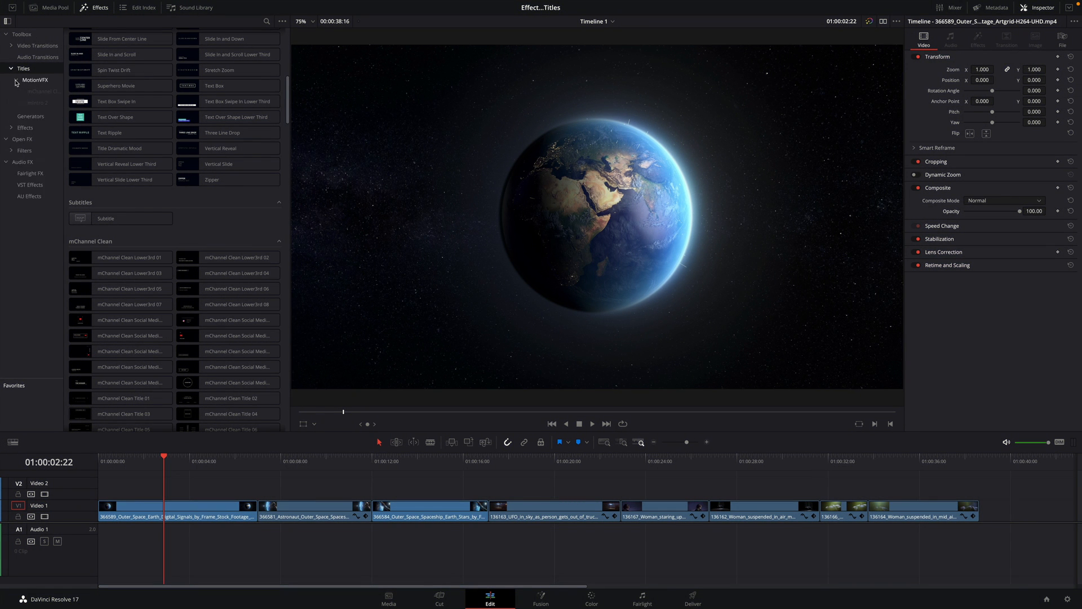
{"action": "left_click", "coordinate": [17, 80]}
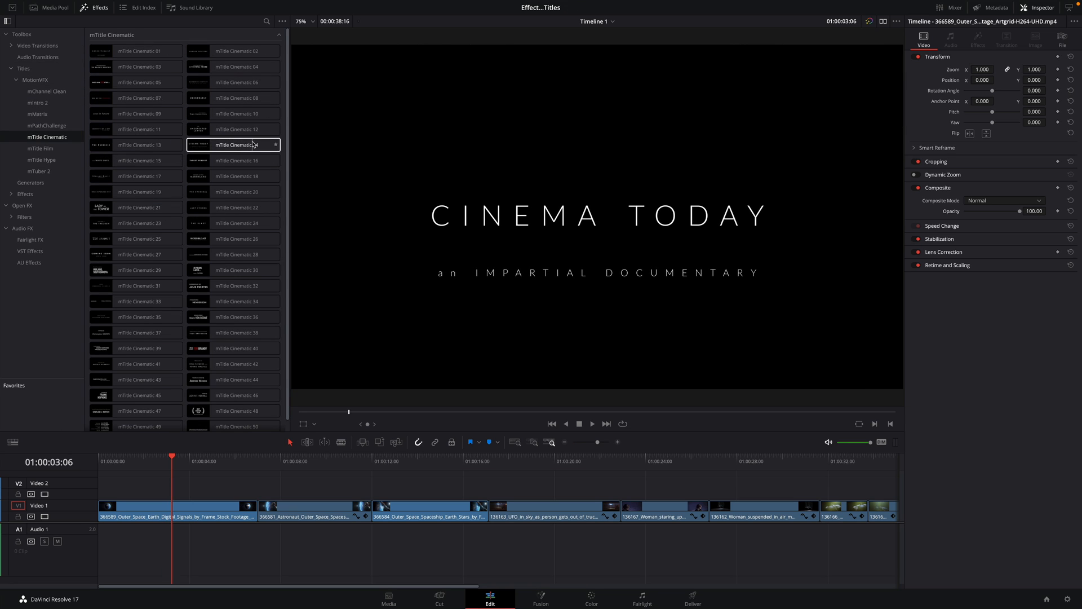
Preview mTitle Cinematic templates and show the mTitle Film title collection
{"action": "left_click", "coordinate": [137, 394]}
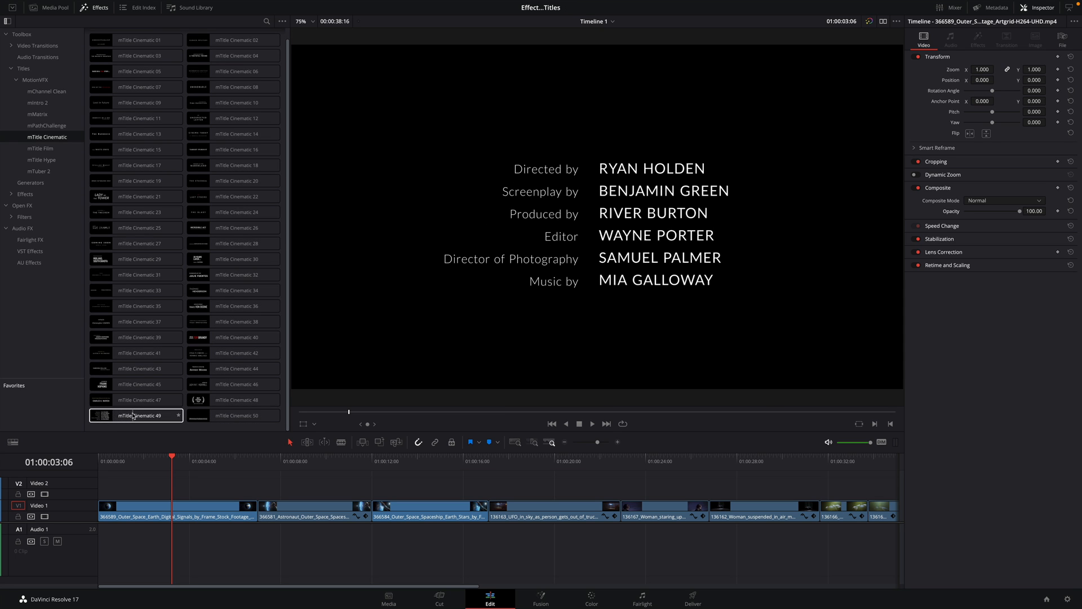
{"action": "left_click", "coordinate": [39, 149]}
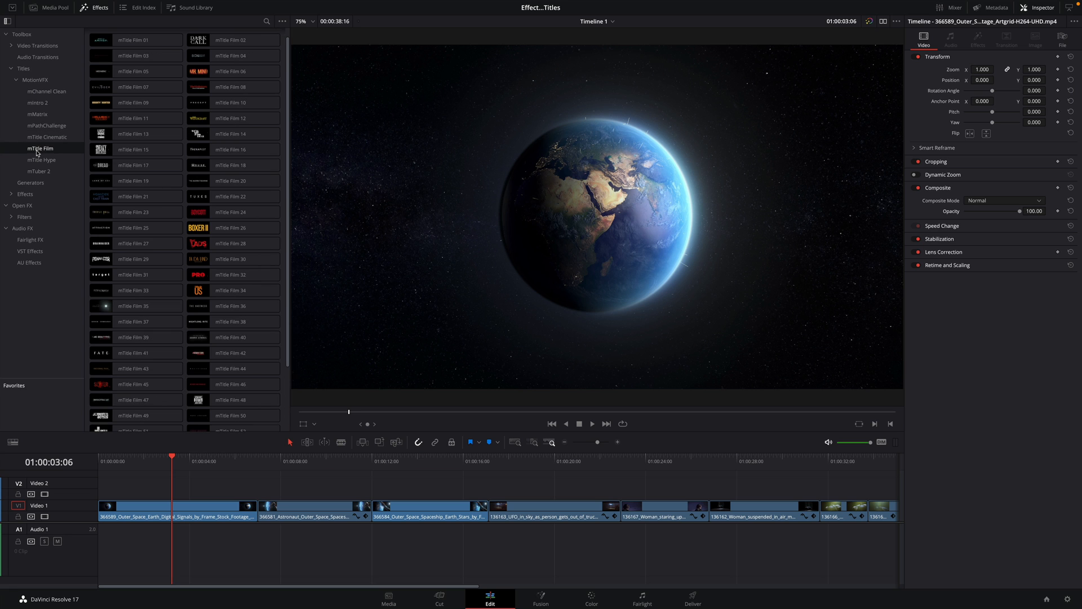
{"action": "left_click", "coordinate": [135, 290]}
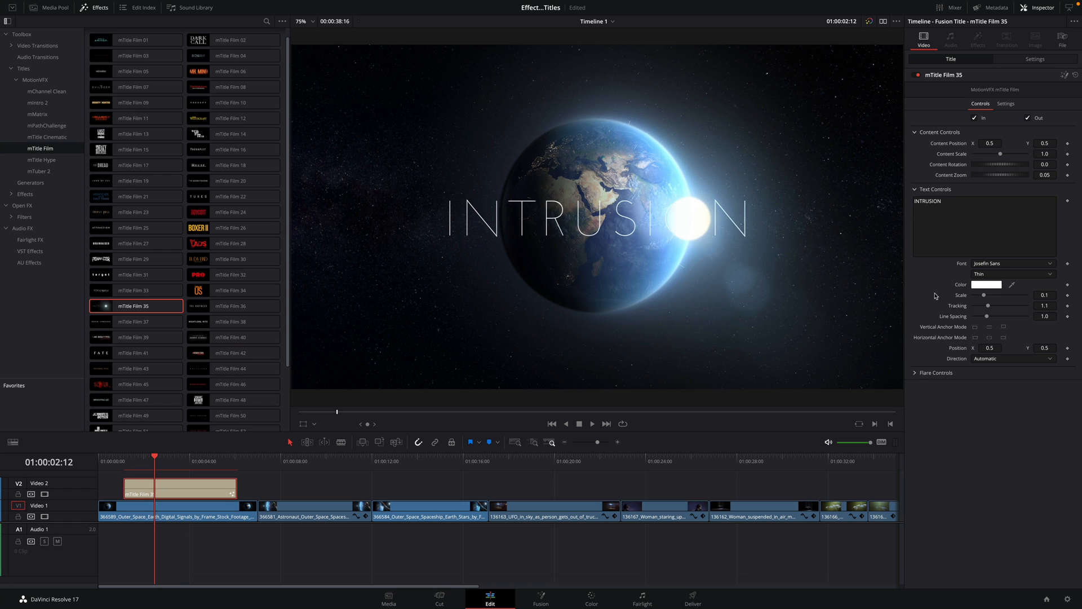
Expand Flare Controls on the mTitle Film 35 INTRUSION title, showing its red flare tint
{"action": "left_click", "coordinate": [936, 372]}
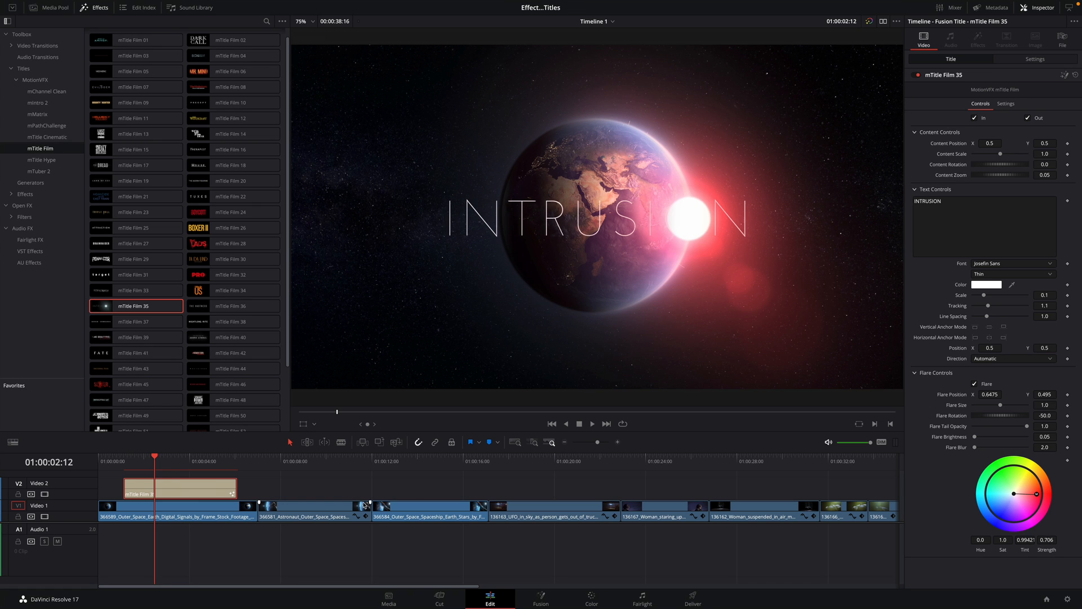
{"action": "left_click", "coordinate": [99, 461]}
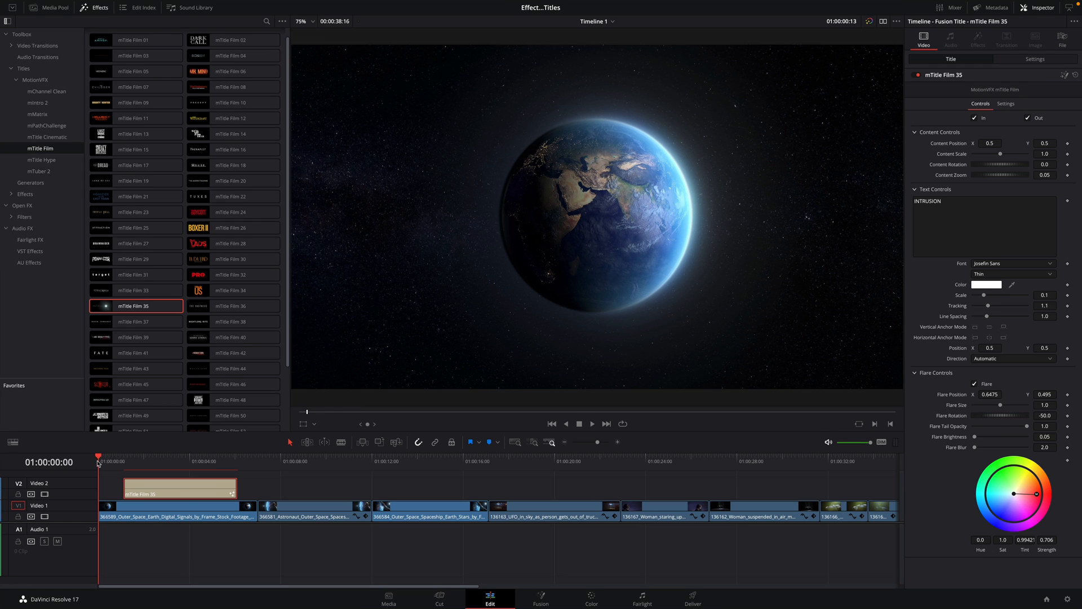
{"action": "mouse_move", "coordinate": [109, 460]}
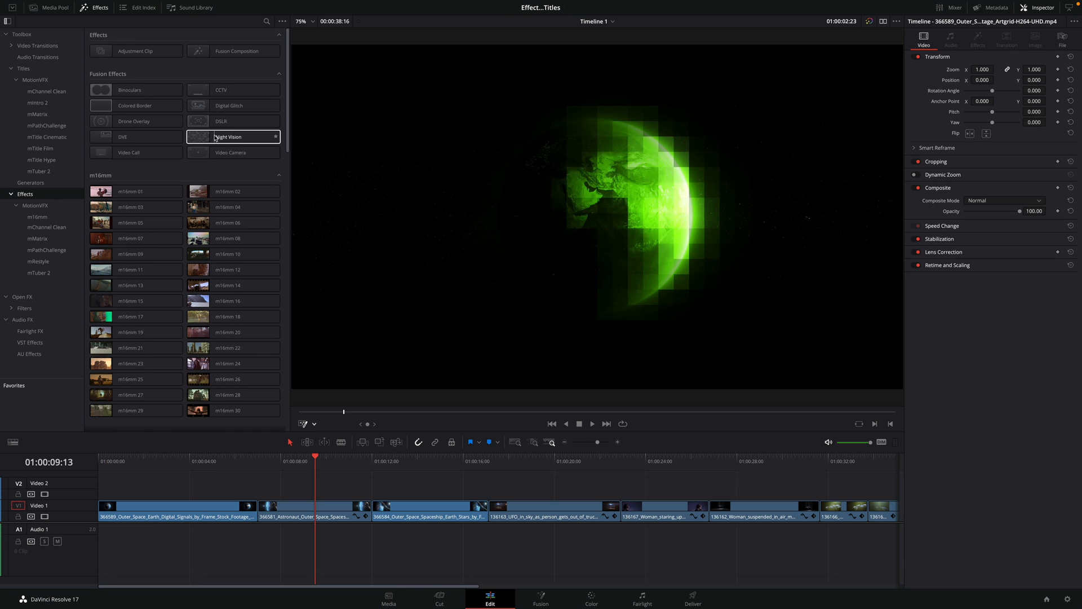
Preview the night-vision look, then apply CCTV to the astronaut clip and select it
{"action": "left_click", "coordinate": [233, 153]}
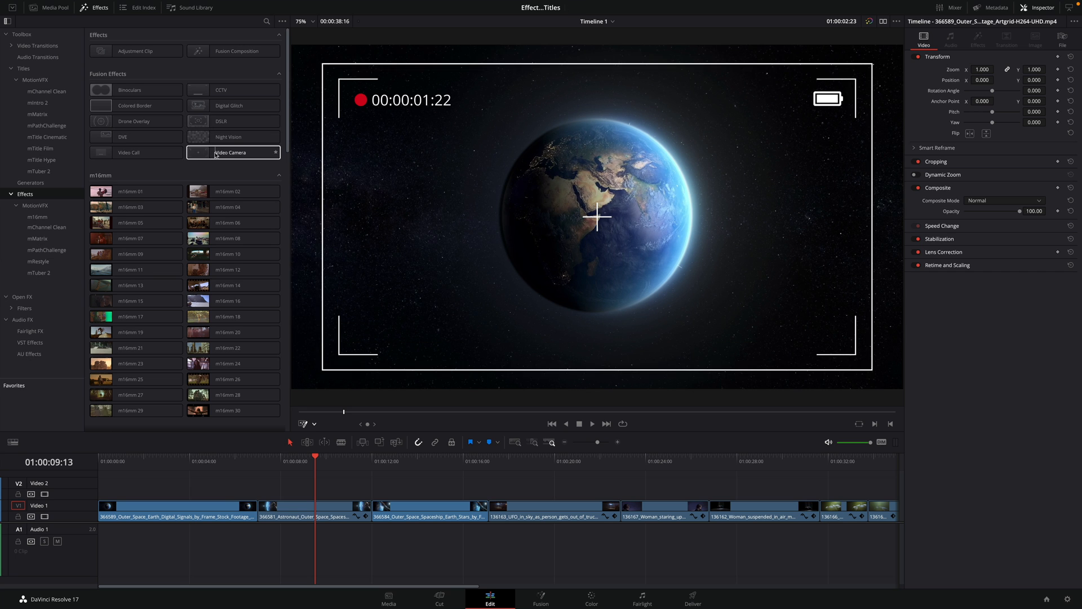
{"action": "double_click", "coordinate": [232, 89]}
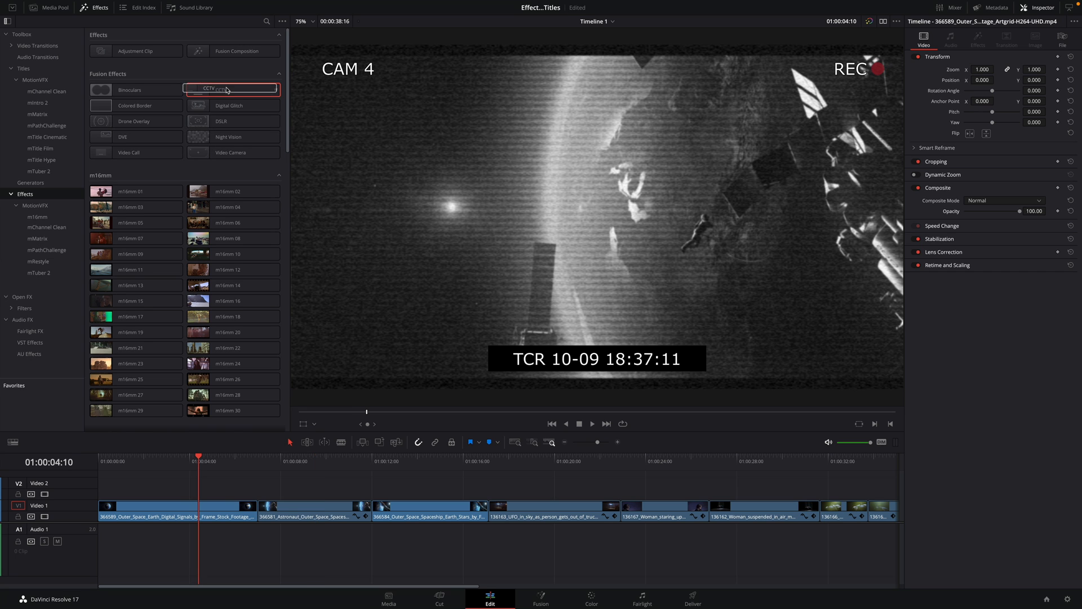
{"action": "left_click", "coordinate": [276, 457]}
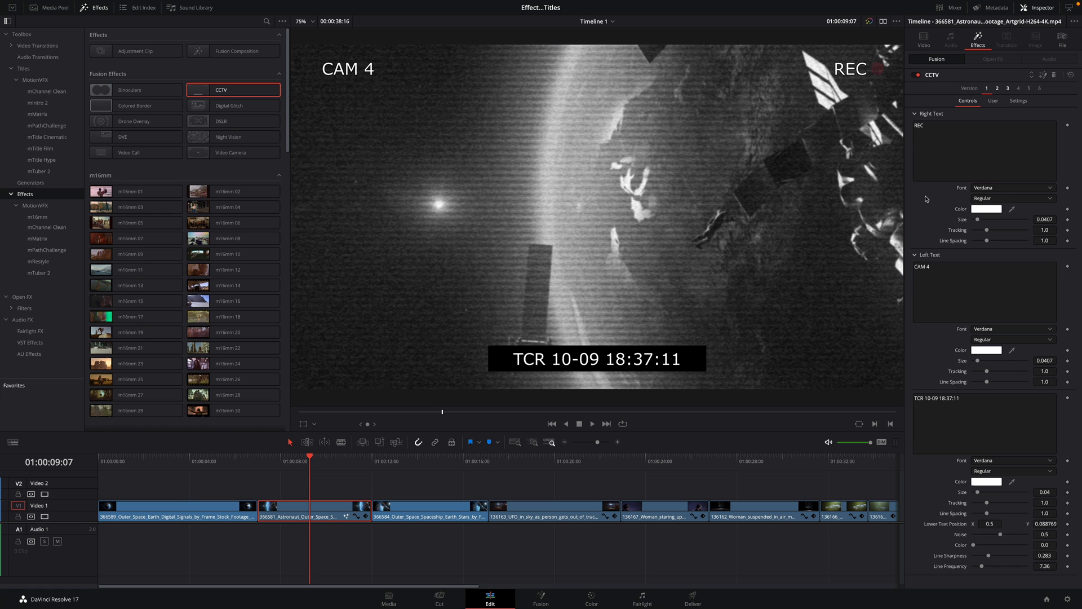
Raise the CCTV Line Frequency for denser scan lines and send the effect to Fusion
{"action": "left_click_drag", "start_coordinate": [989, 534], "coordinate": [1001, 534]}
{"action": "type", "text": "2"}
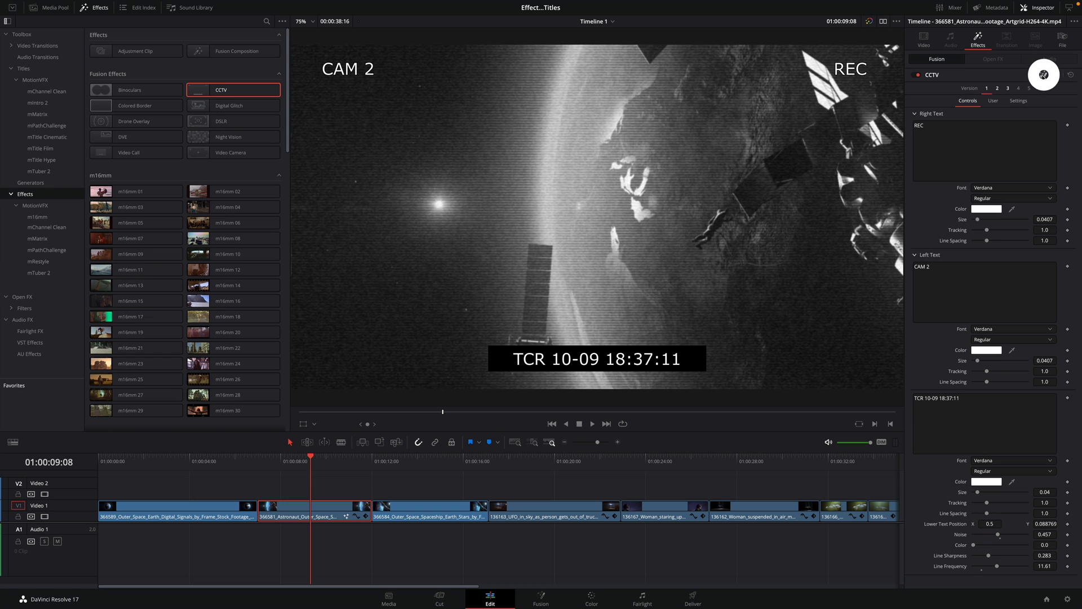
{"action": "left_click", "coordinate": [539, 598]}
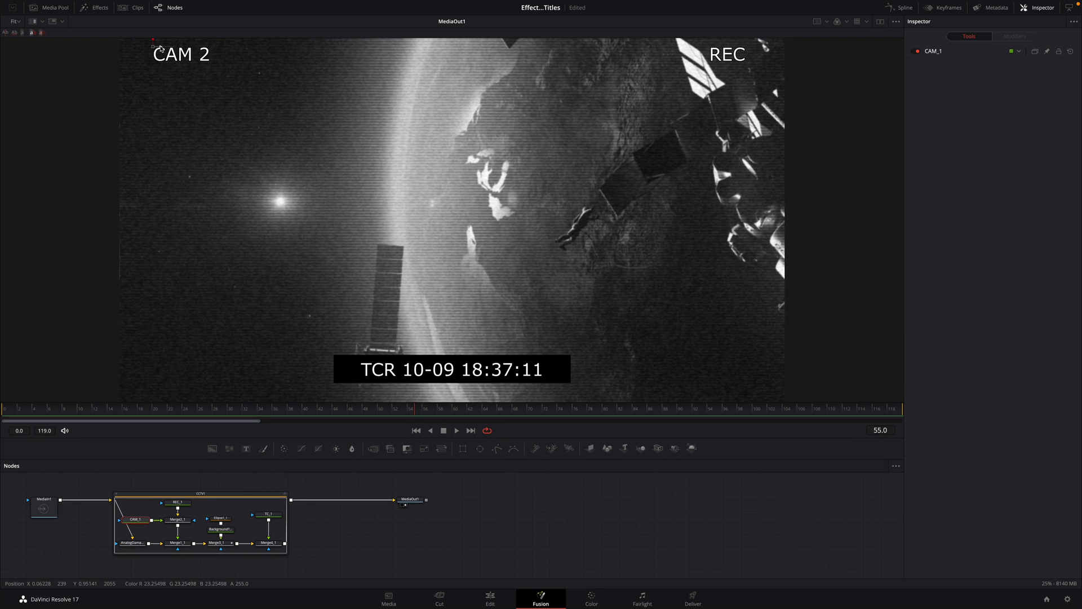
Drag the CAM 2 label to the top centre in the Fusion viewer and return to Edit
{"action": "left_click_drag", "start_coordinate": [181, 54], "coordinate": [484, 54]}
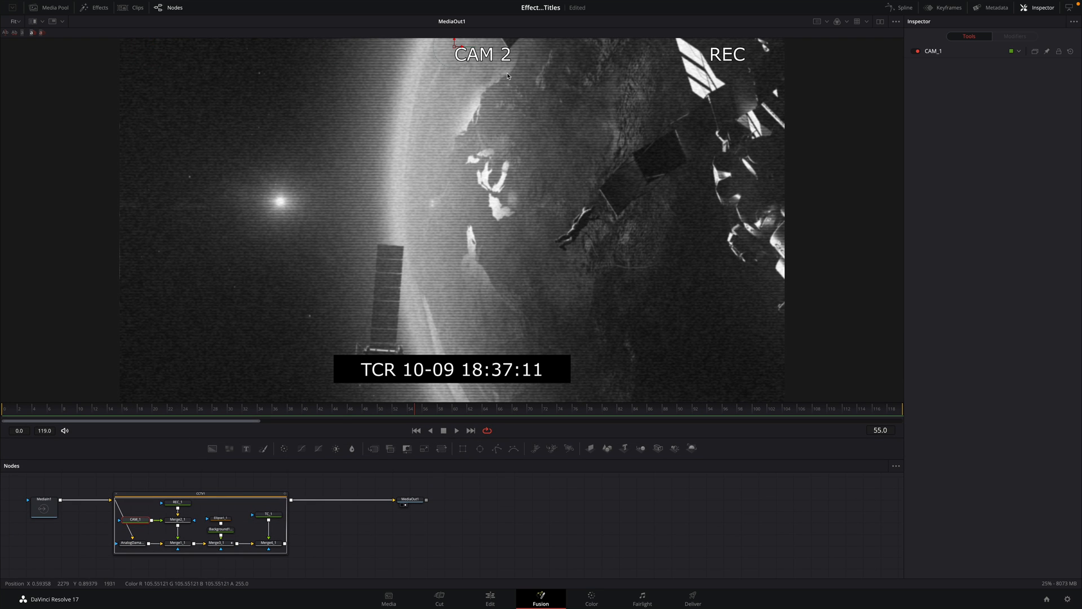
{"action": "left_click", "coordinate": [491, 598]}
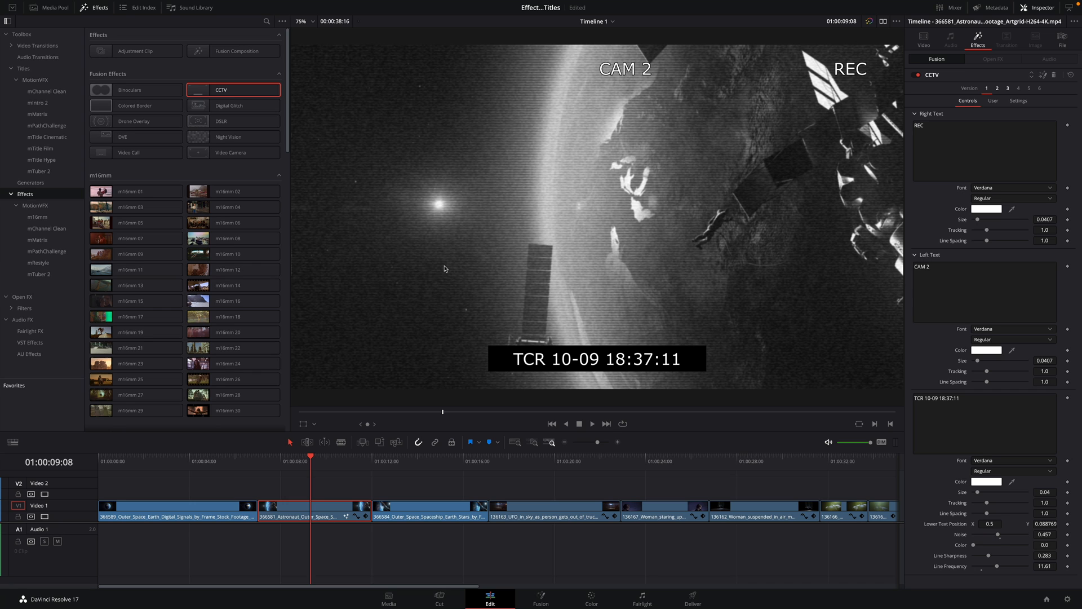
Adjust the CCTV timecode position and colour, then jump the playhead to the spaceship clip
{"action": "left_click", "coordinate": [315, 423]}
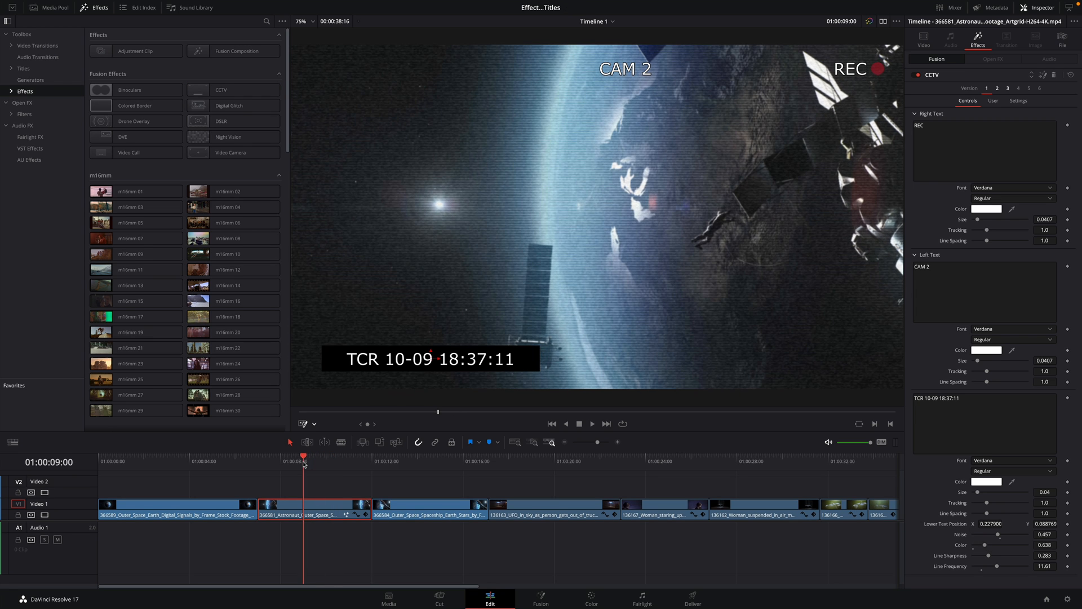
{"action": "left_click", "coordinate": [424, 457]}
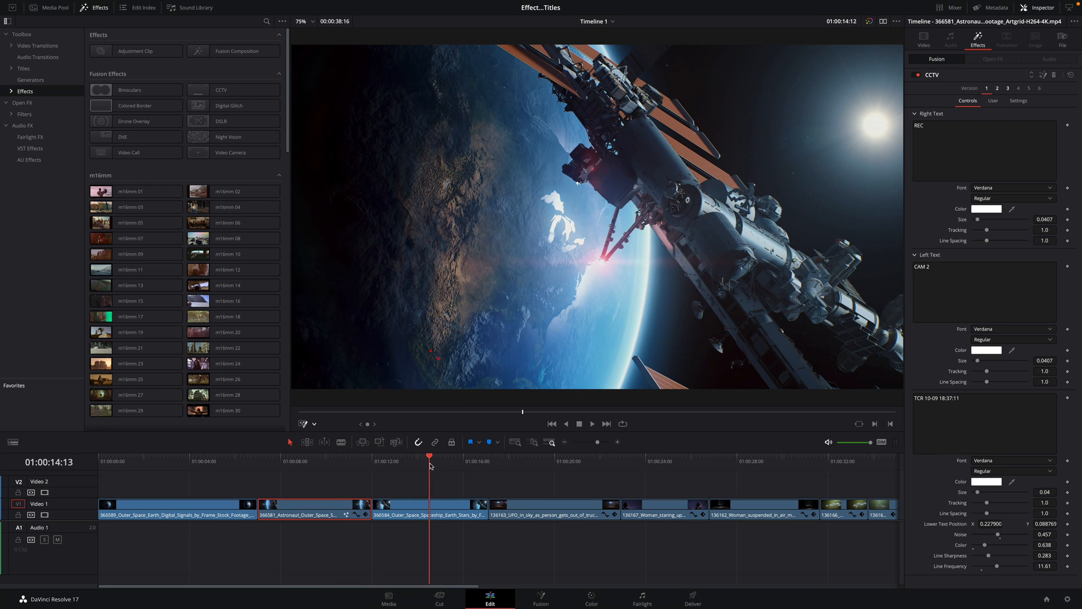
Paste Attributes with Fusion Effects ticked to copy the CCTV look onto the spaceship clip
{"action": "left_click", "coordinate": [429, 507]}
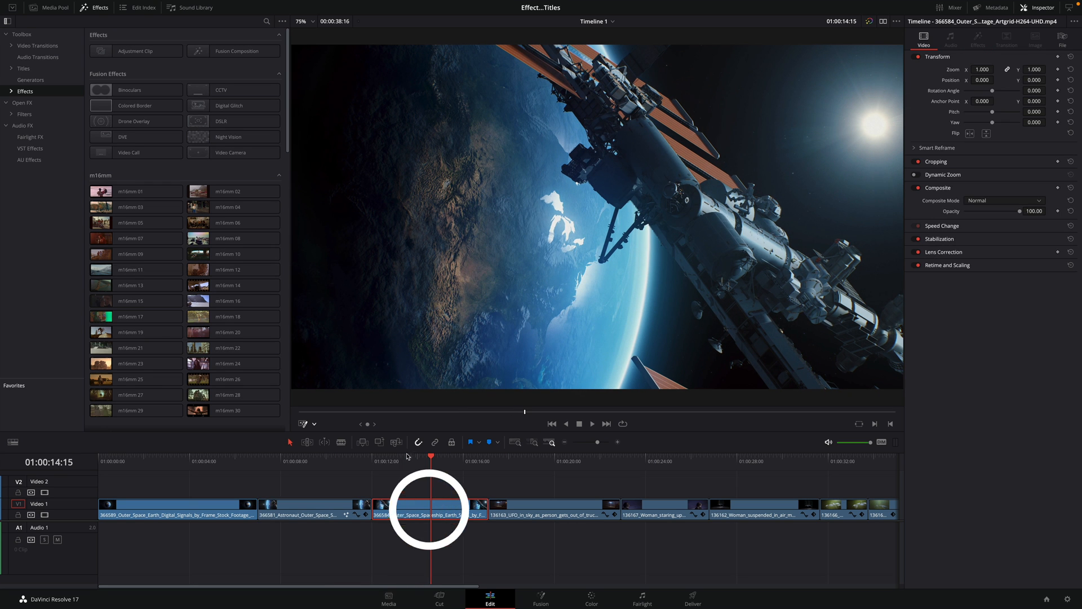
{"action": "left_click", "coordinate": [97, 4]}
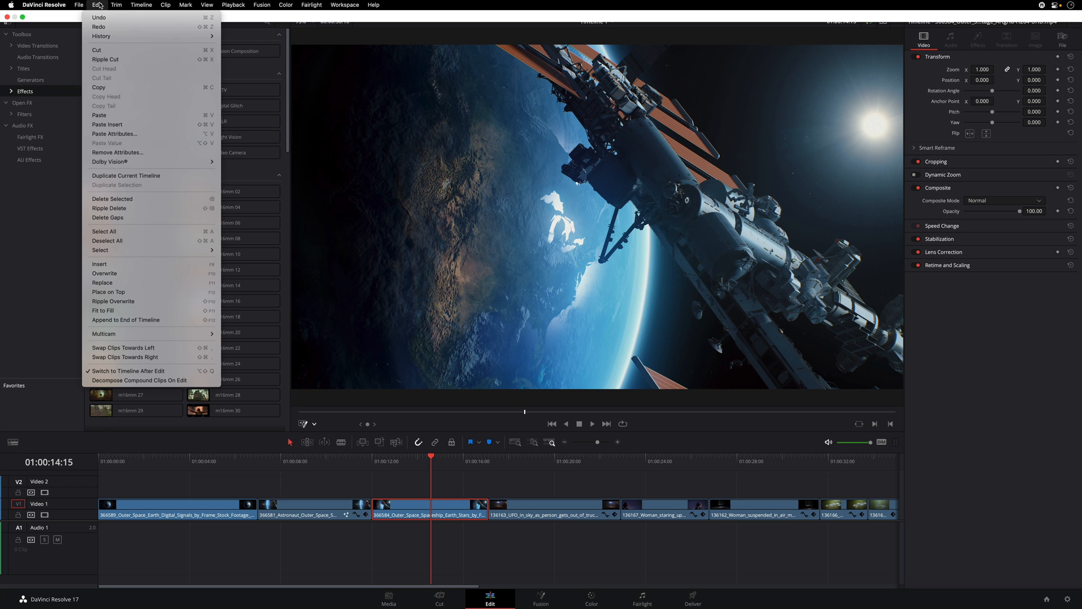
{"action": "mouse_move", "coordinate": [129, 133]}
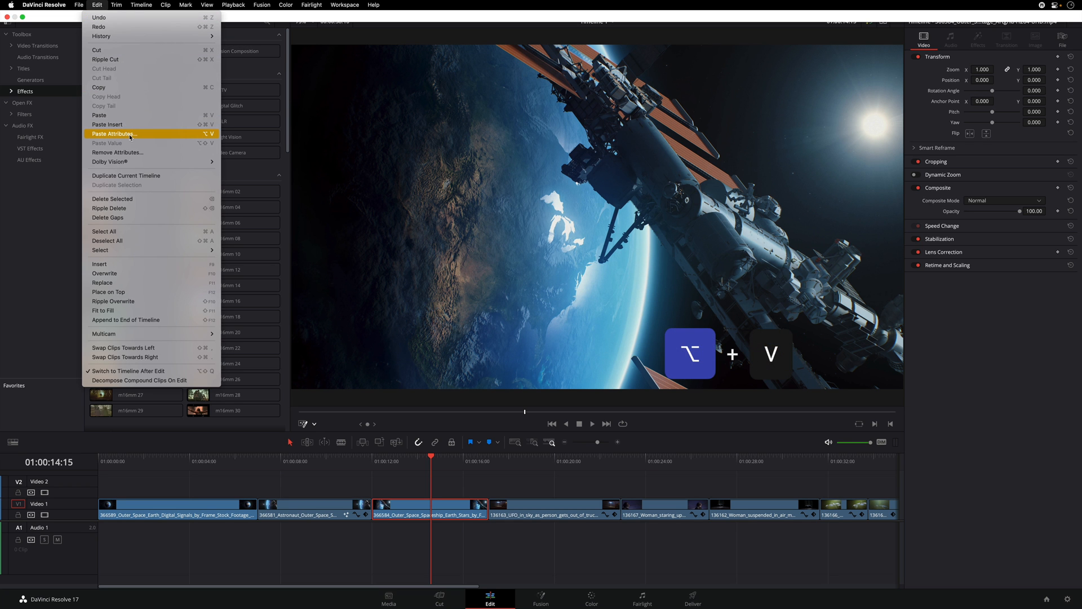
{"action": "left_click", "coordinate": [115, 133]}
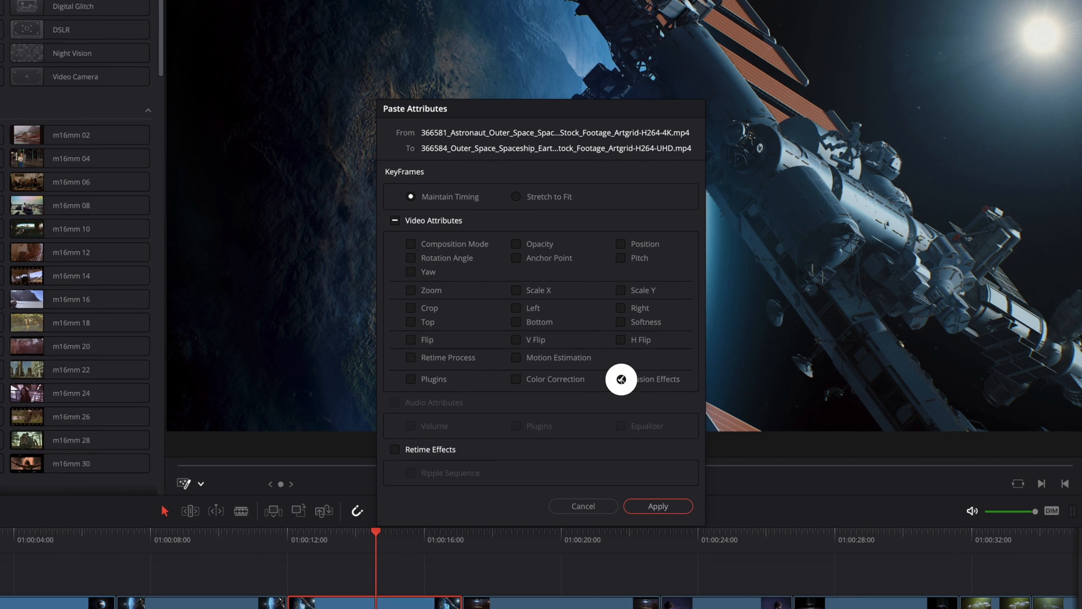
{"action": "left_click", "coordinate": [620, 378]}
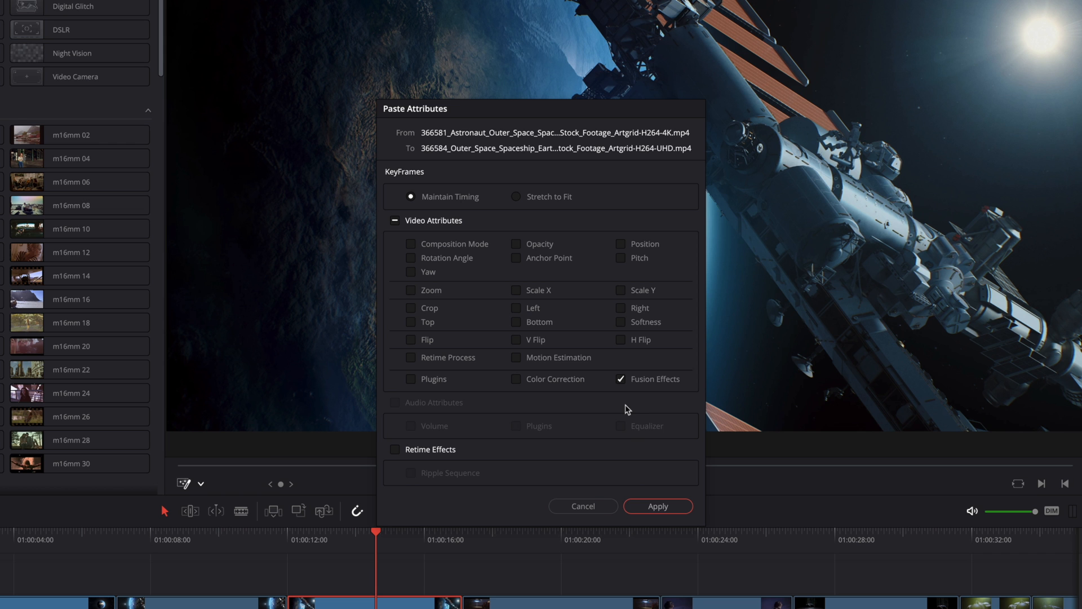
{"action": "left_click", "coordinate": [656, 506]}
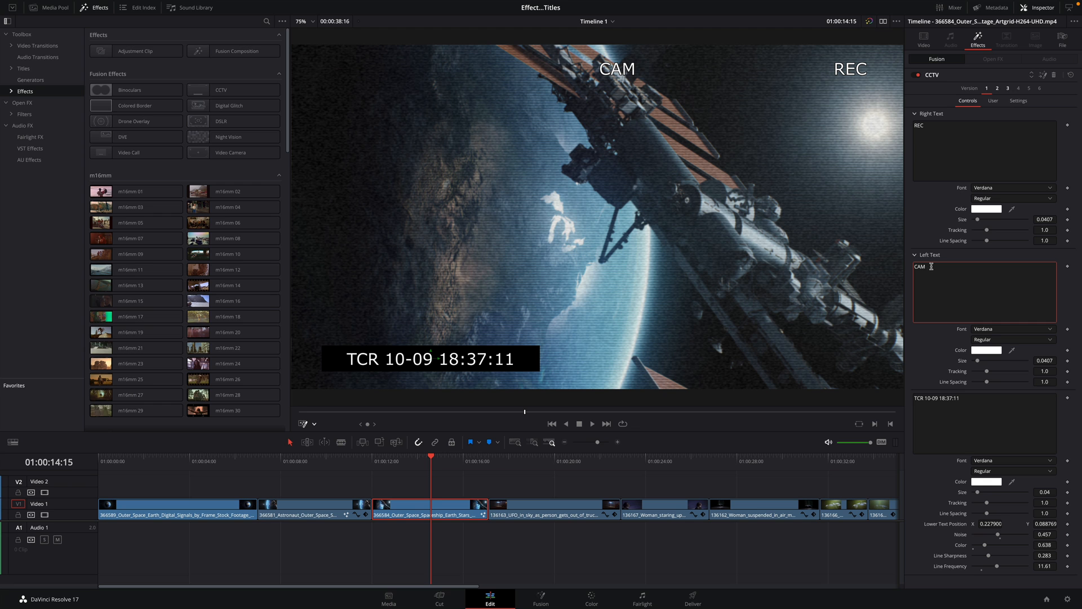
Change the spaceship clip's CCTV Left Text label to CAM 3
{"action": "type", "text": "3"}
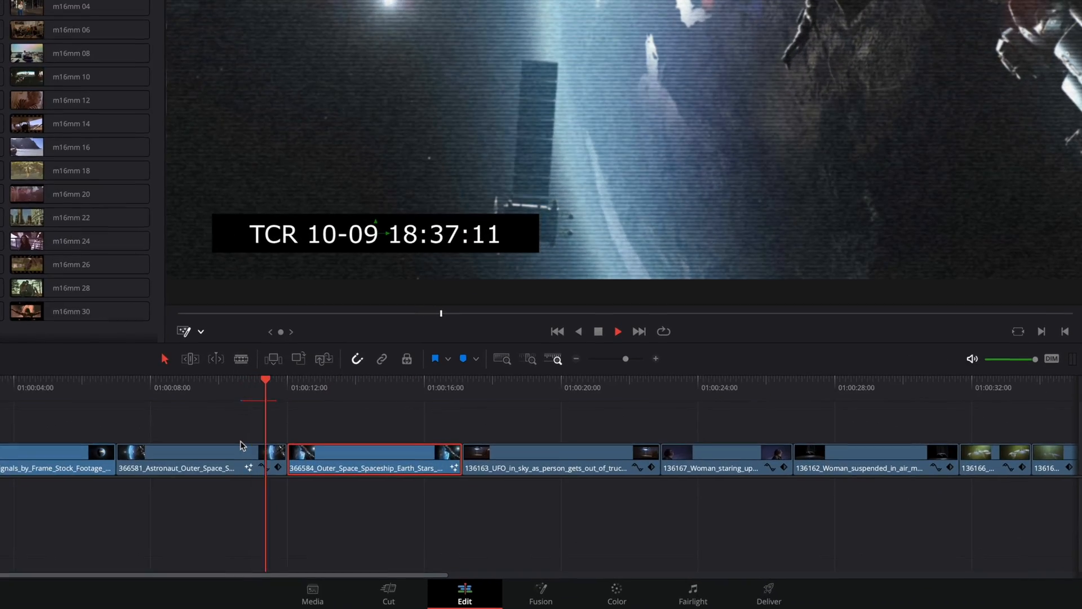
{"action": "right_click", "coordinate": [373, 459]}
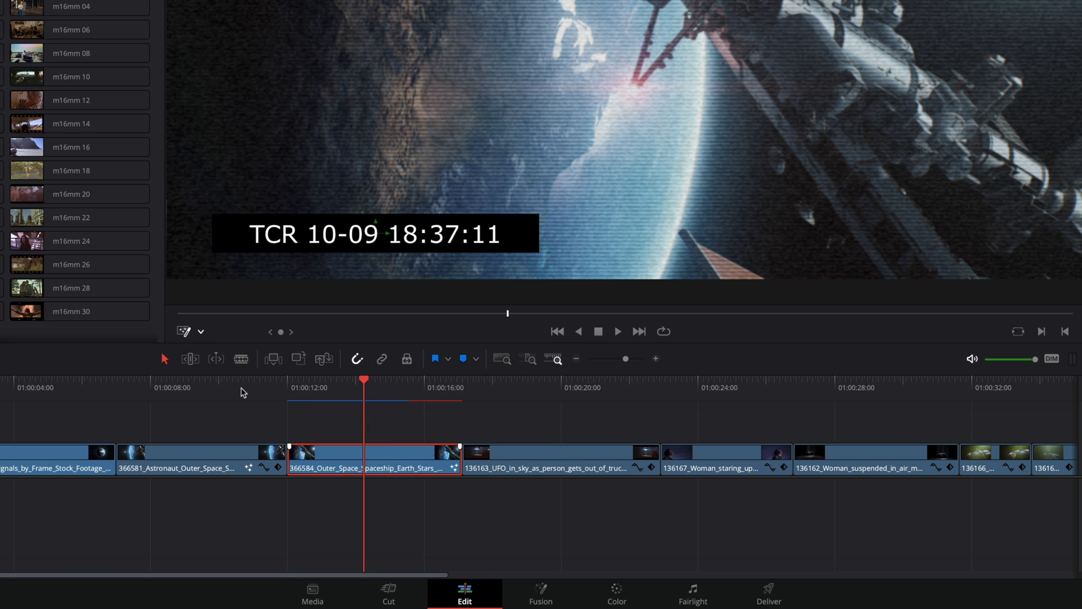
{"action": "left_click", "coordinate": [195, 387]}
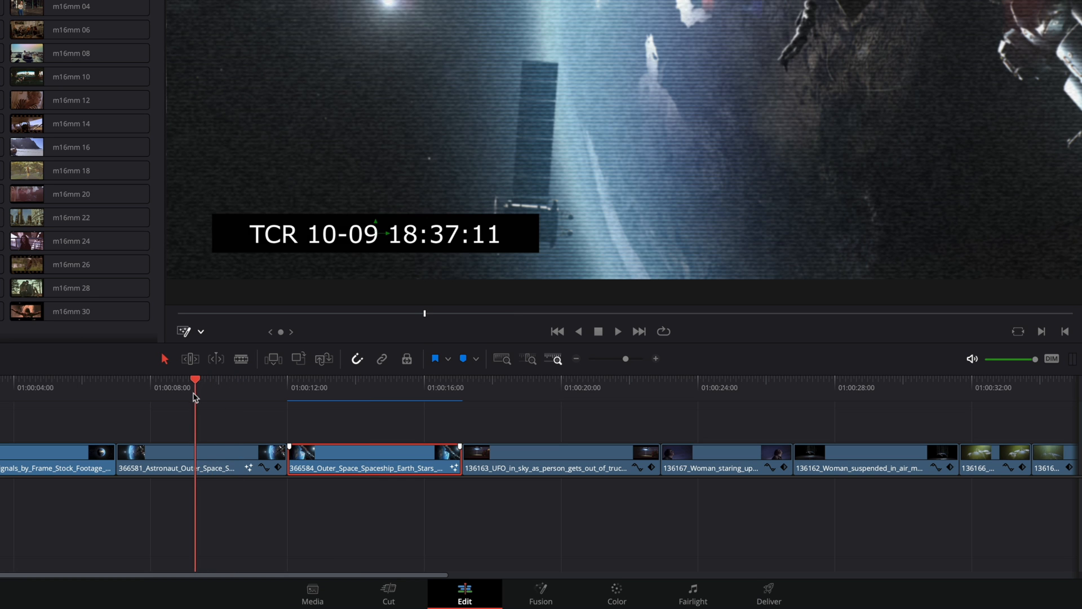
{"action": "right_click", "coordinate": [176, 459]}
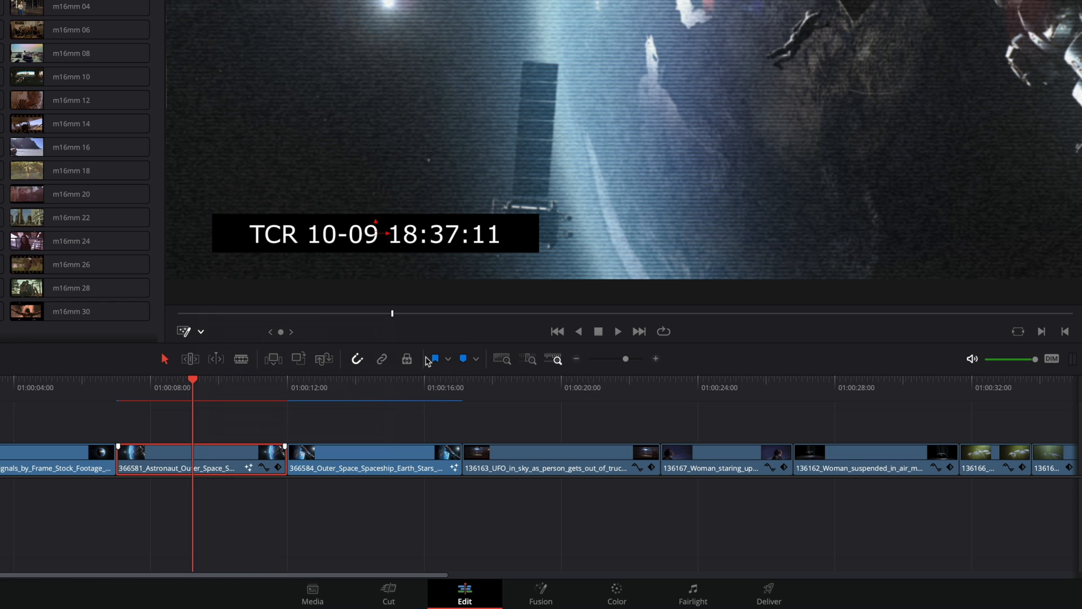
{"action": "left_click", "coordinate": [435, 358]}
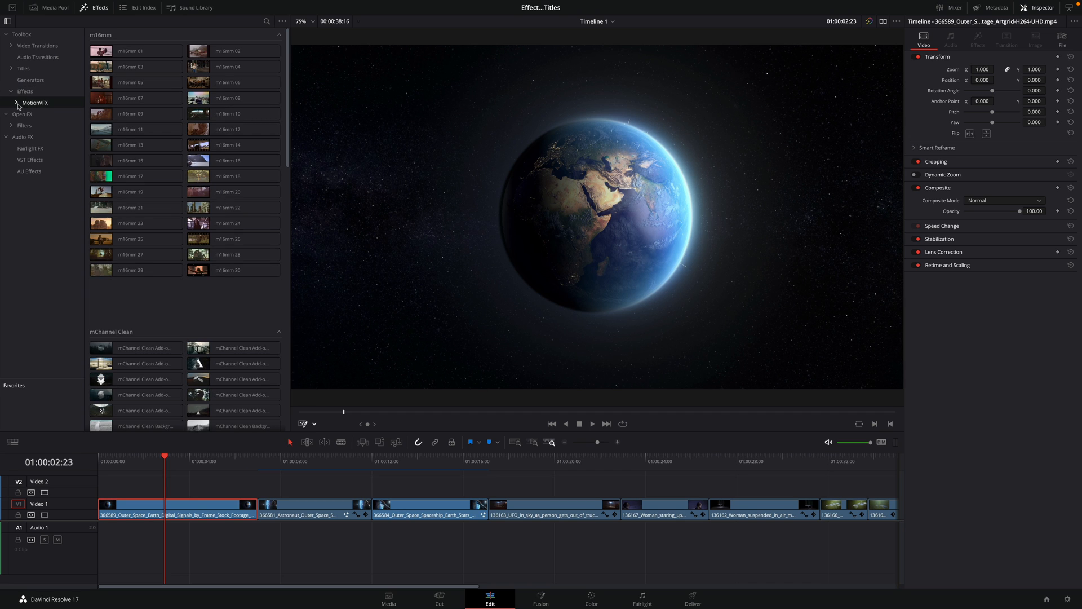
Expand MotionVFX, select the UFO shot and try two m16mm looks on it
{"action": "left_click", "coordinate": [17, 103]}
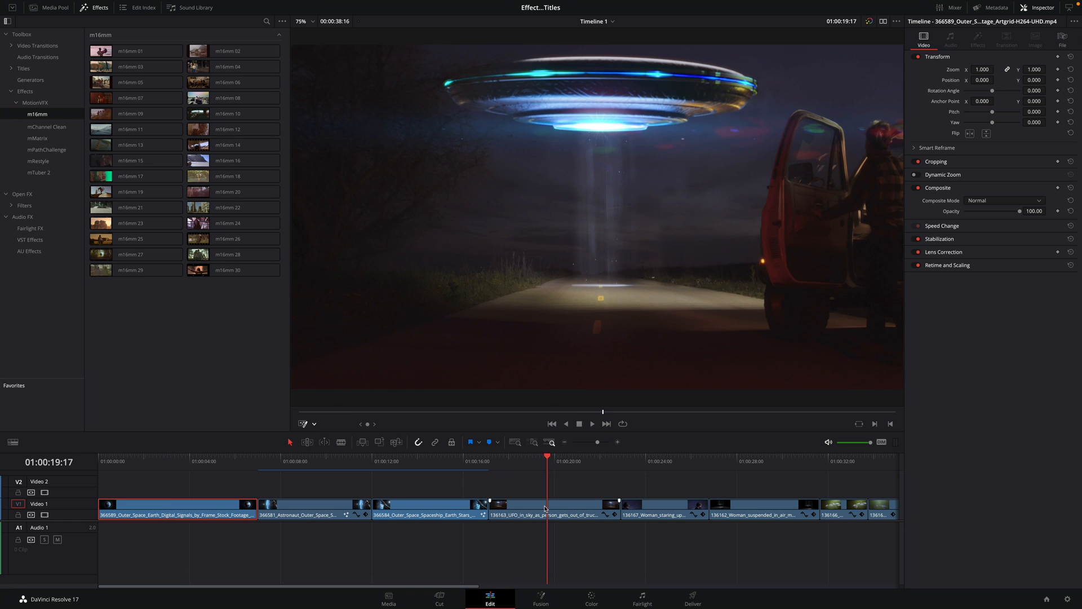
{"action": "left_click", "coordinate": [546, 510]}
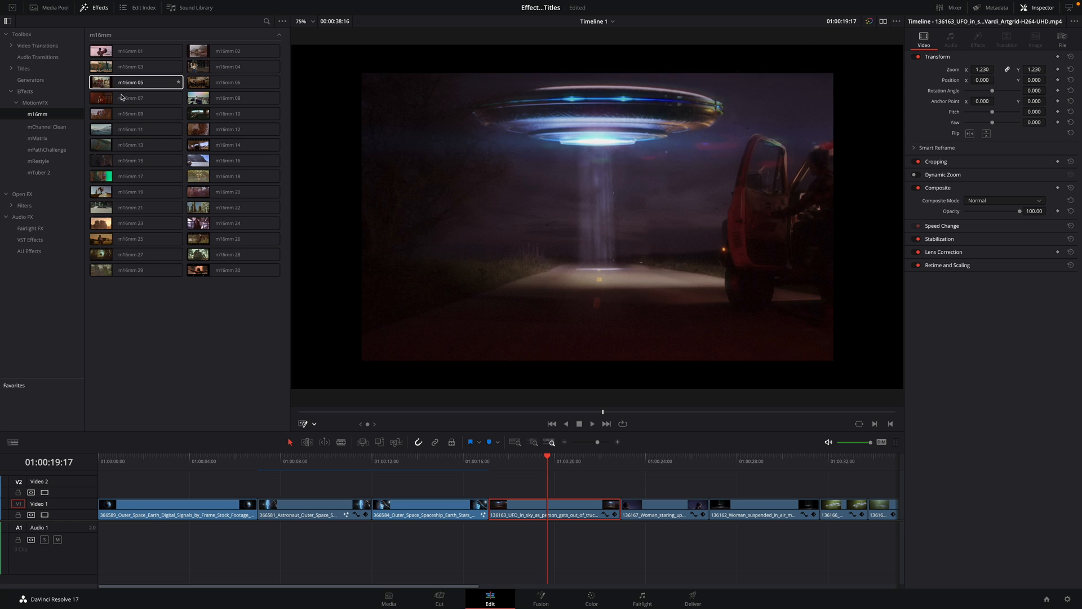
{"action": "left_click", "coordinate": [130, 129]}
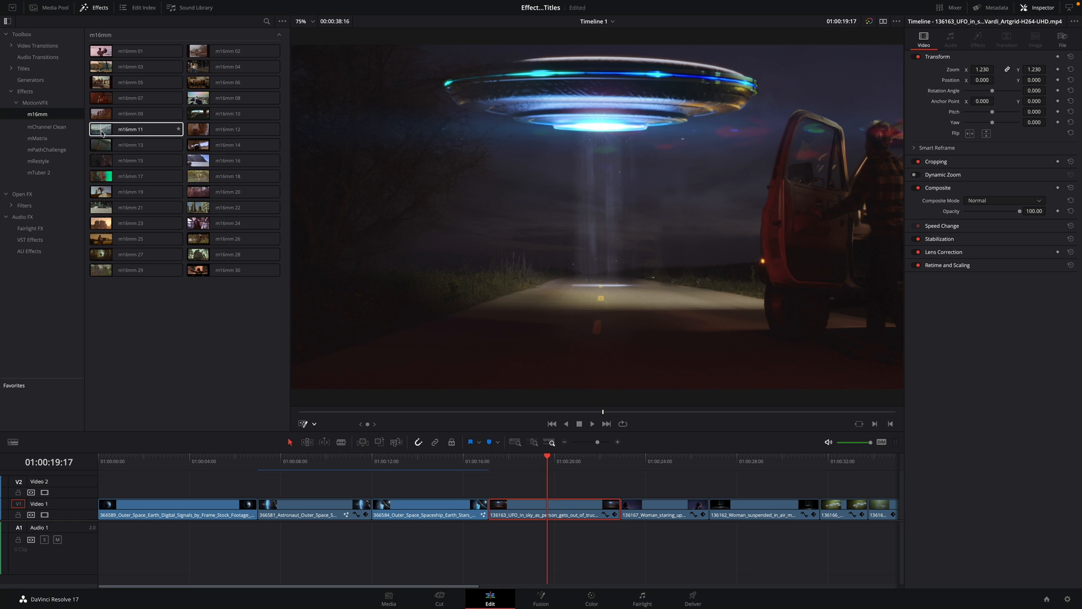
{"action": "left_click", "coordinate": [227, 207]}
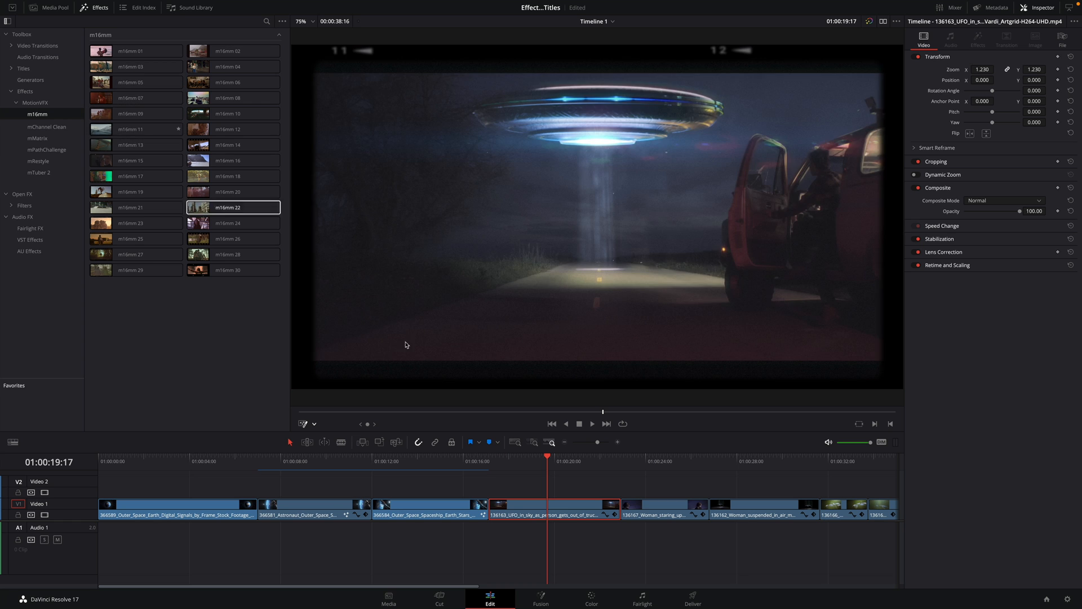
Park the playhead near the UFO shot's start and pick the Adjustment Clip effect
{"action": "left_click", "coordinate": [612, 458]}
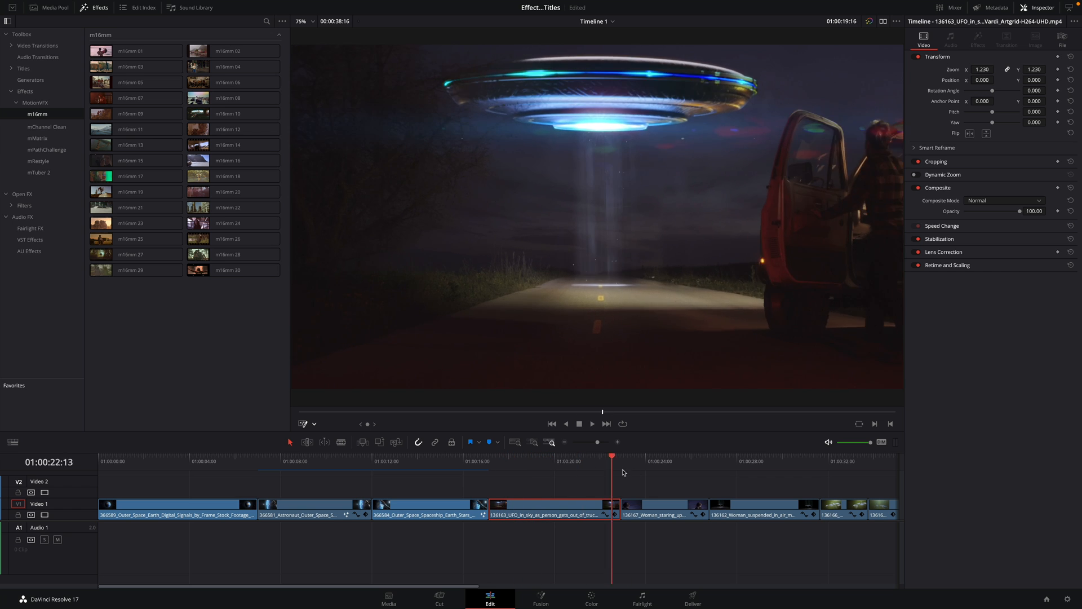
{"action": "left_click", "coordinate": [556, 461]}
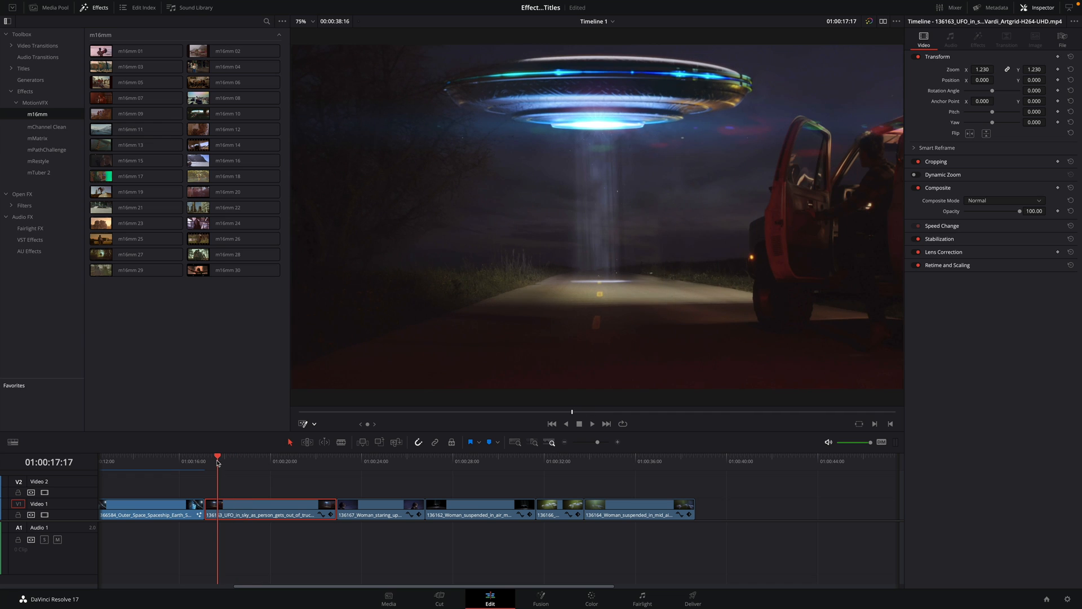
{"action": "left_click", "coordinate": [26, 92]}
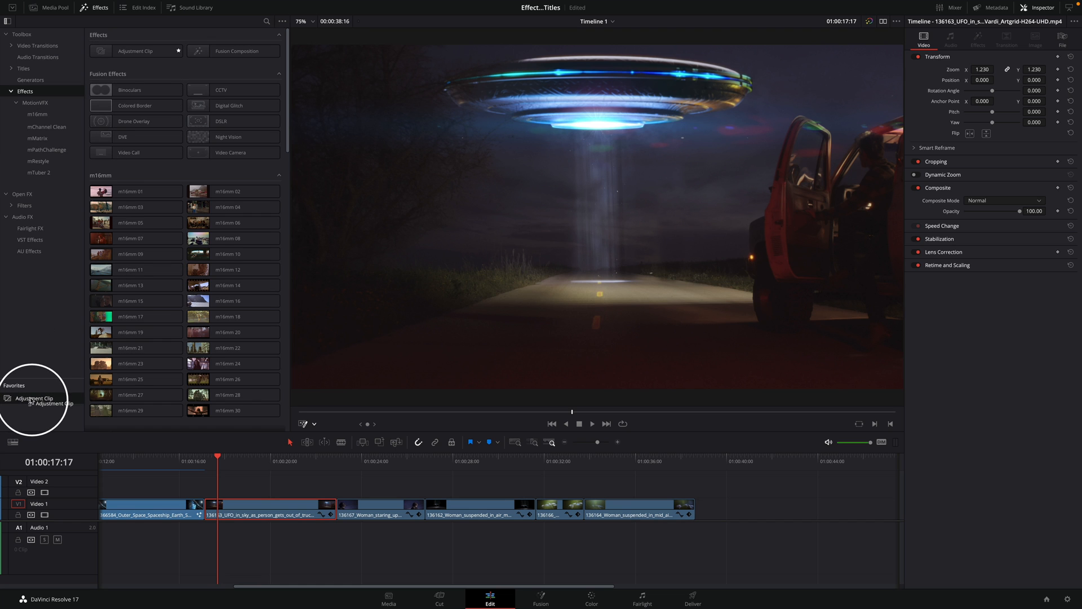
Add an Adjustment Clip on V2 over the UFO shot and stretch it to the timeline end
{"action": "left_click_drag", "start_coordinate": [34, 397], "coordinate": [235, 486]}
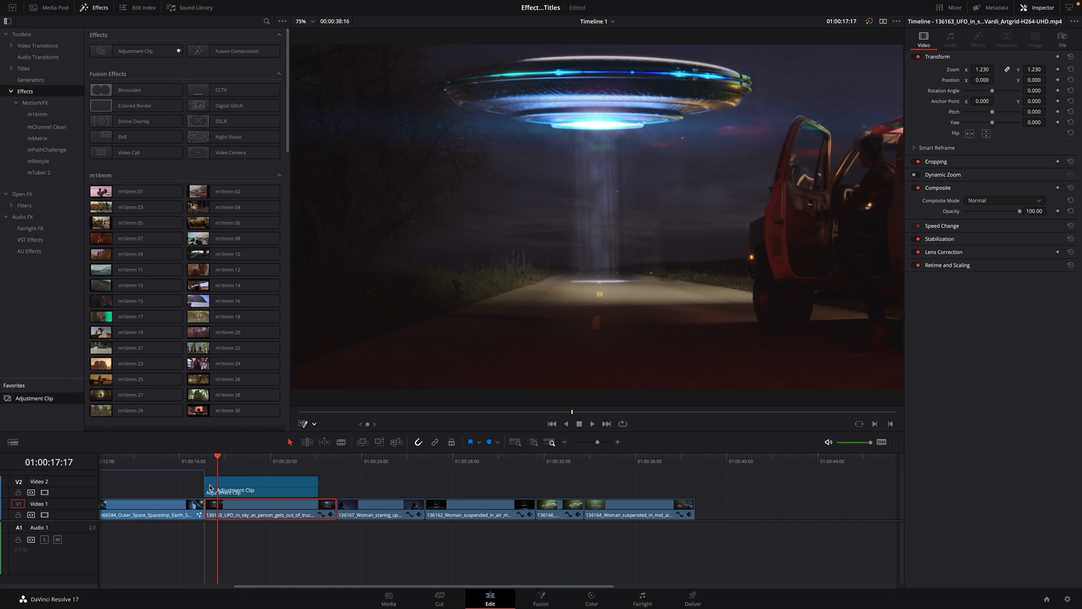
{"action": "mouse_move", "coordinate": [328, 493]}
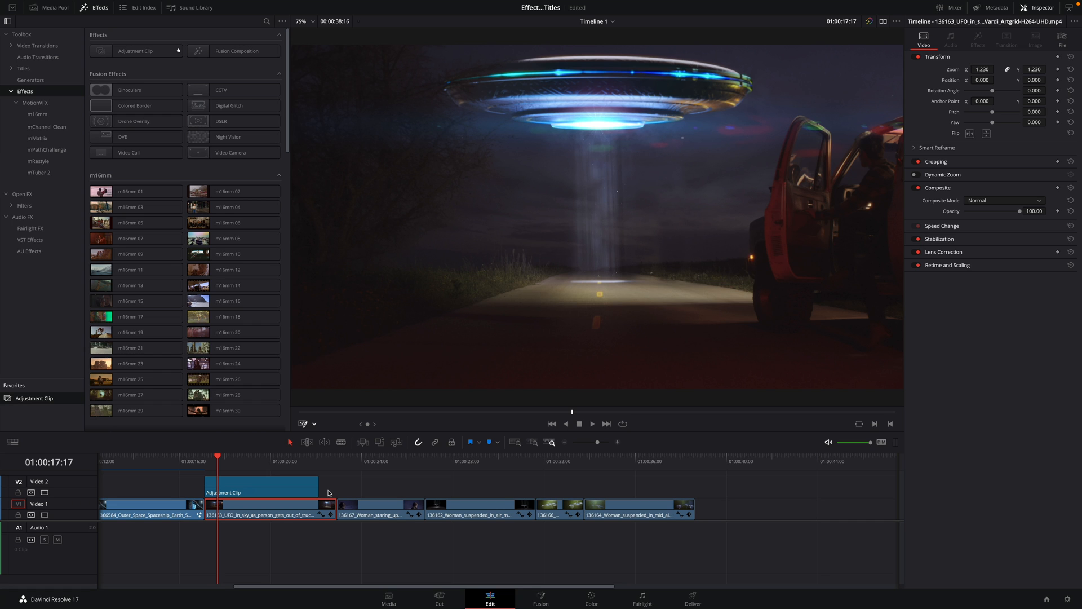
{"action": "left_click_drag", "start_coordinate": [316, 487], "coordinate": [330, 487]}
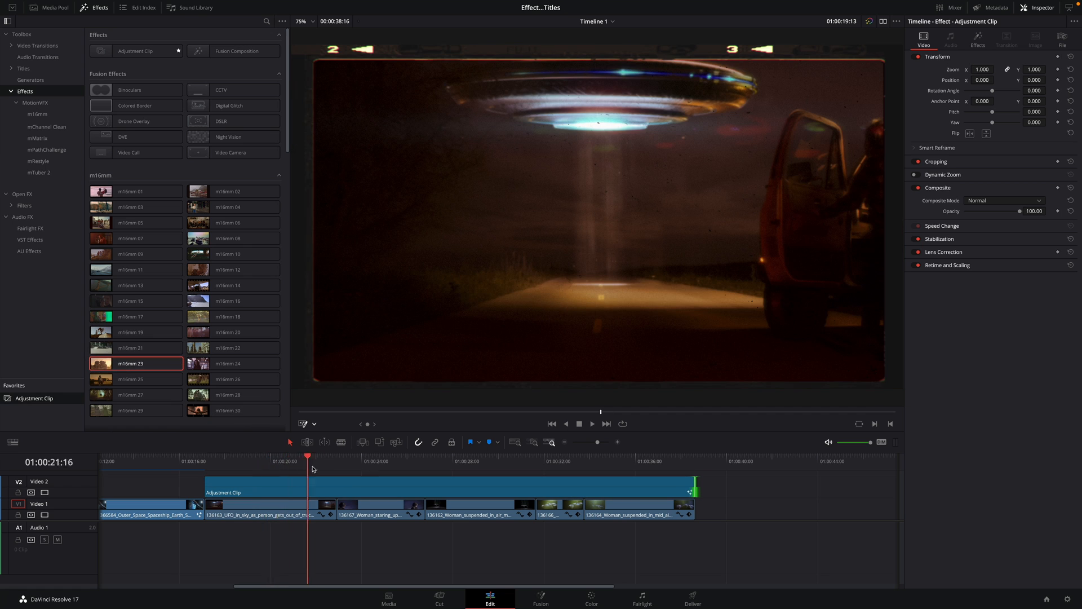
{"action": "left_click", "coordinate": [499, 457]}
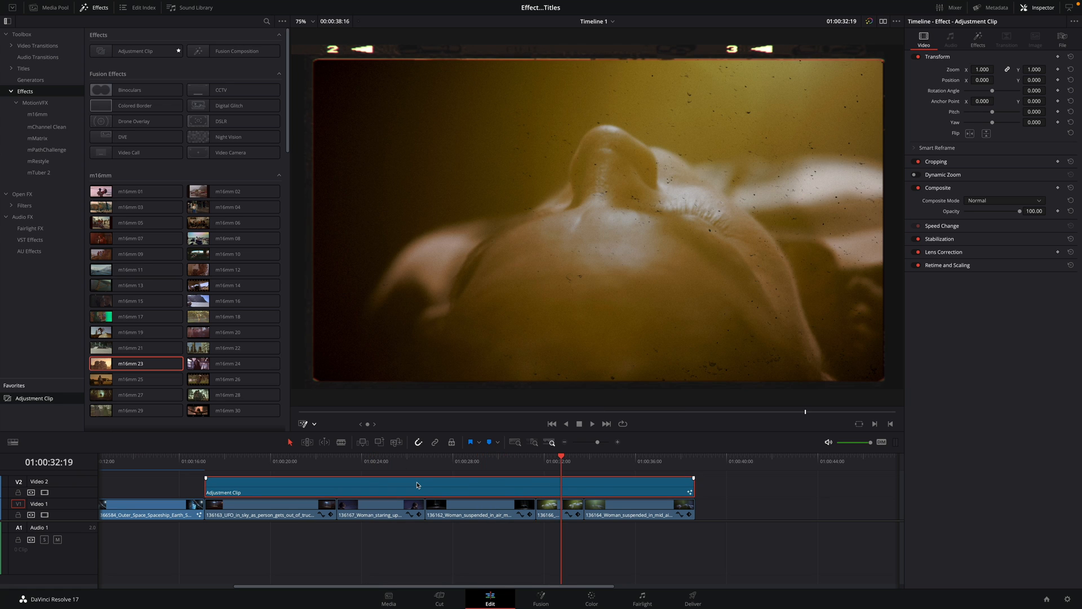
Review the m16mm 23 look on the adjustment clip across the later shots
{"action": "left_click", "coordinate": [979, 41]}
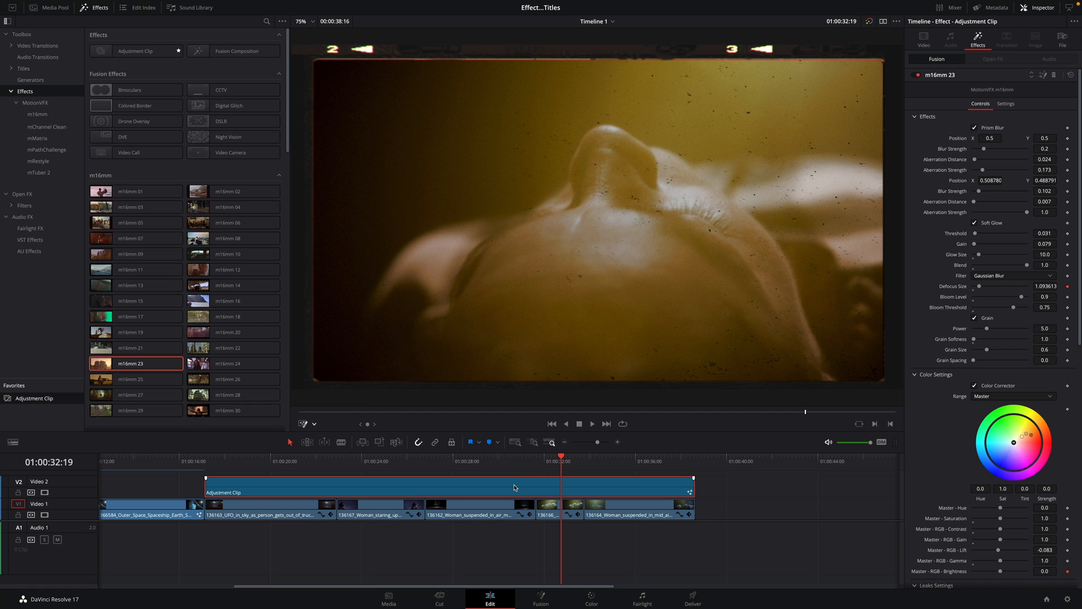
{"action": "right_click", "coordinate": [514, 487]}
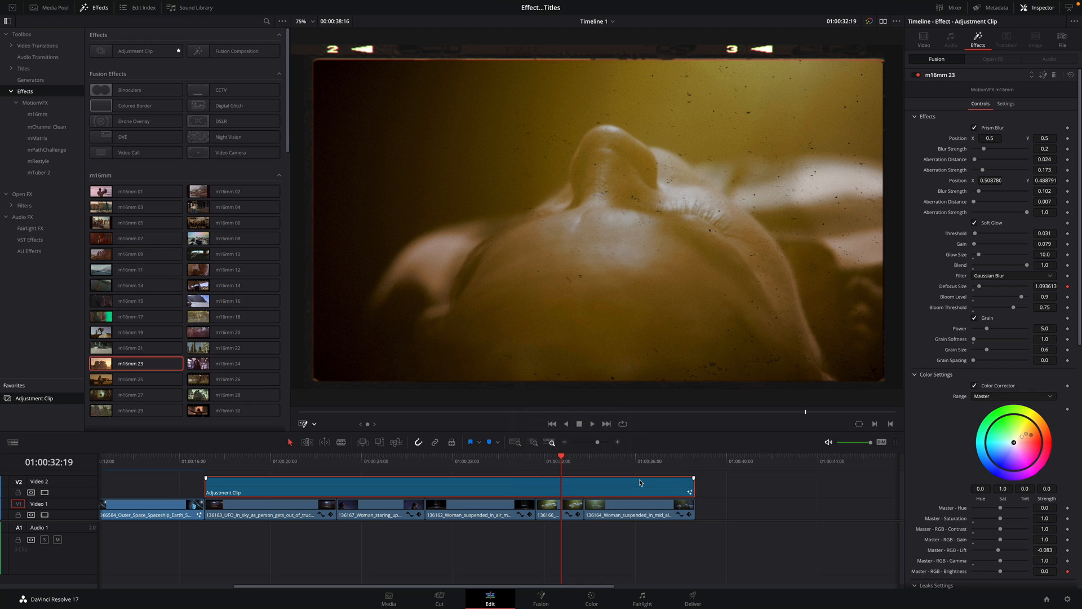
{"action": "left_click", "coordinate": [386, 460]}
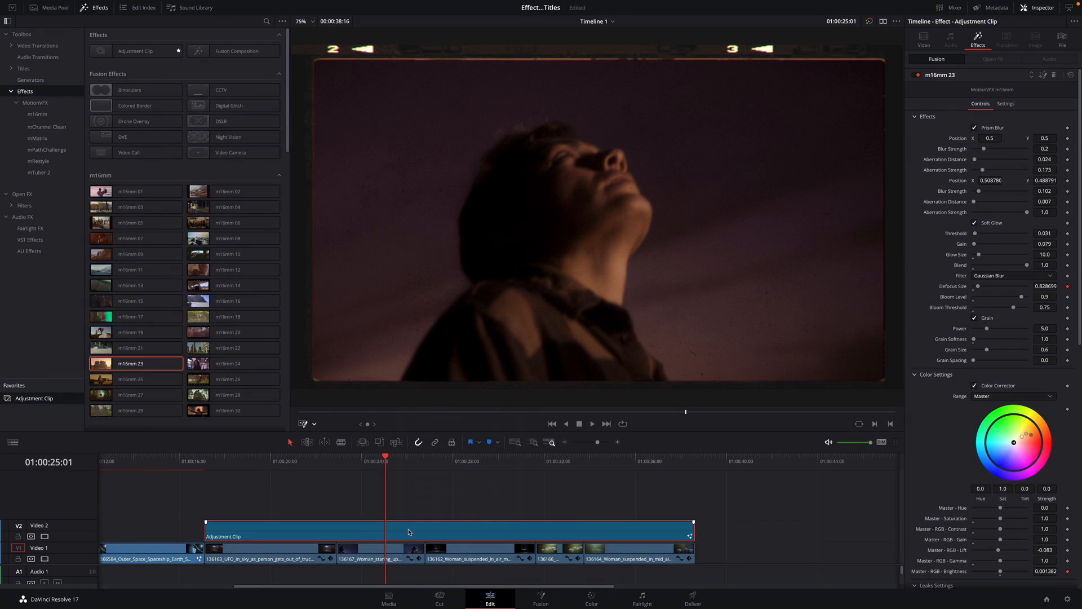
Make the adjustment clip a compound clip named m16mm and trim it to the UFO shot
{"action": "right_click", "coordinate": [408, 532]}
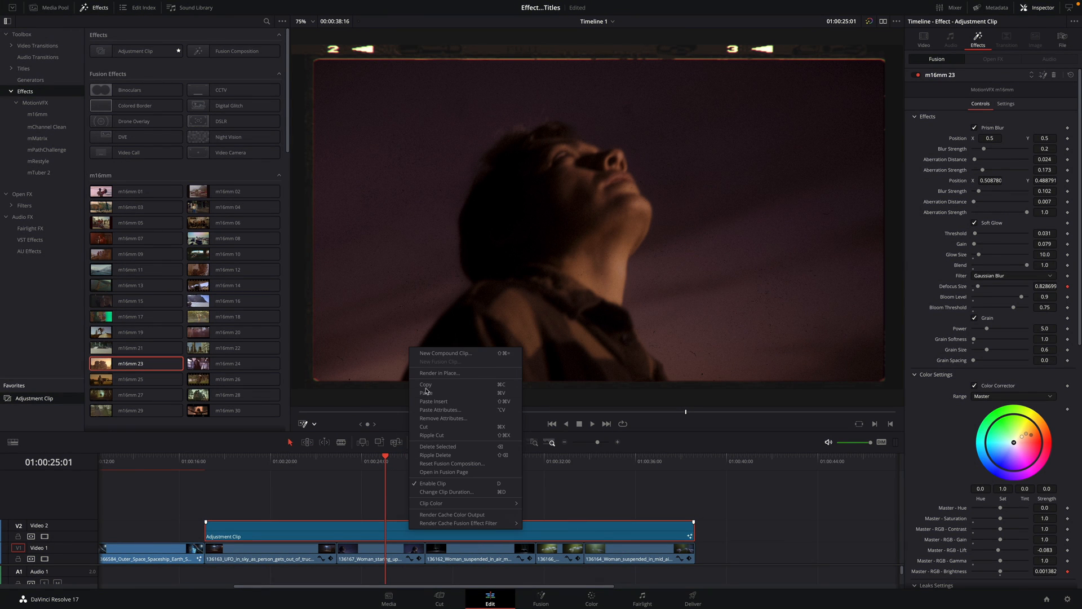
{"action": "left_click", "coordinate": [444, 353]}
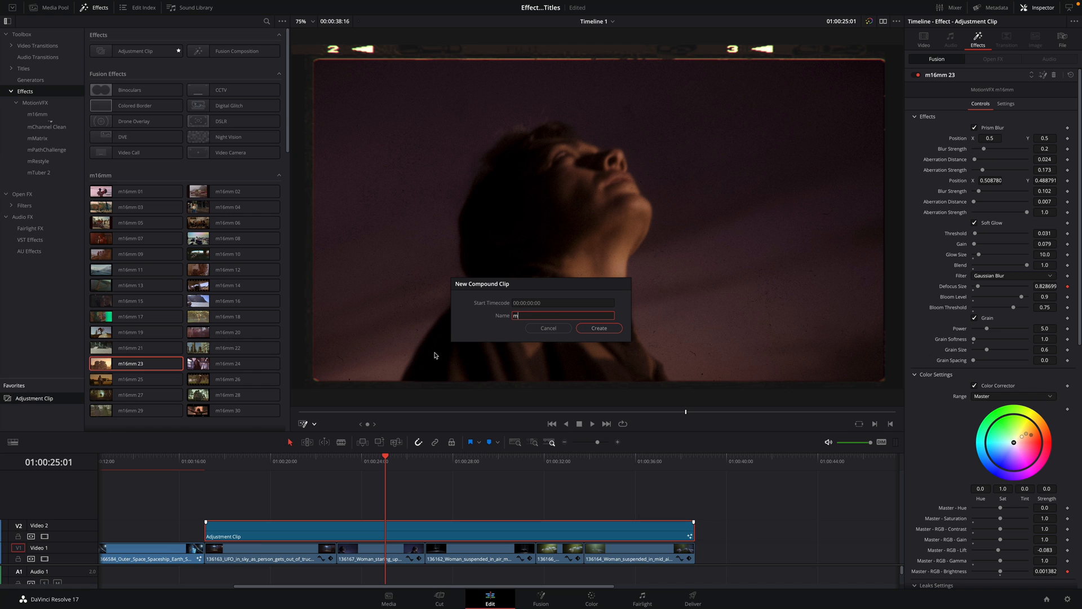
{"action": "left_click", "coordinate": [597, 328]}
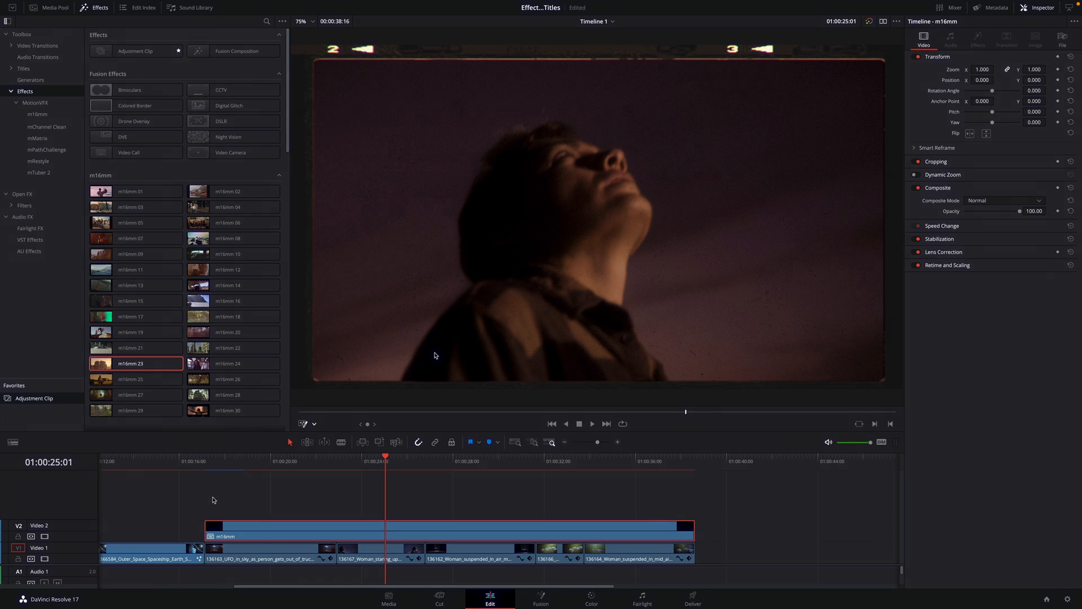
{"action": "left_click", "coordinate": [337, 472]}
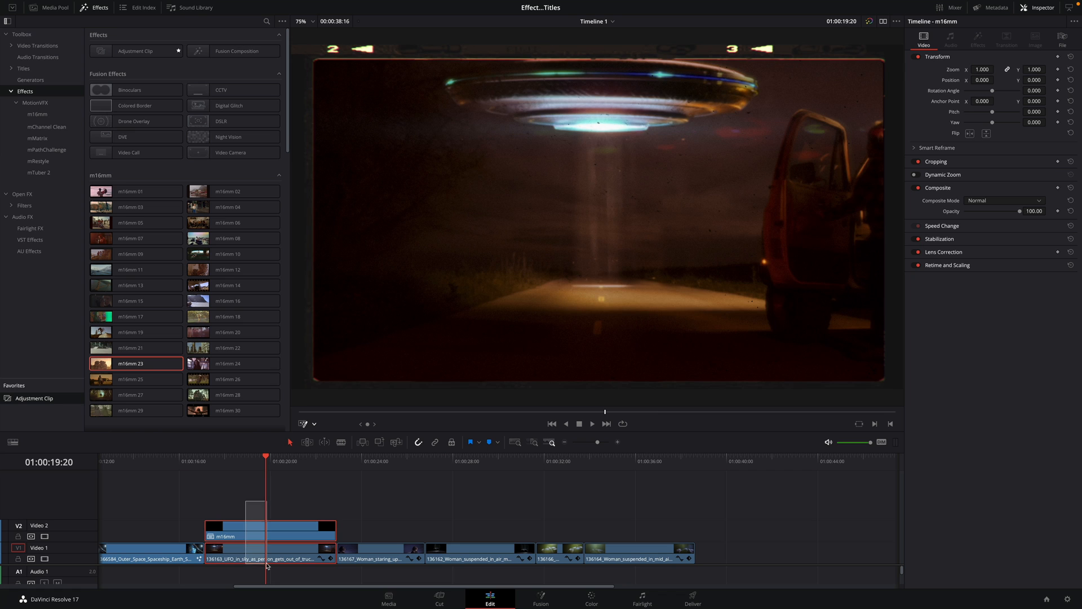
Combine the UFO shot and its film look into one compound Render clip
{"action": "right_click", "coordinate": [270, 527]}
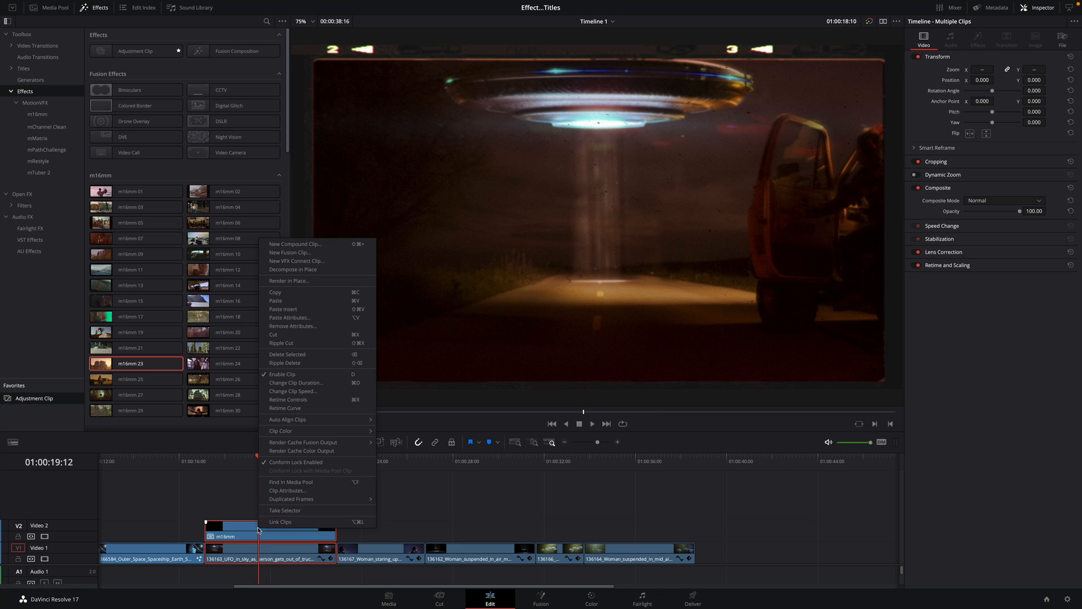
{"action": "left_click", "coordinate": [294, 243]}
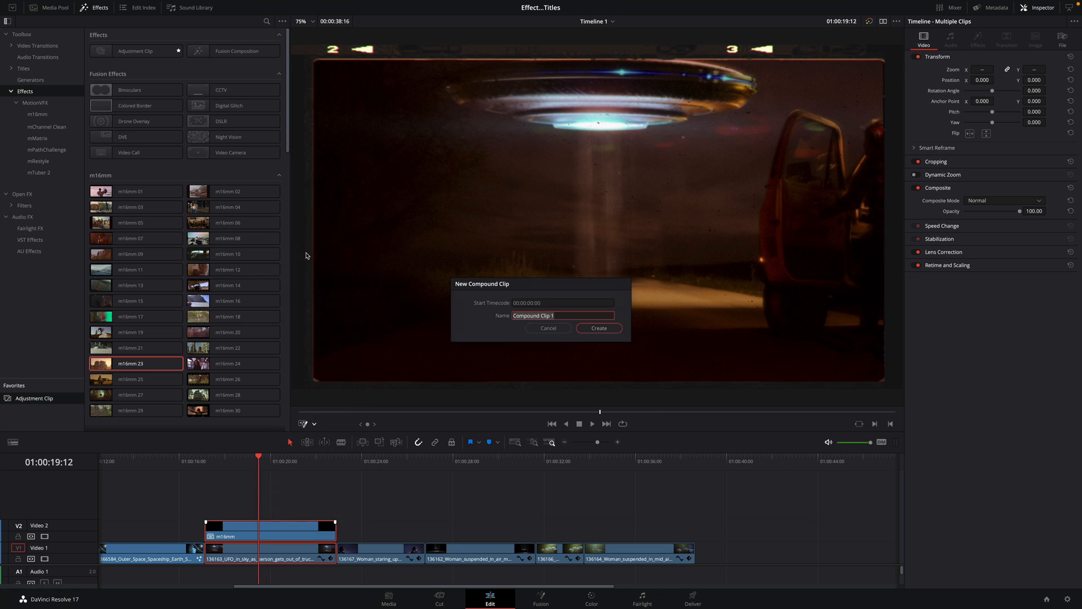
{"action": "left_click", "coordinate": [597, 328]}
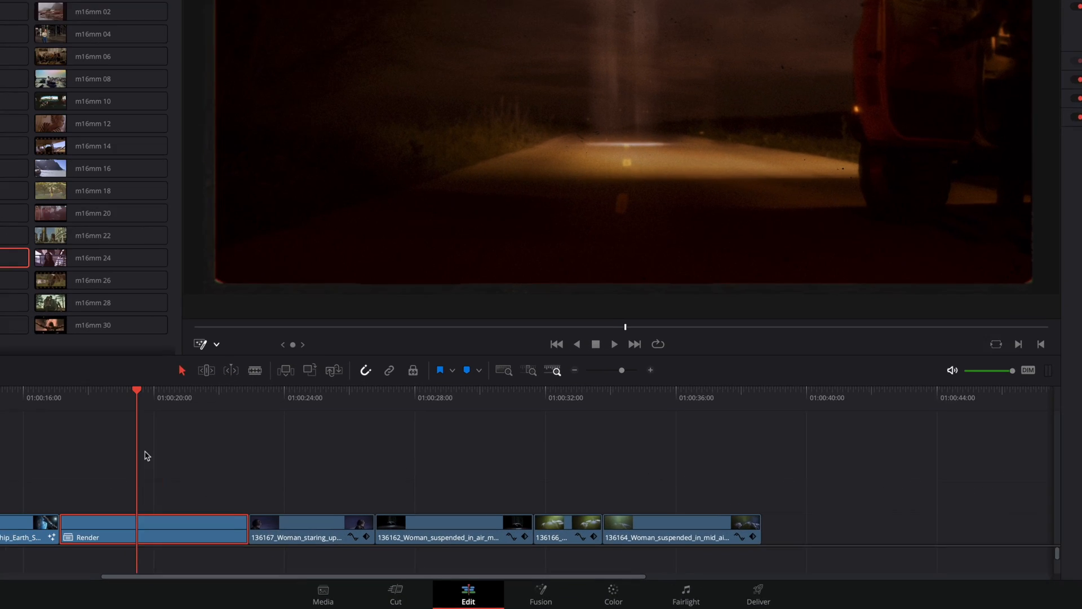
Render the Render clip in place as QuickTime ProRes 422 into the Render folder
{"action": "right_click", "coordinate": [154, 530]}
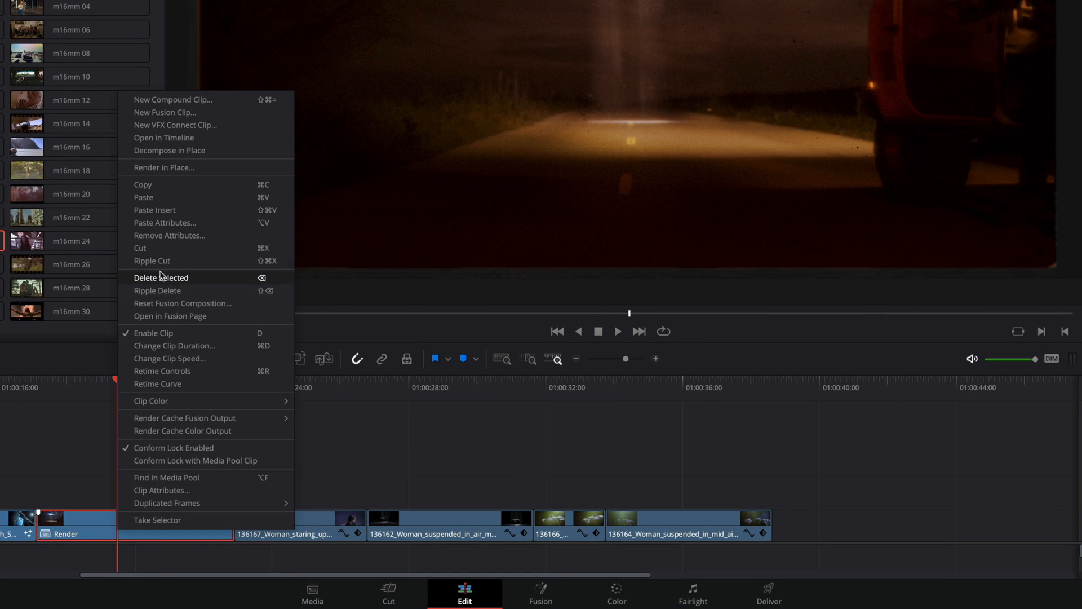
{"action": "mouse_move", "coordinate": [164, 167]}
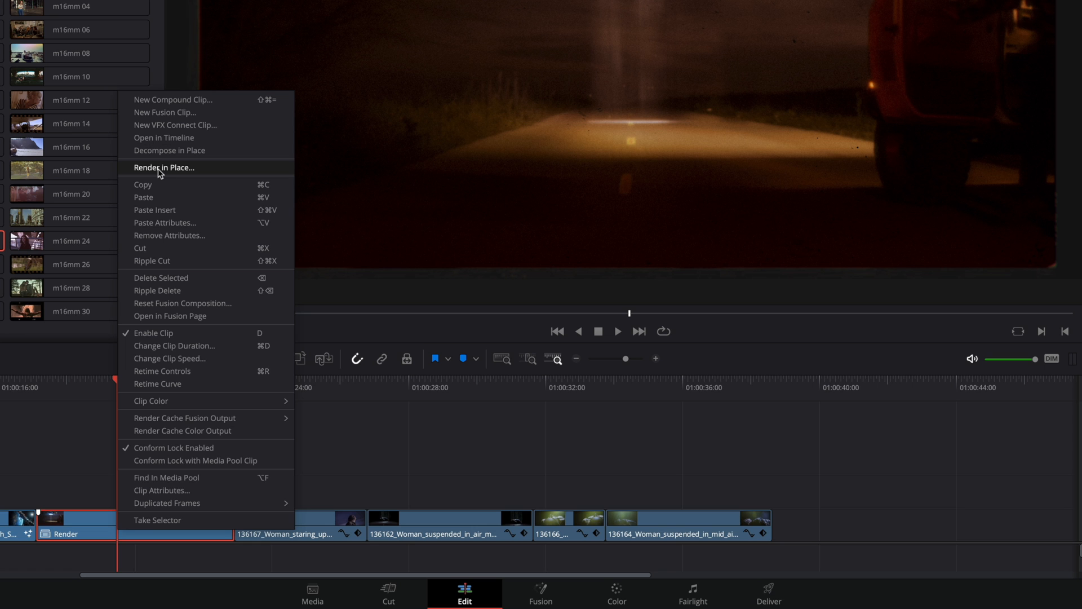
{"action": "left_click", "coordinate": [164, 167]}
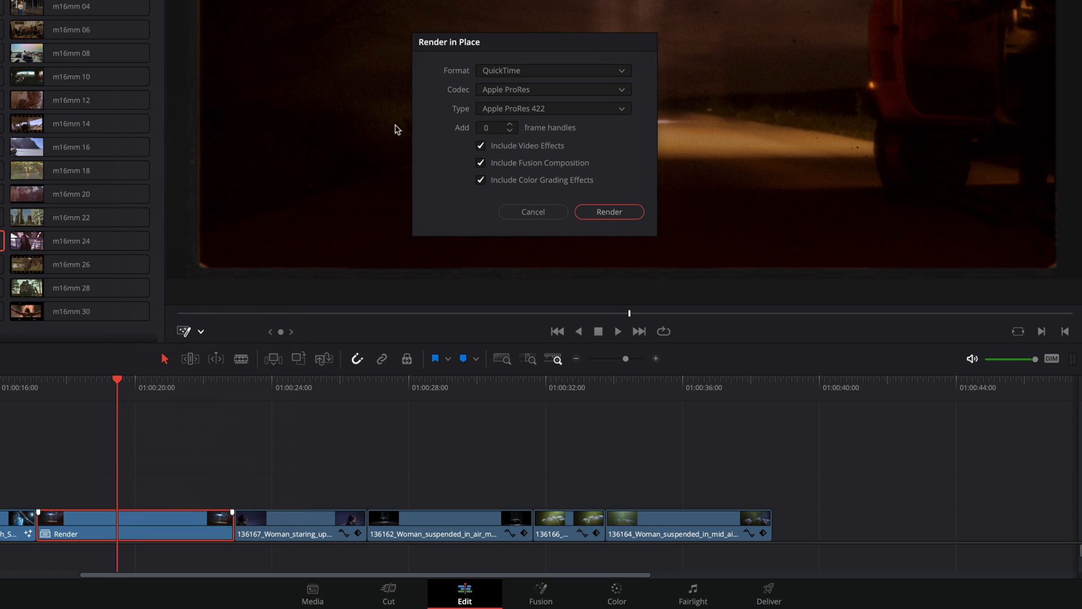
{"action": "mouse_move", "coordinate": [481, 95]}
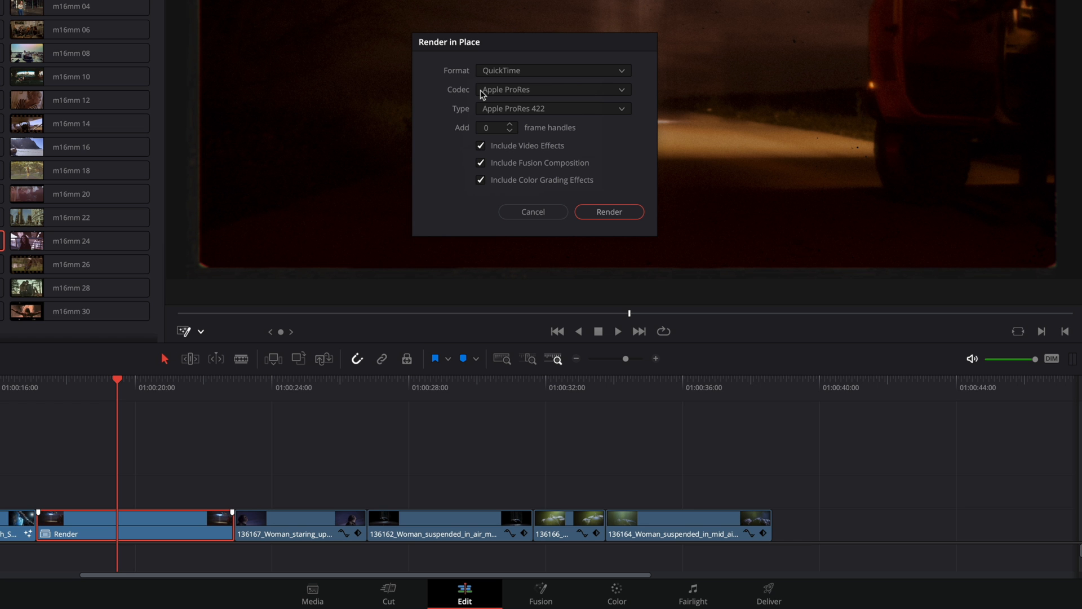
{"action": "mouse_move", "coordinate": [493, 214]}
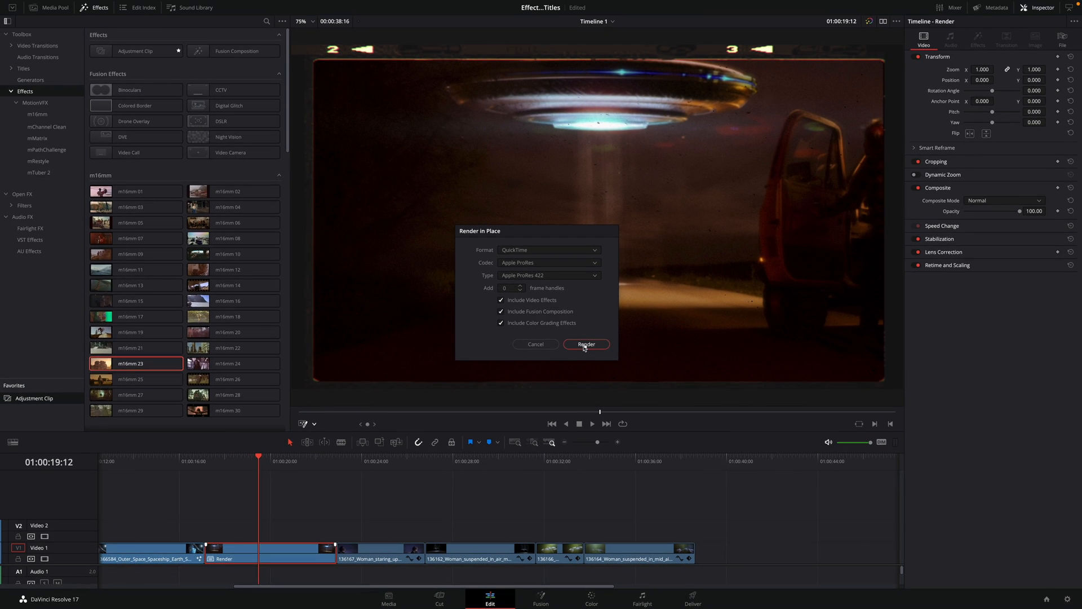
{"action": "left_click", "coordinate": [585, 344]}
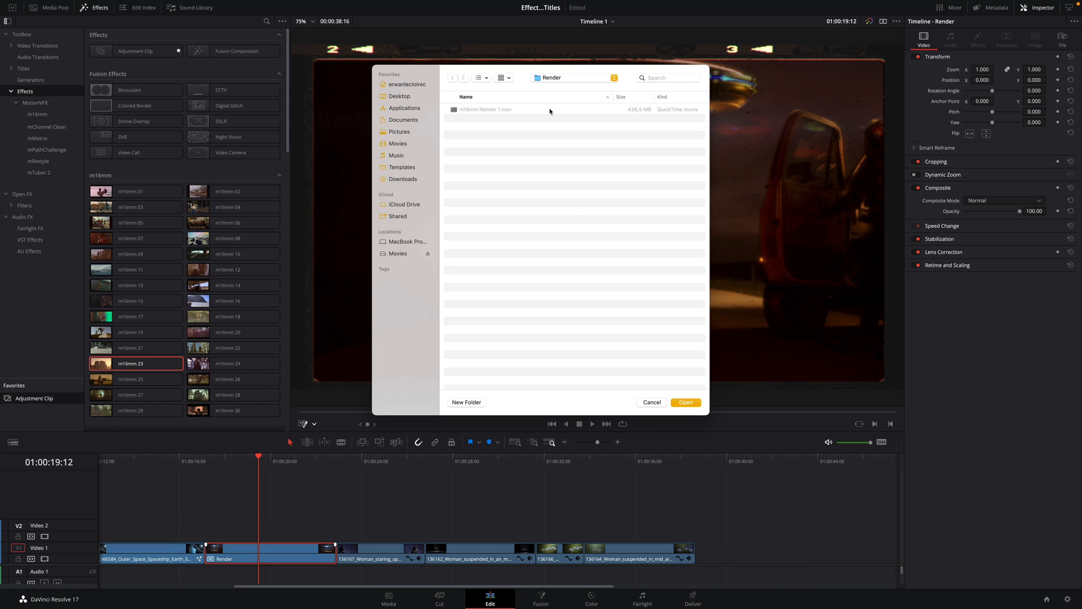
{"action": "mouse_move", "coordinate": [650, 374]}
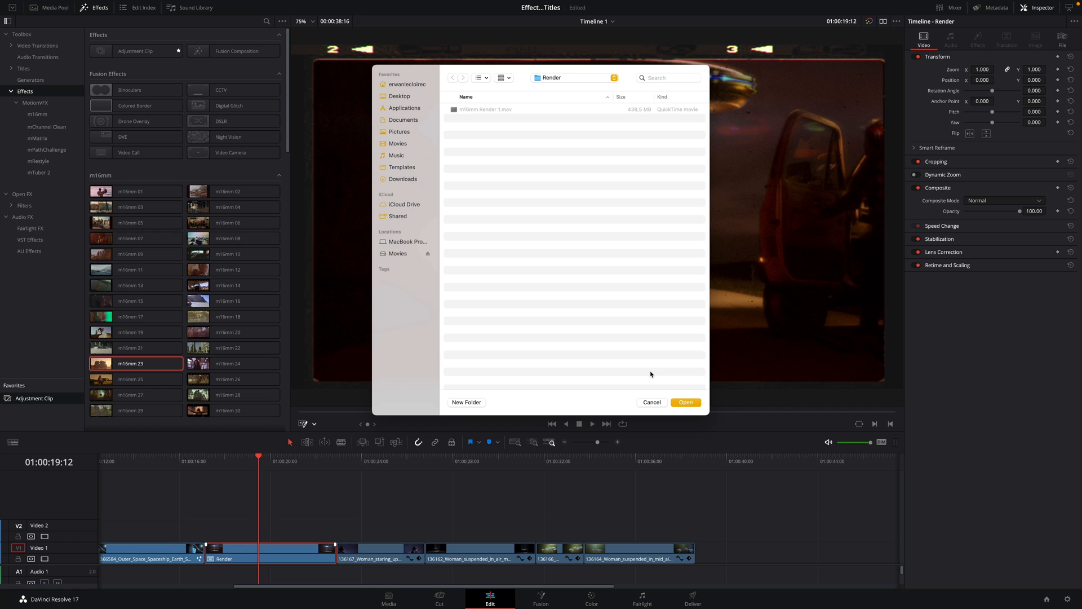
{"action": "left_click", "coordinate": [684, 401]}
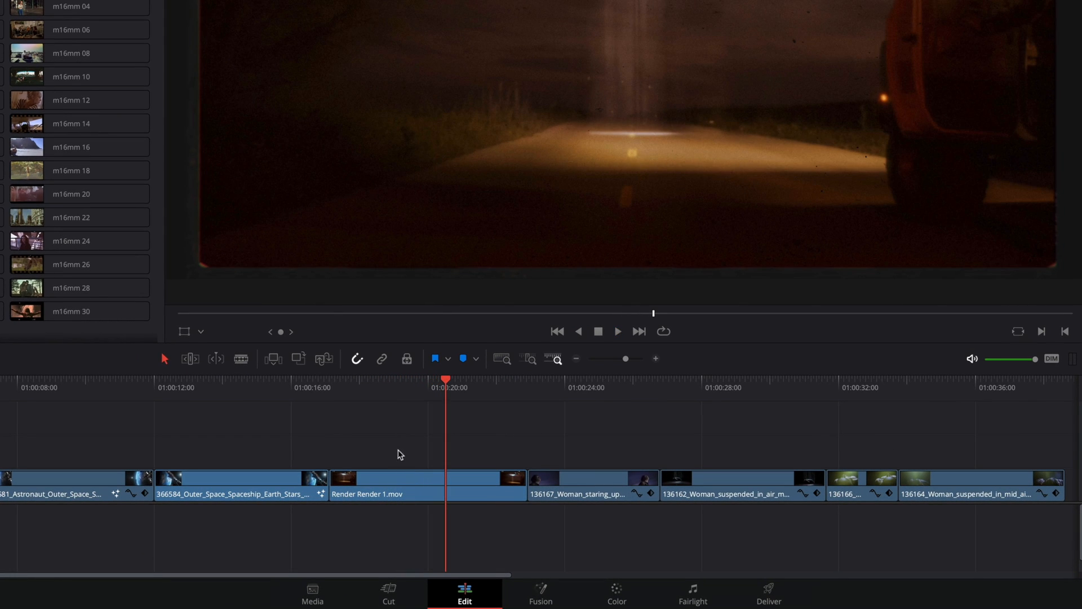
Decompose the rendered clip to its original and break the compound back into the plain UFO shot
{"action": "right_click", "coordinate": [387, 483]}
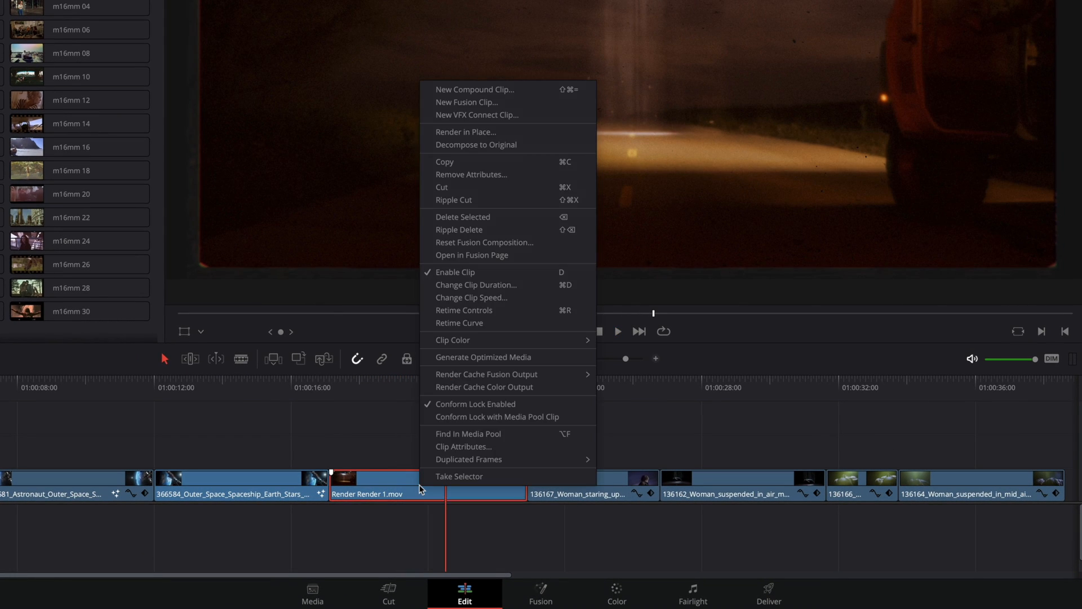
{"action": "mouse_move", "coordinate": [485, 145]}
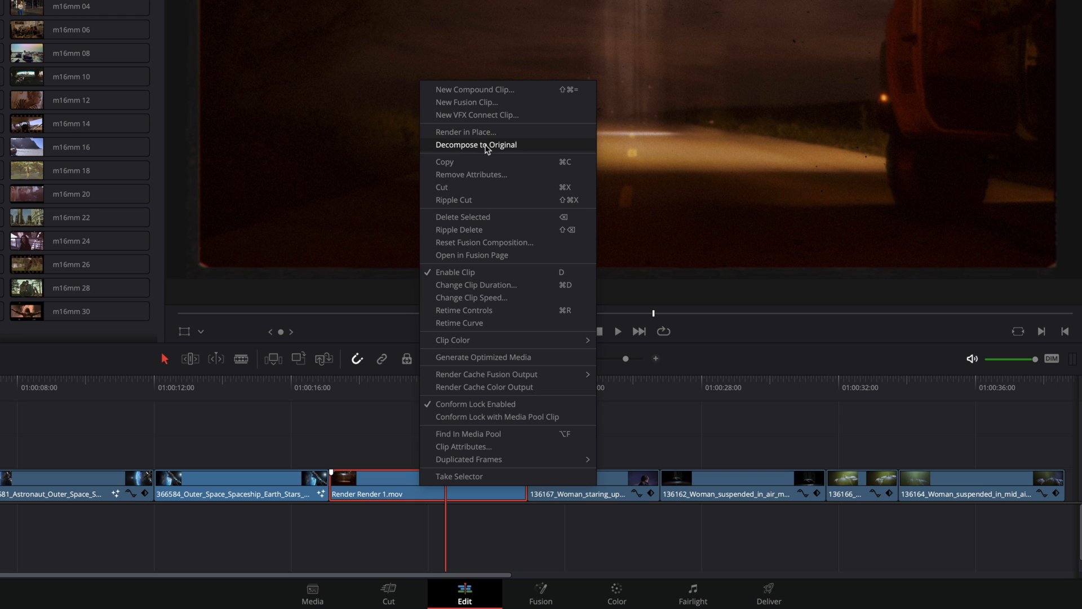
{"action": "mouse_move", "coordinate": [481, 150]}
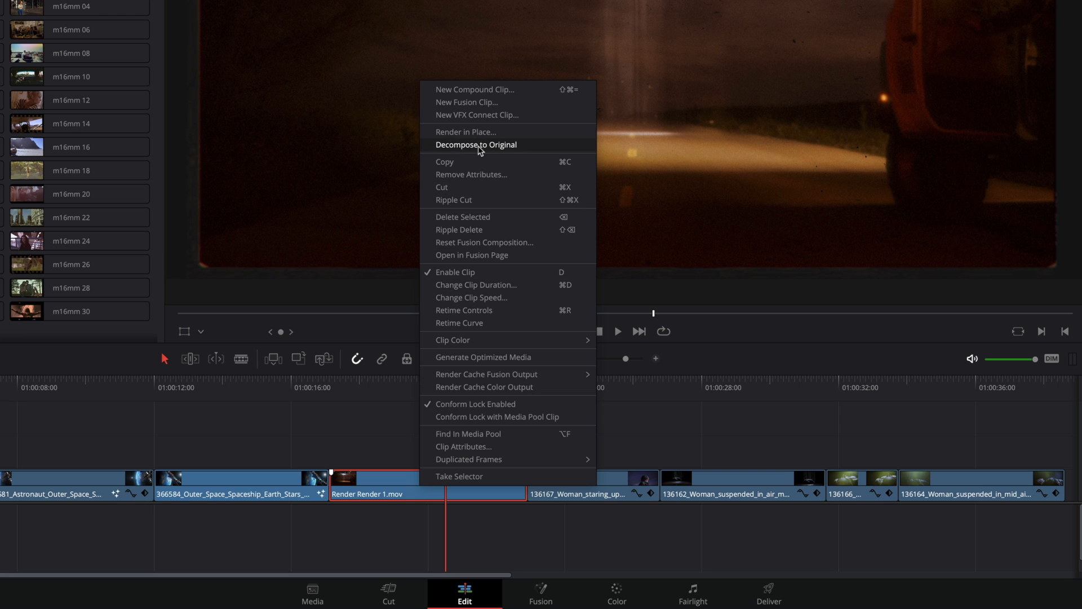
{"action": "left_click", "coordinate": [476, 146]}
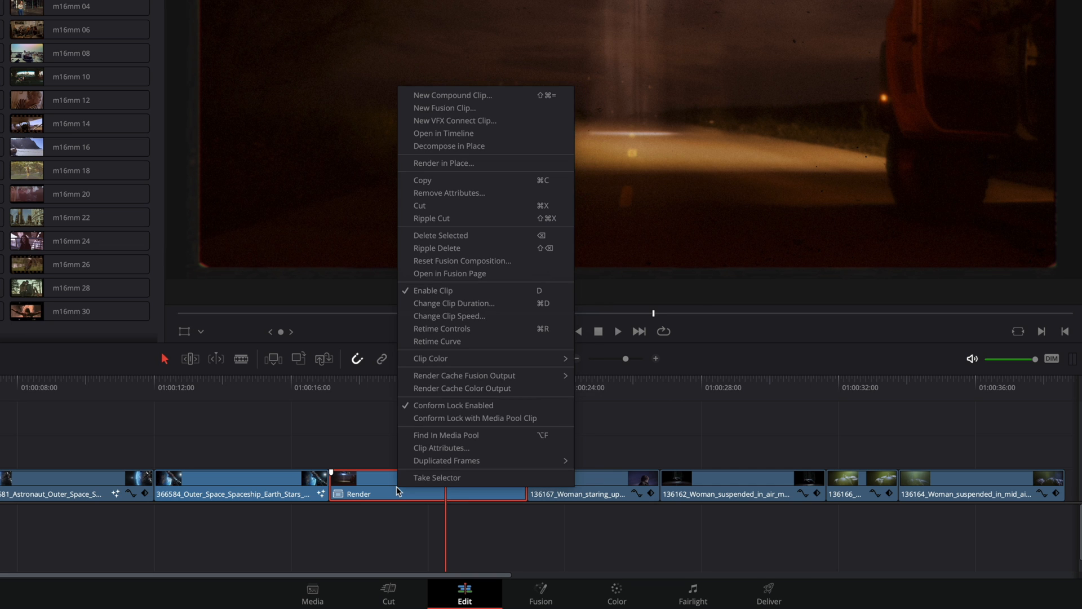
{"action": "mouse_move", "coordinate": [450, 146]}
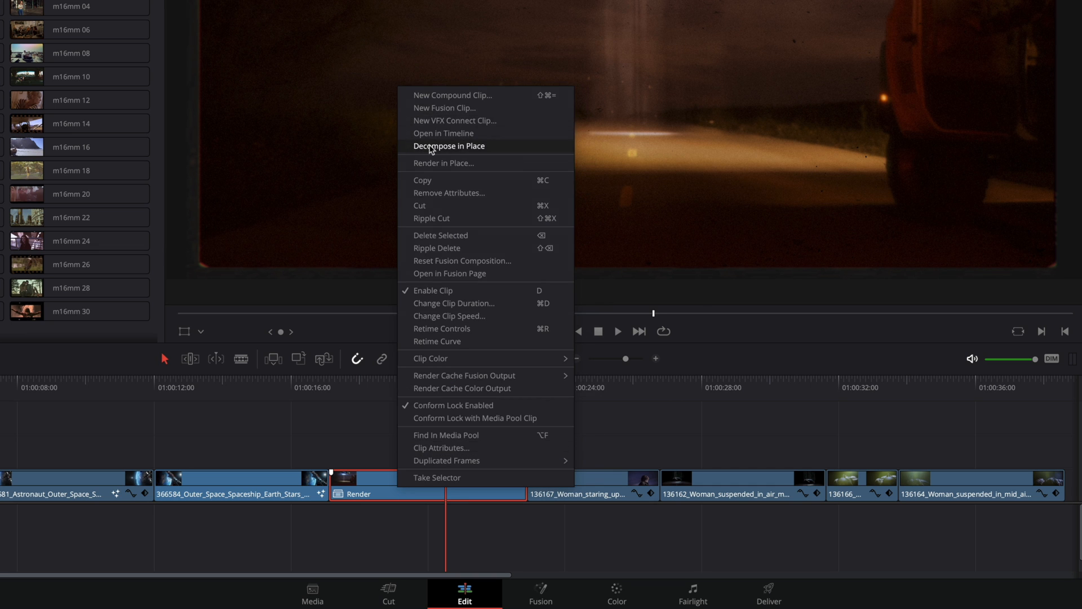
{"action": "left_click", "coordinate": [450, 145]}
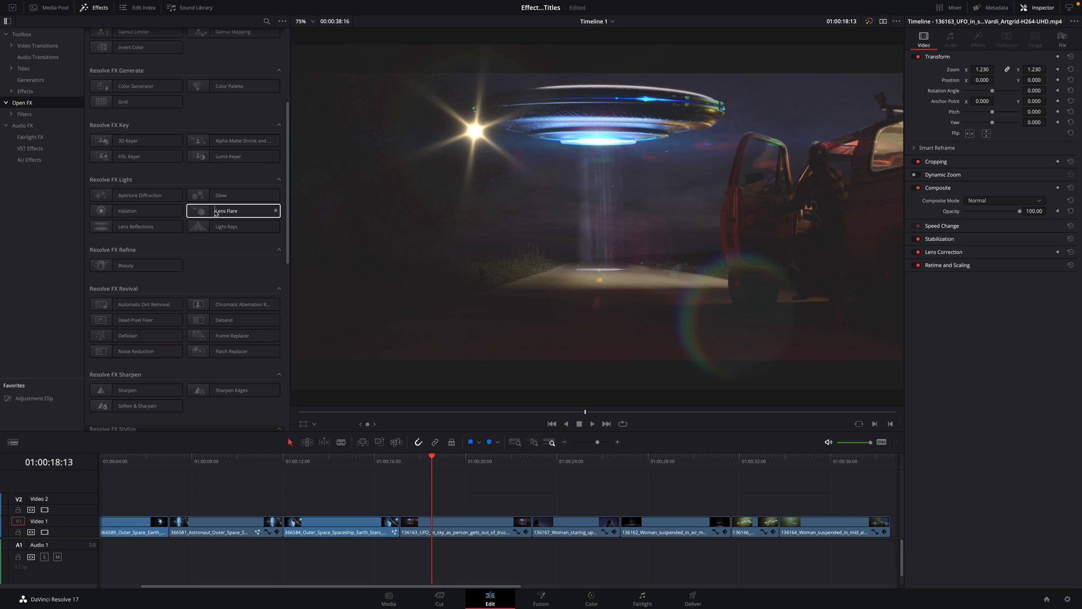
Apply Lens Flare to the UFO clip with its viewer overlay on and the MIR-I 2.8/37 preset
{"action": "left_click_drag", "start_coordinate": [233, 211], "coordinate": [471, 521]}
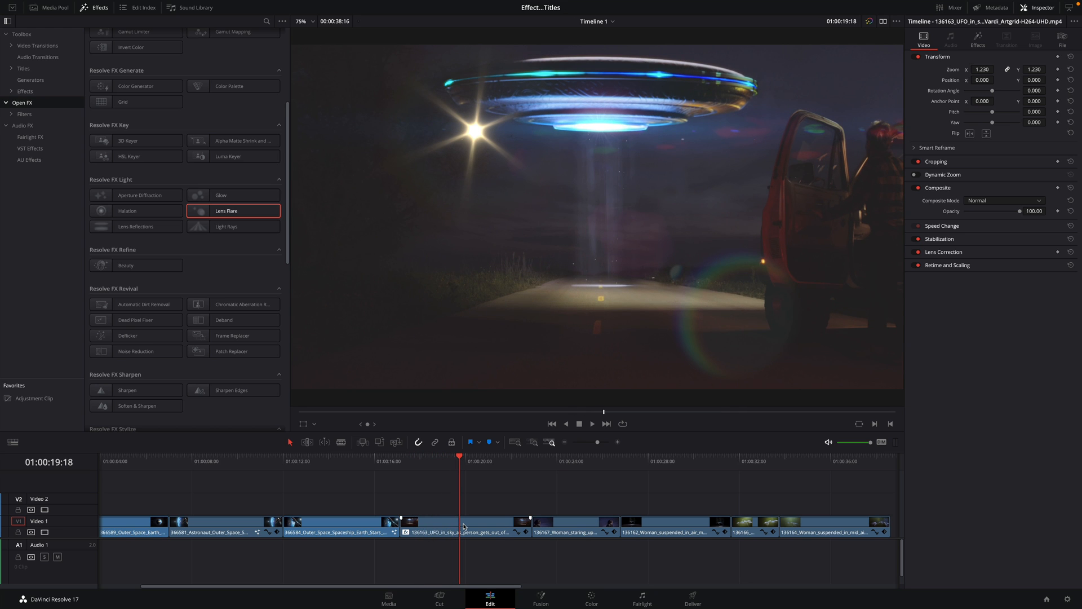
{"action": "left_click", "coordinate": [463, 527]}
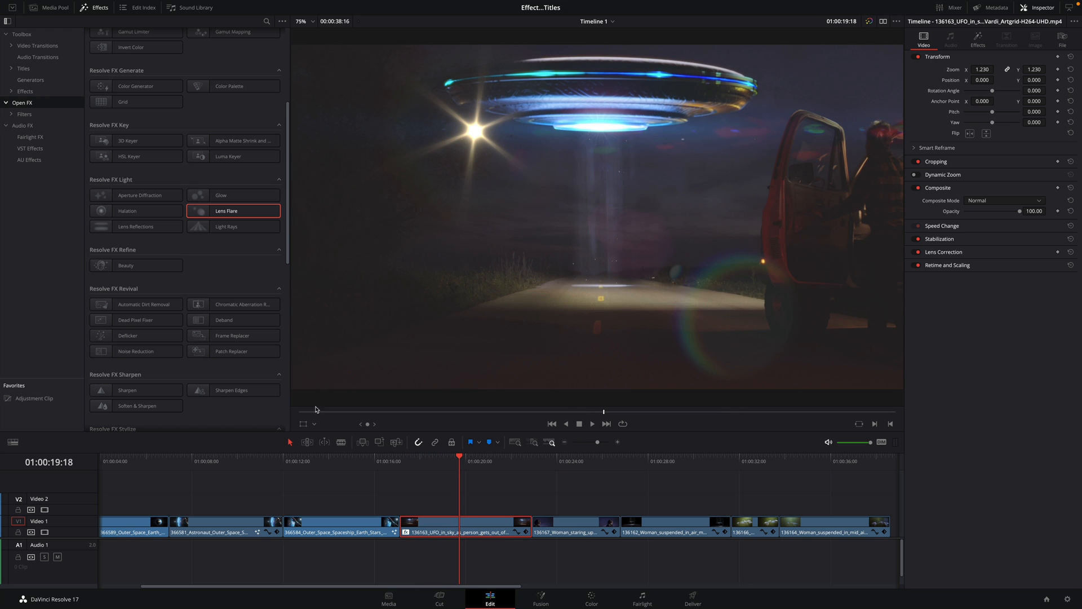
{"action": "left_click", "coordinate": [316, 423]}
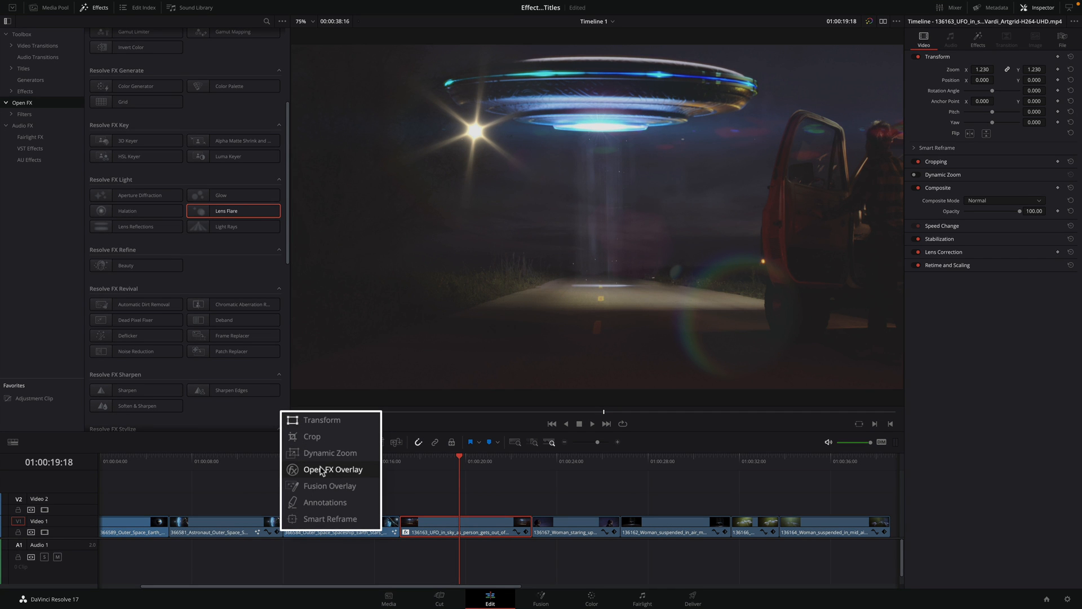
{"action": "left_click", "coordinate": [332, 469]}
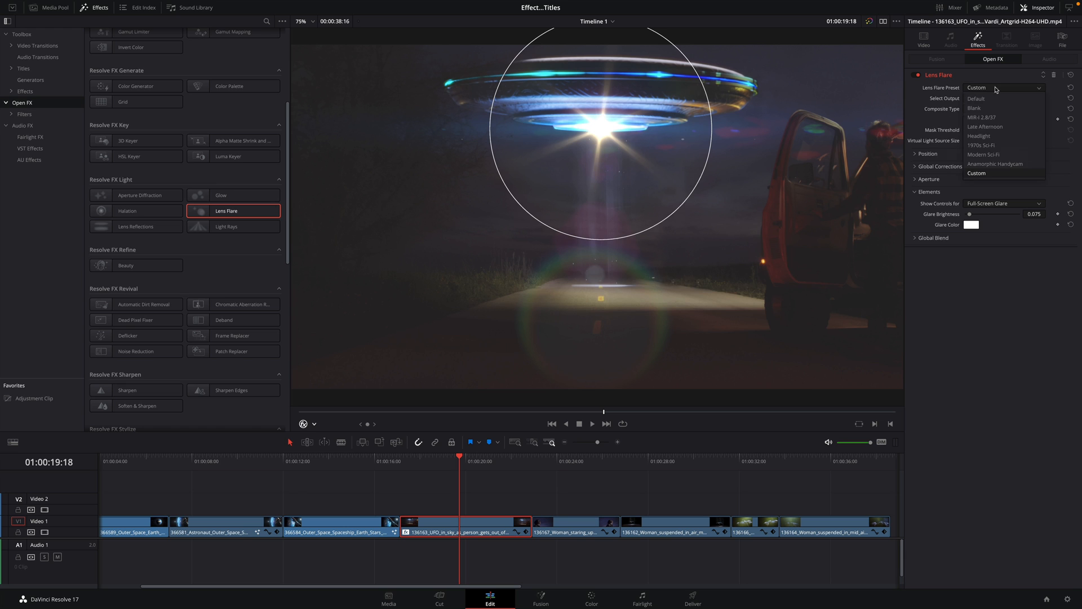
{"action": "left_click", "coordinate": [982, 117]}
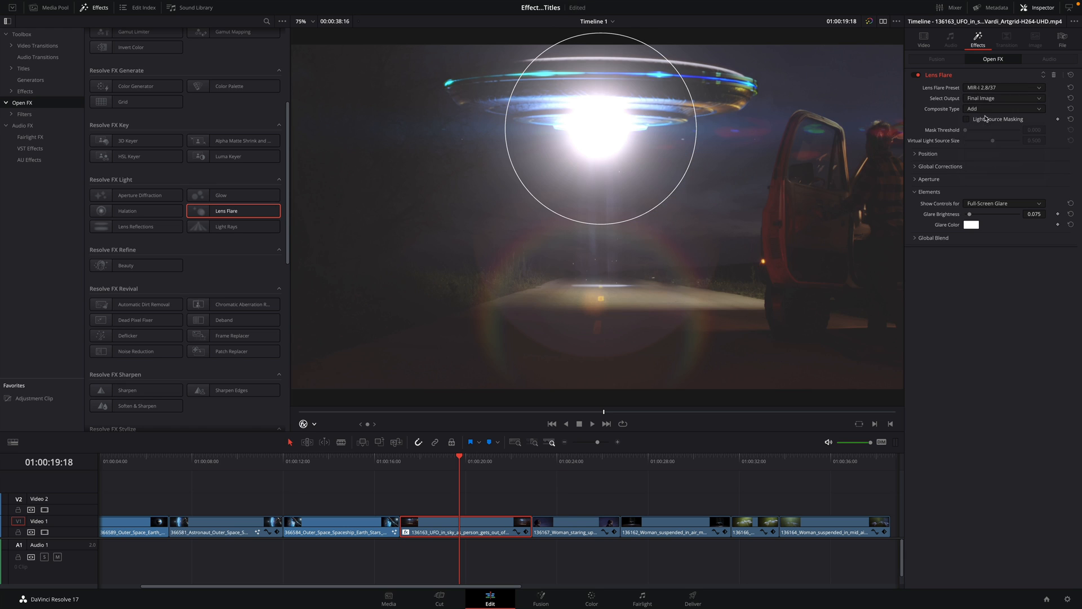
{"action": "left_click", "coordinate": [1001, 88]}
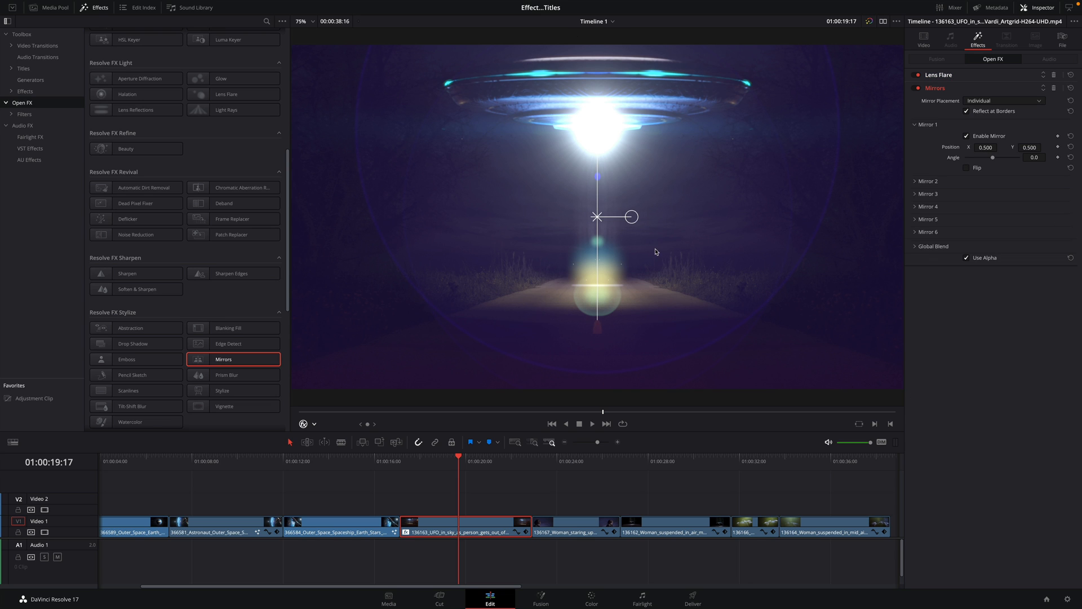
Adjust the Mirrors line back to centre on the saucer and move Mirrors ahead of Lens Flare
{"action": "left_click_drag", "start_coordinate": [597, 217], "coordinate": [610, 217]}
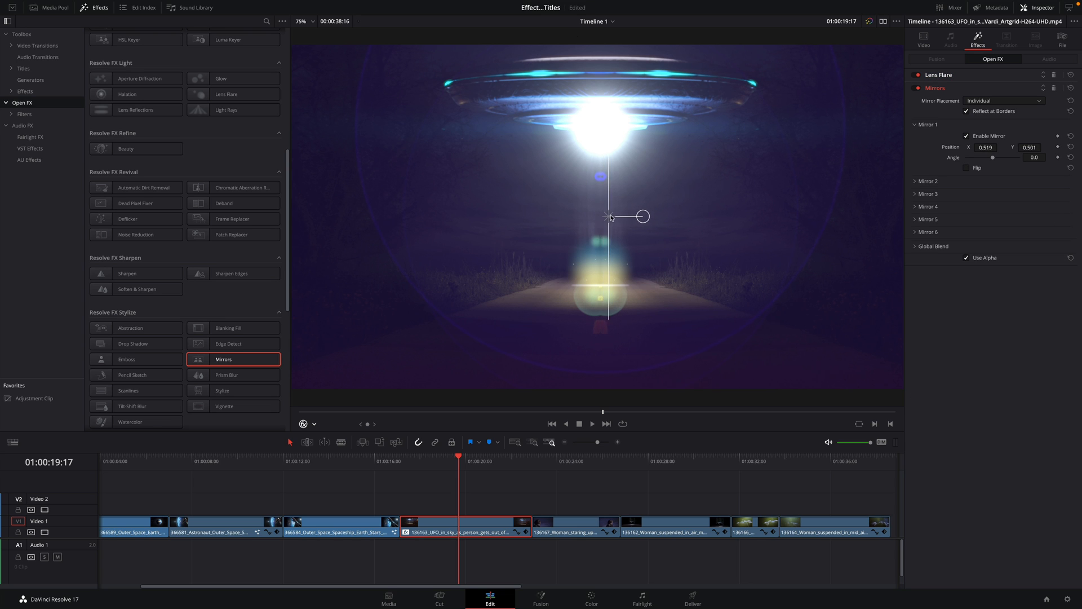
{"action": "left_click_drag", "start_coordinate": [607, 217], "coordinate": [641, 216]}
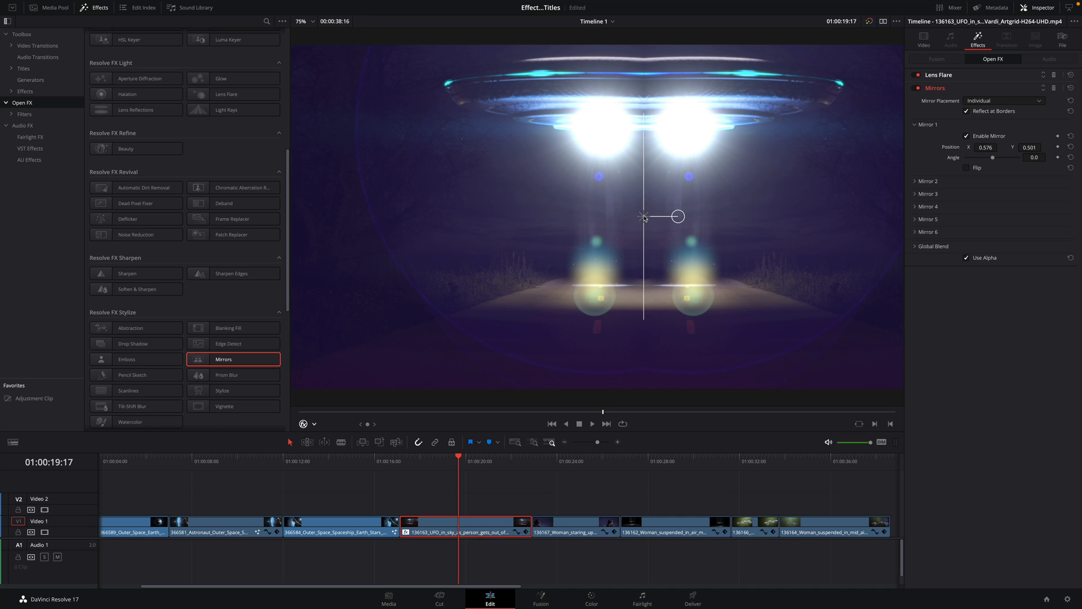
{"action": "left_click_drag", "start_coordinate": [644, 217], "coordinate": [599, 219]}
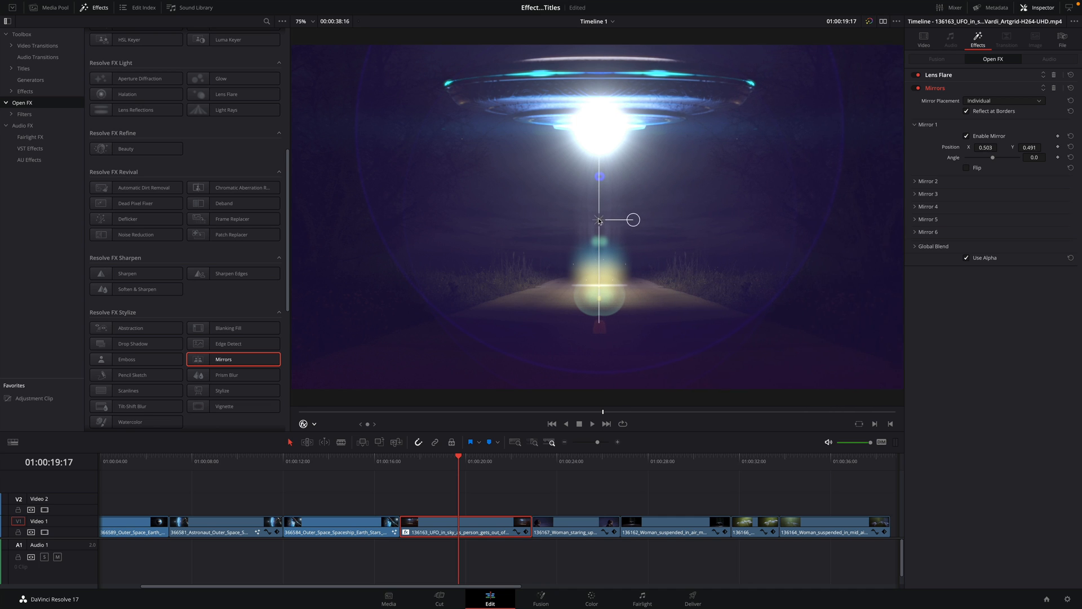
{"action": "left_click_drag", "start_coordinate": [598, 220], "coordinate": [598, 220]}
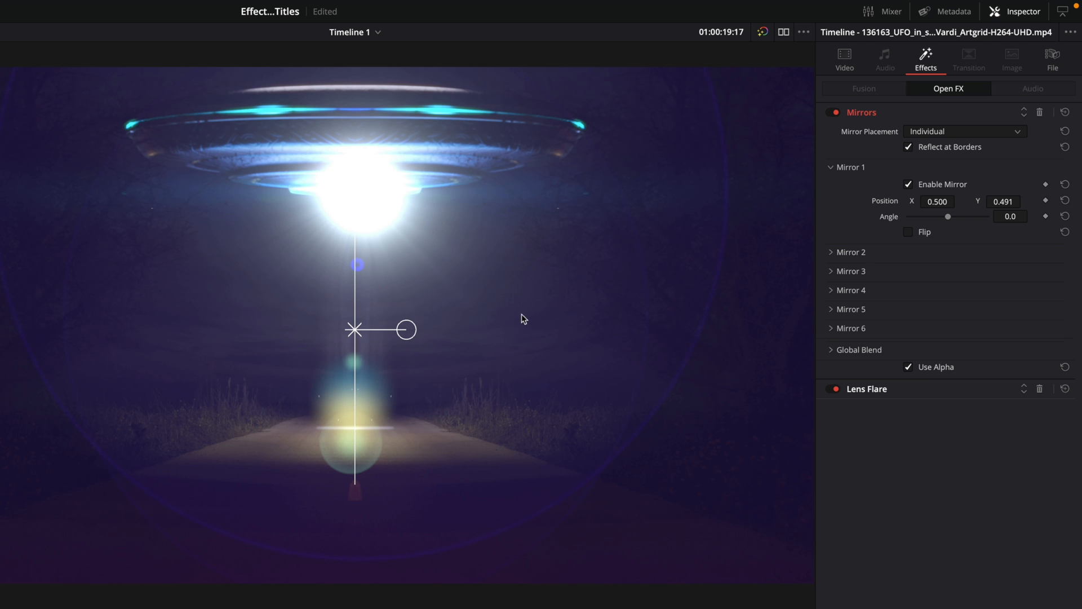
{"action": "left_click_drag", "start_coordinate": [354, 329], "coordinate": [394, 329]}
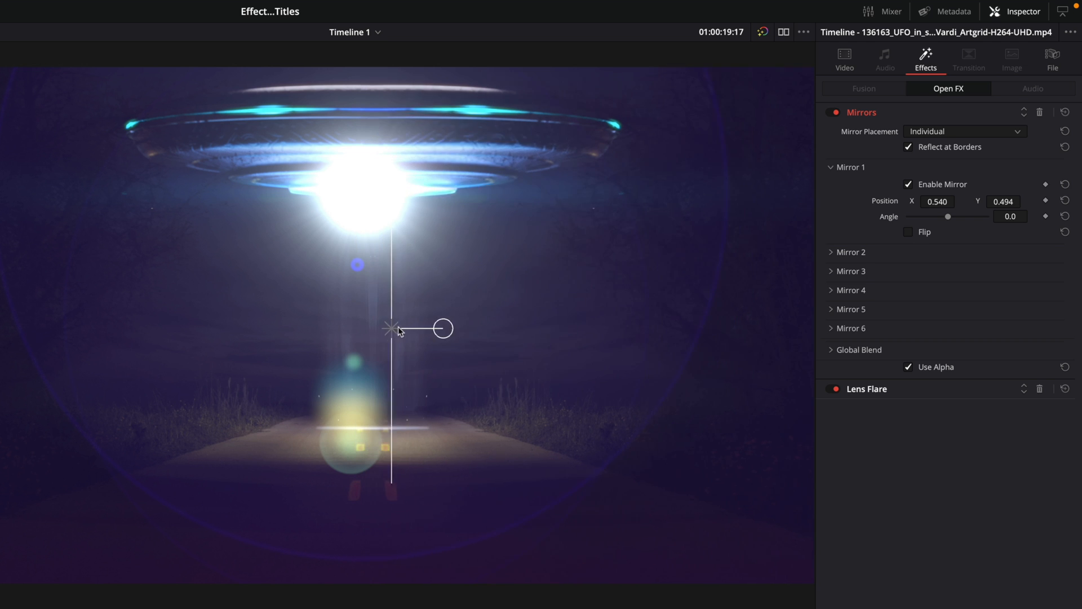
{"action": "left_click_drag", "start_coordinate": [400, 328], "coordinate": [410, 324]}
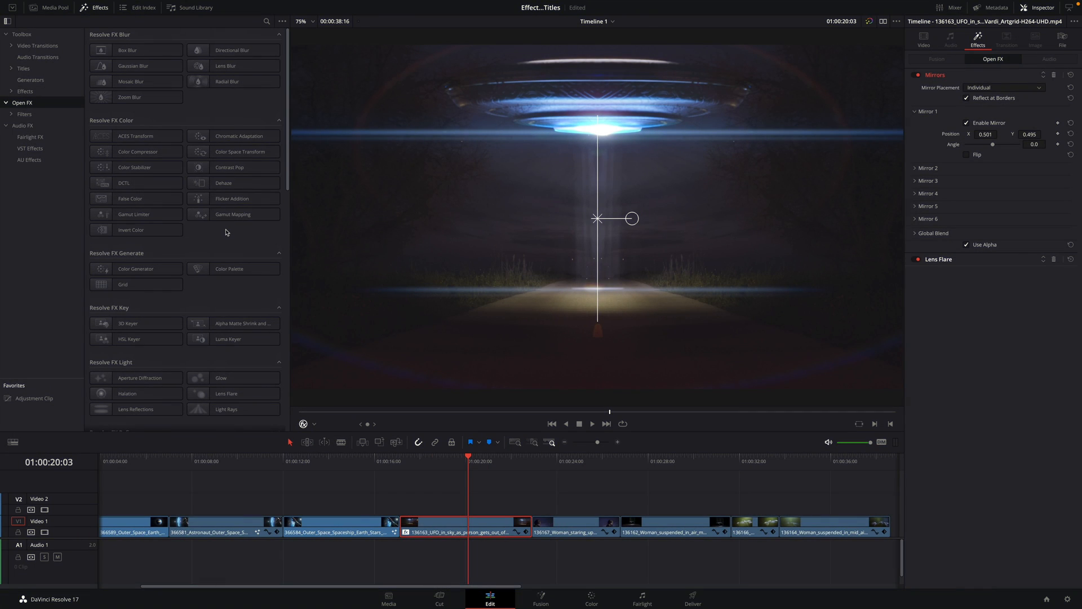
{"action": "scroll", "scroll_direction": "down", "scroll_amount": 3}
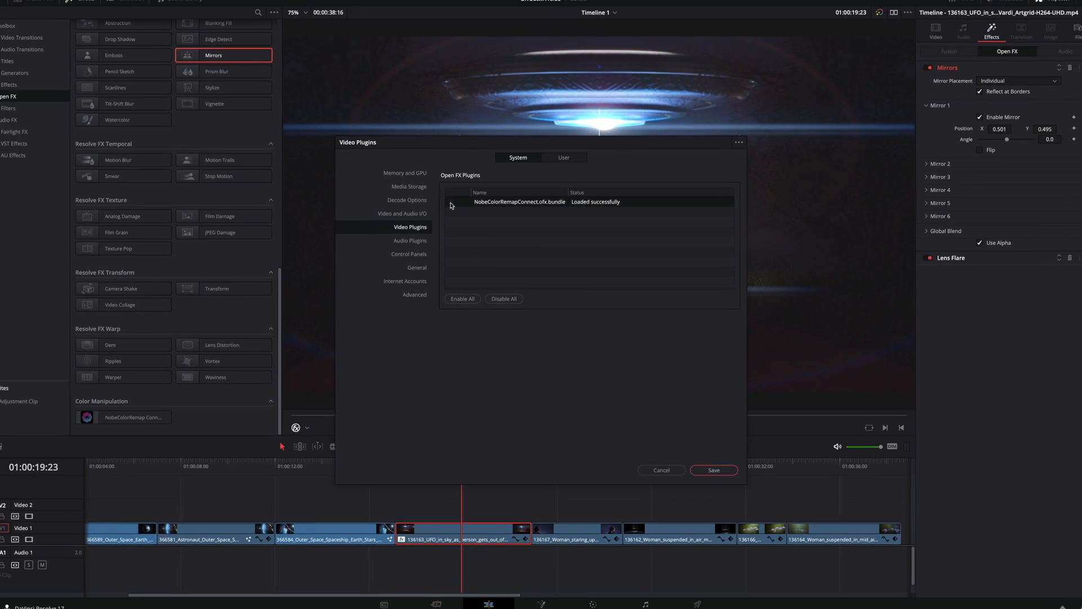
{"action": "left_click", "coordinate": [714, 471]}
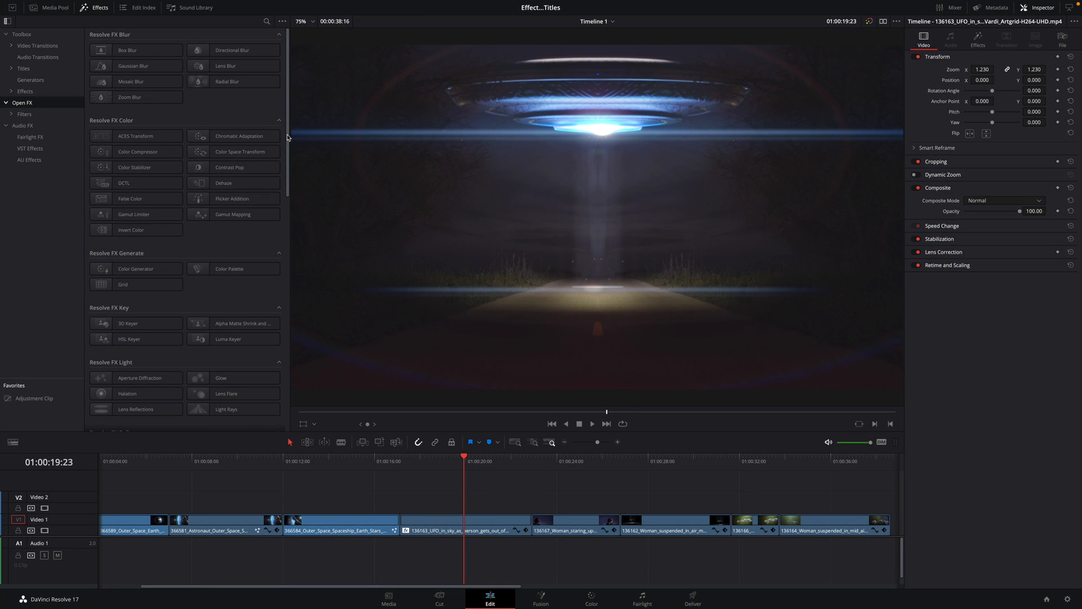
{"action": "scroll", "scroll_direction": "down", "scroll_amount": 3}
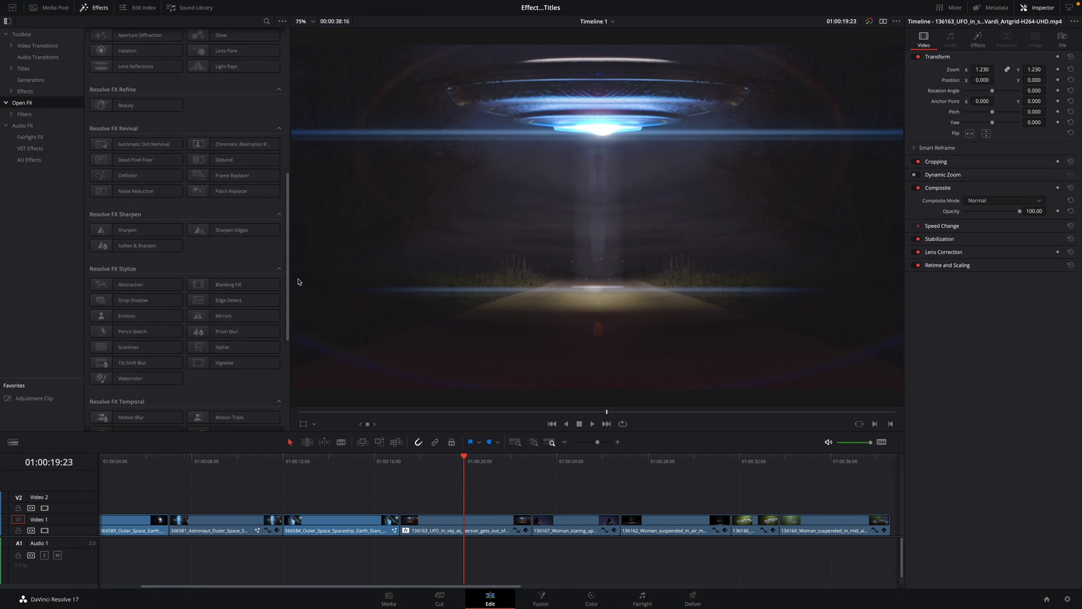